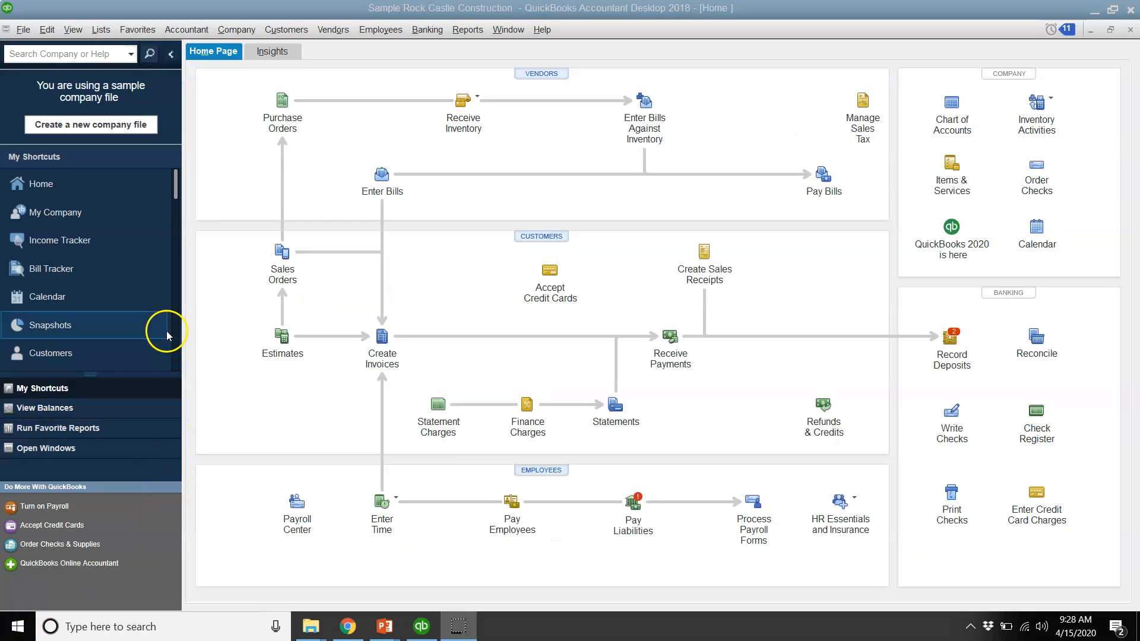
# Step: Show the Lists menu from the Rock Castle Construction home page
pyautogui.click(101, 28)
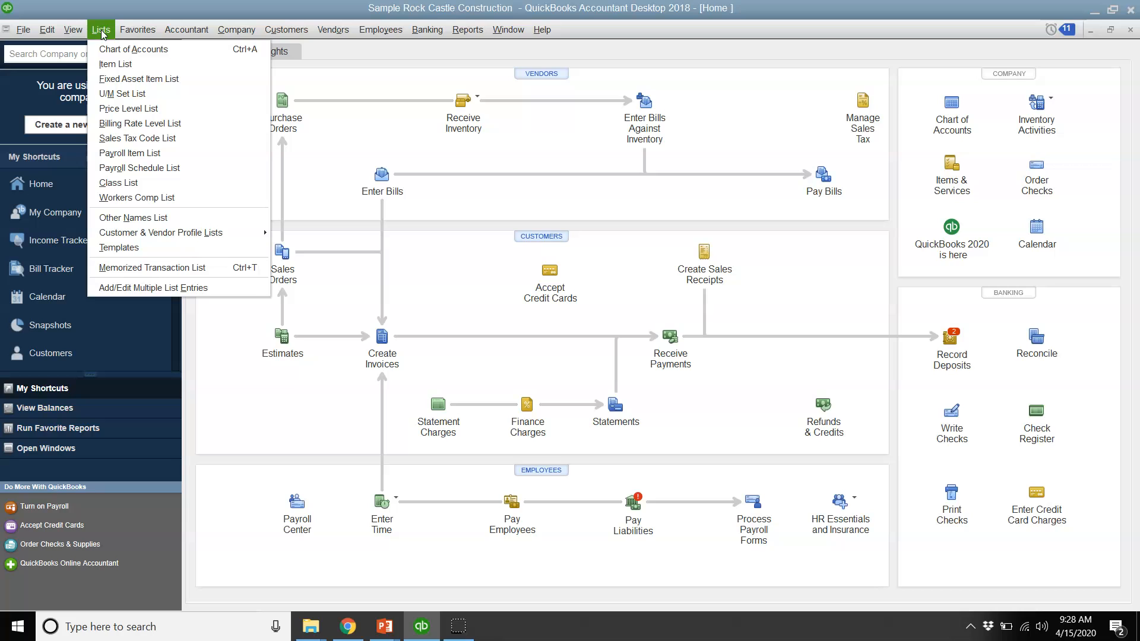
pyautogui.moveTo(109, 183)
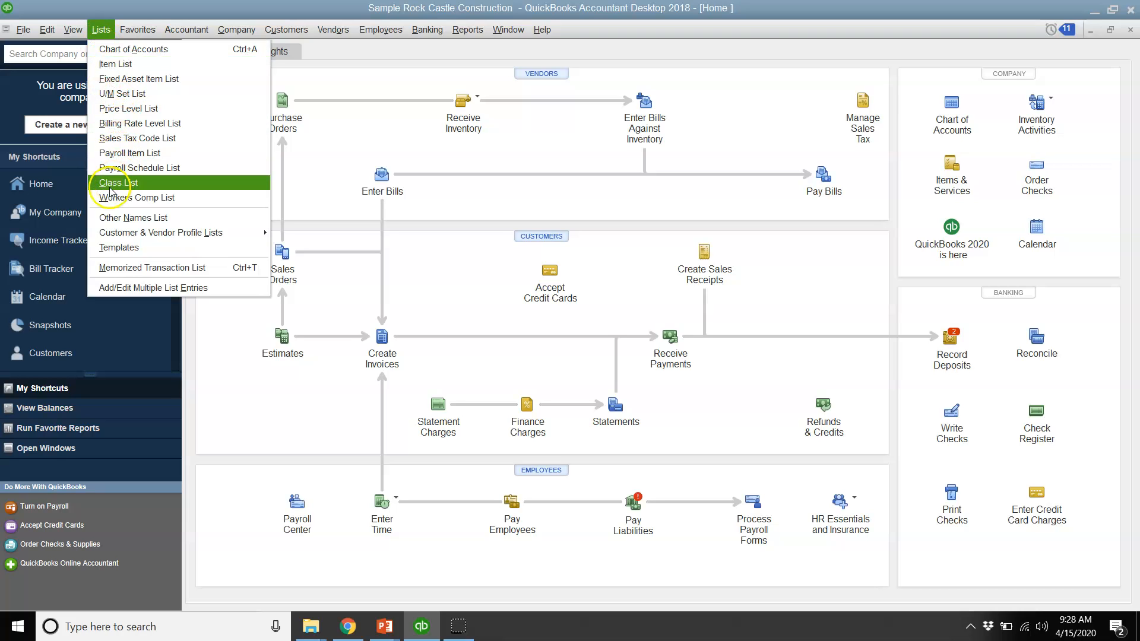
pyautogui.moveTo(160, 233)
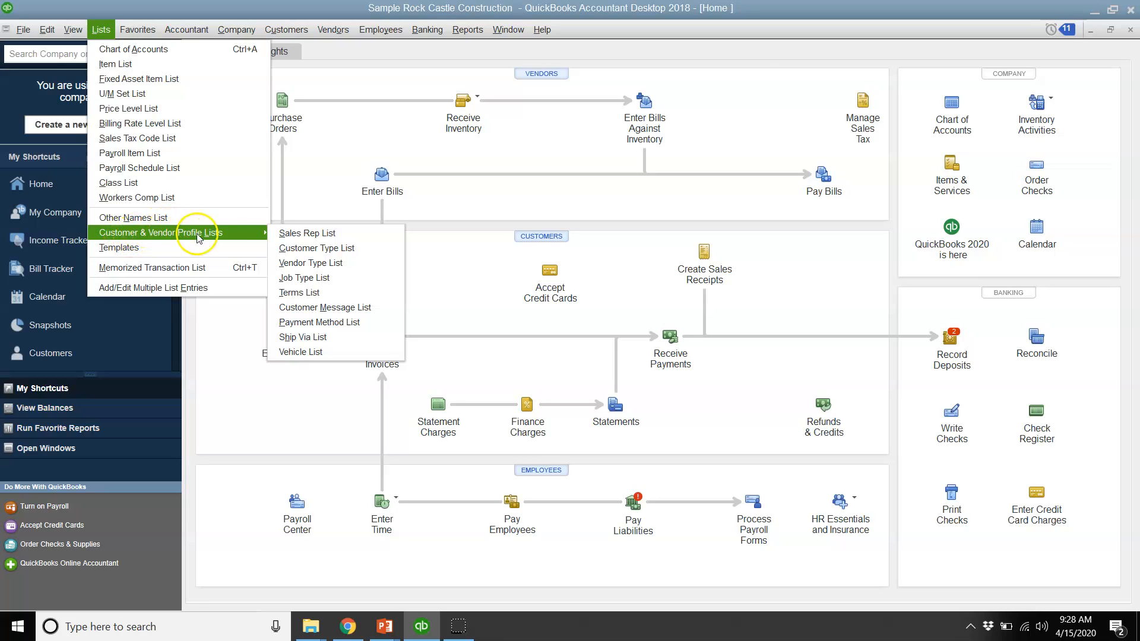
pyautogui.moveTo(252, 236)
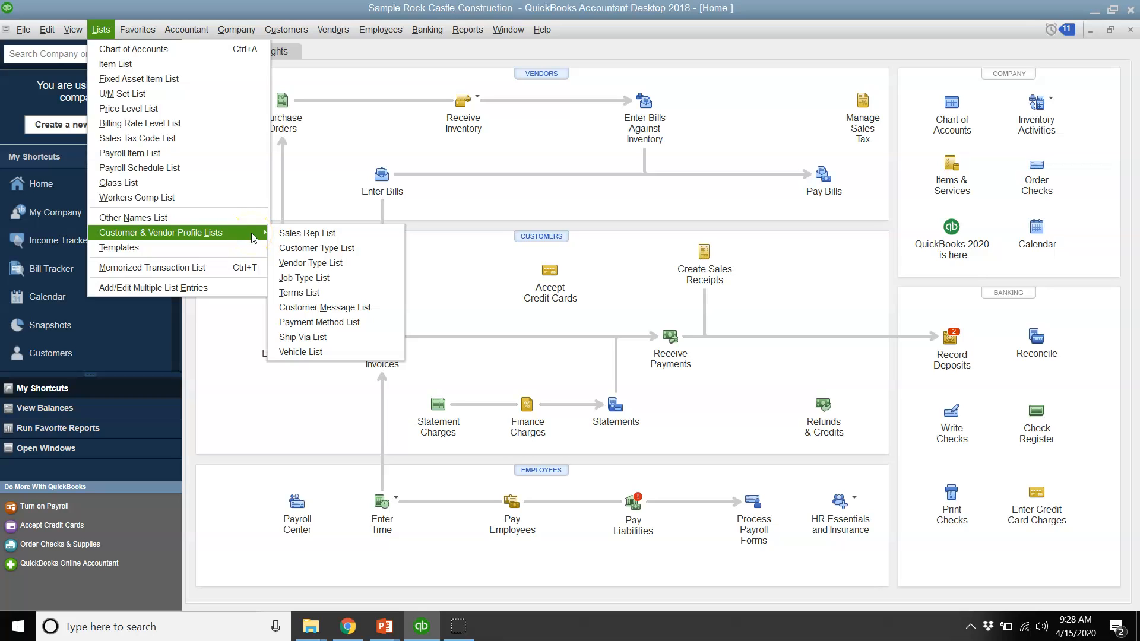
pyautogui.moveTo(312, 337)
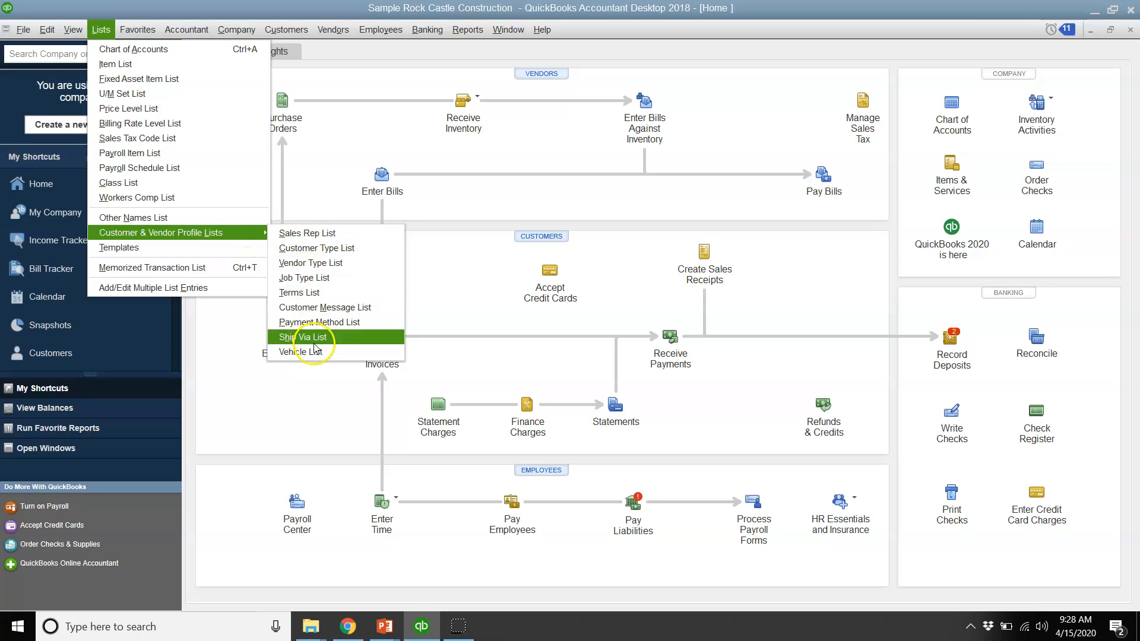
pyautogui.moveTo(317, 233)
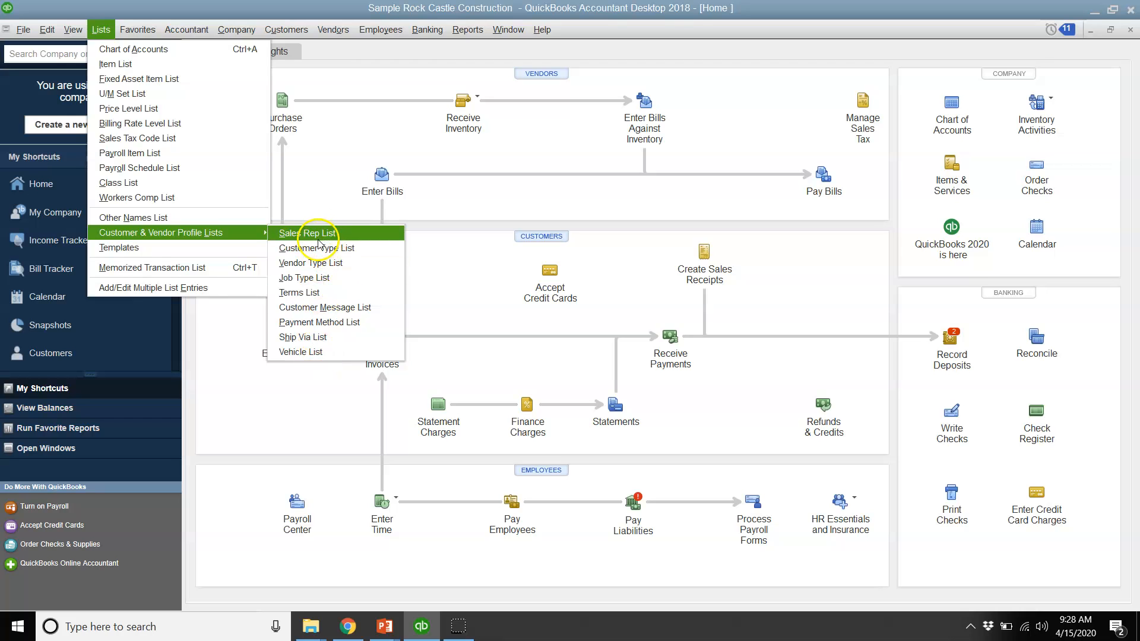
pyautogui.moveTo(316, 248)
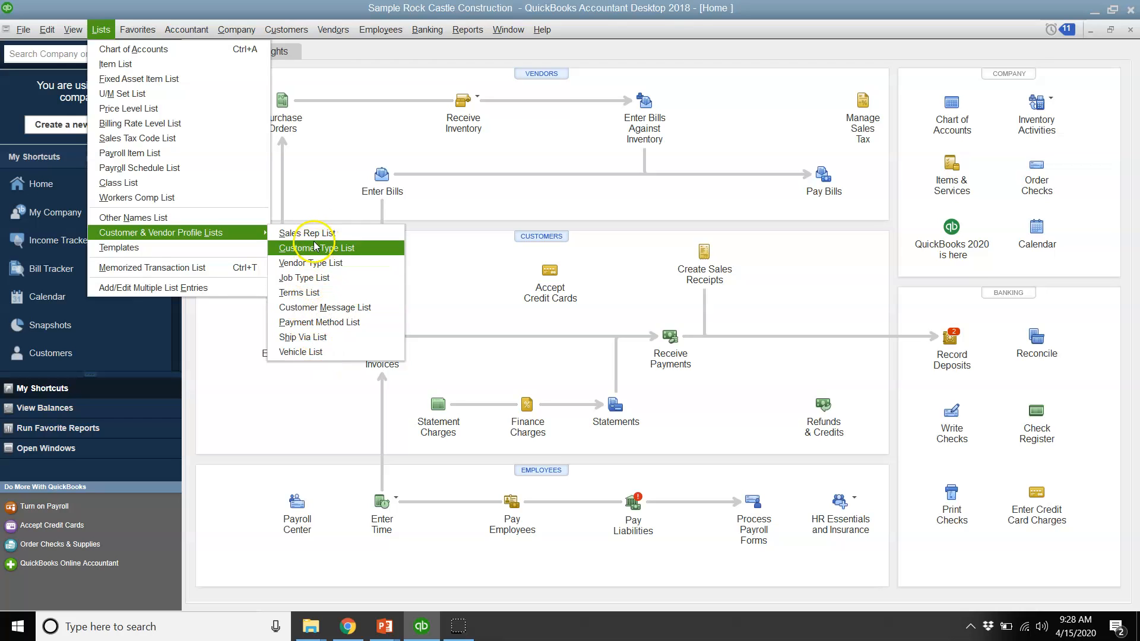
pyautogui.moveTo(301, 351)
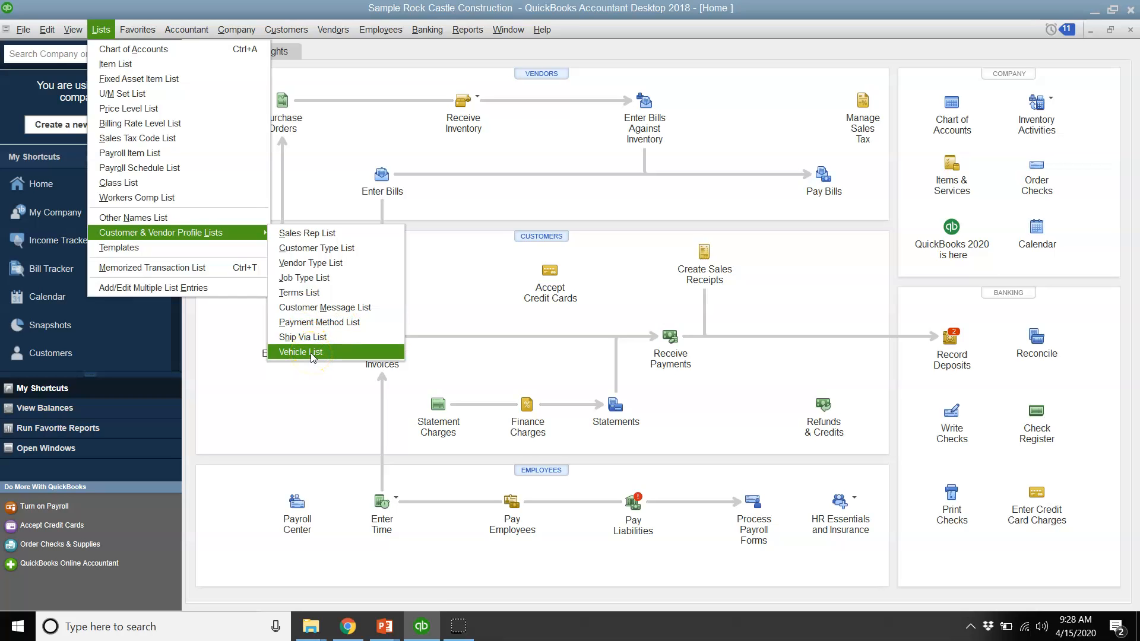
pyautogui.click(301, 352)
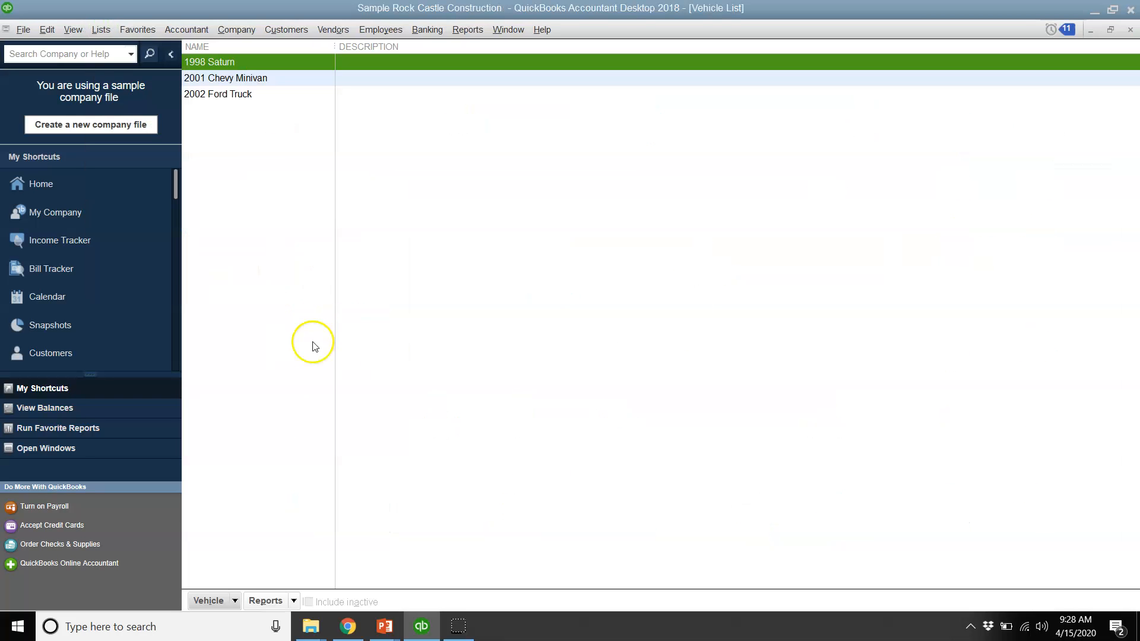
pyautogui.click(232, 601)
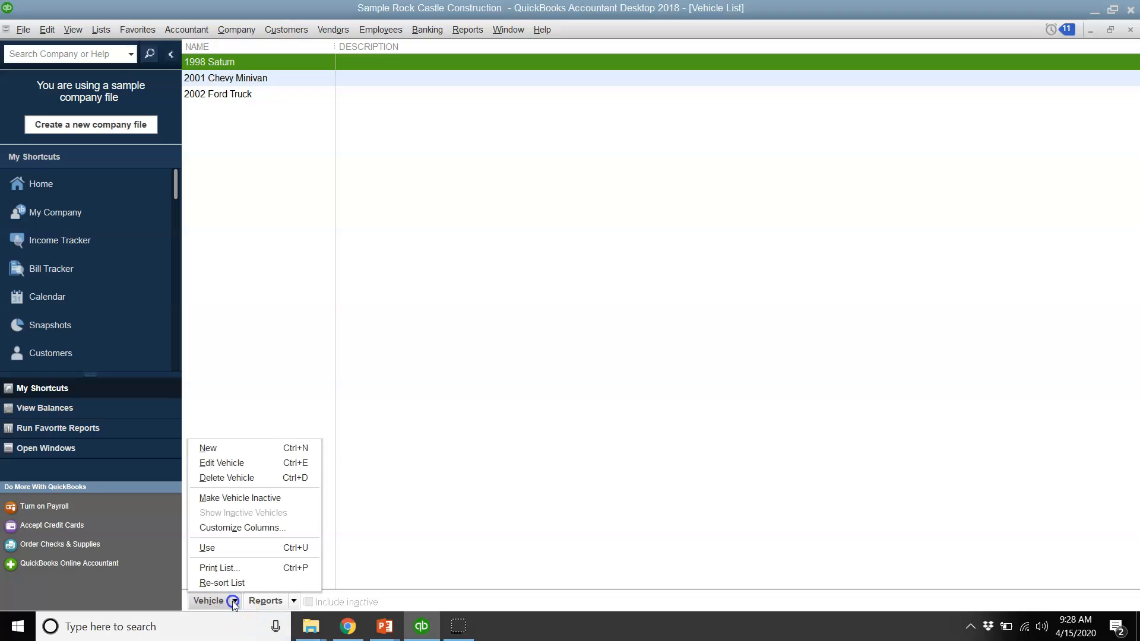
pyautogui.moveTo(207, 449)
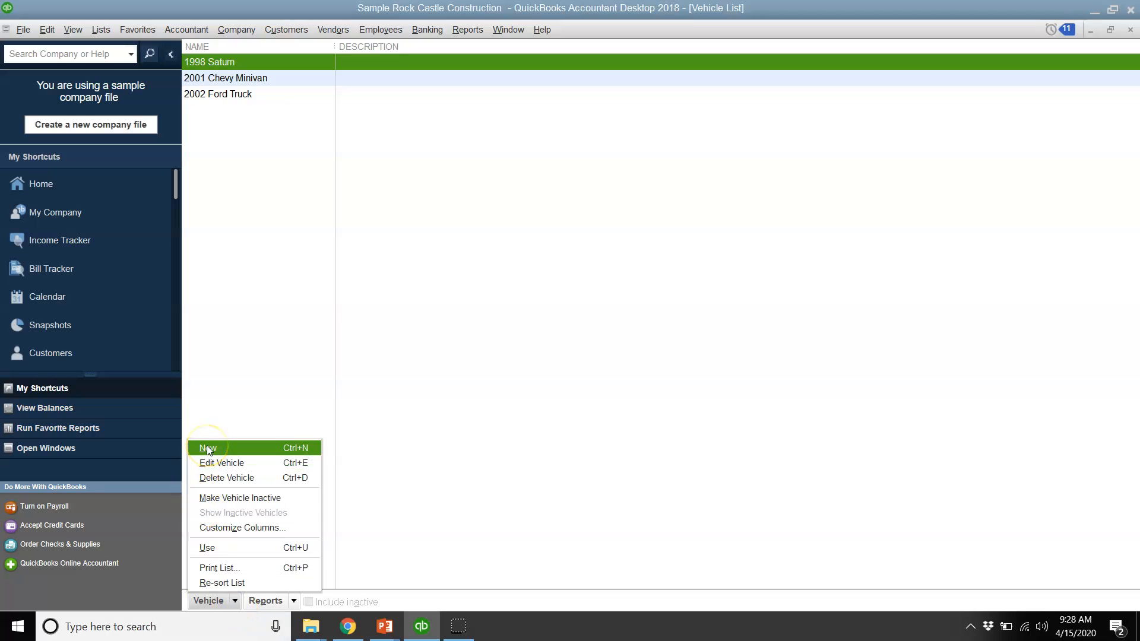
pyautogui.moveTo(219, 474)
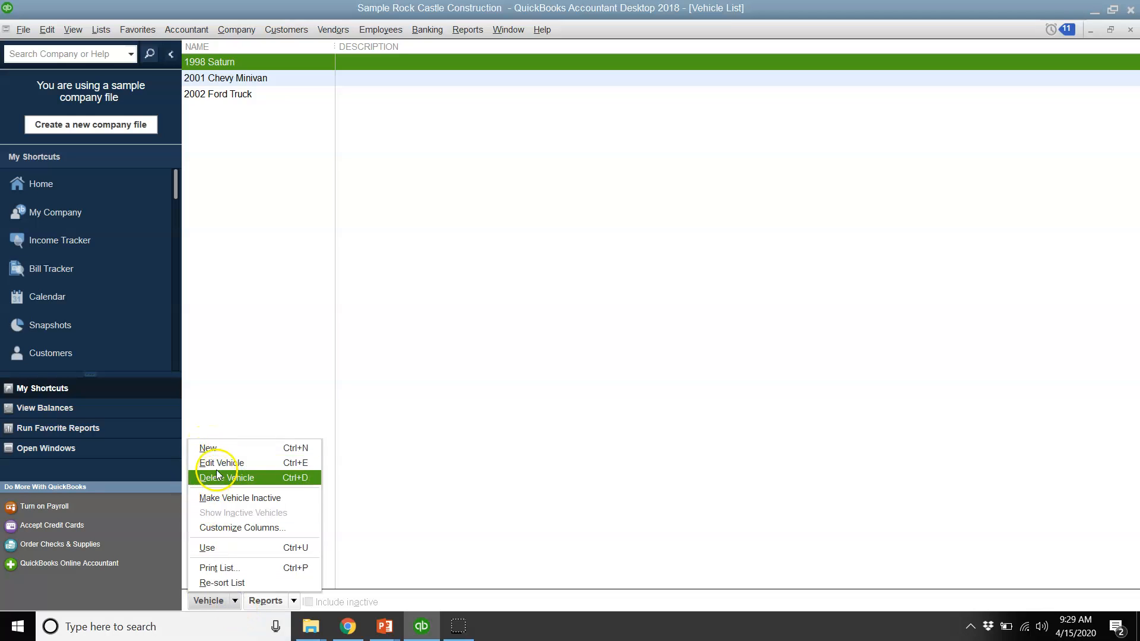
pyautogui.click(234, 62)
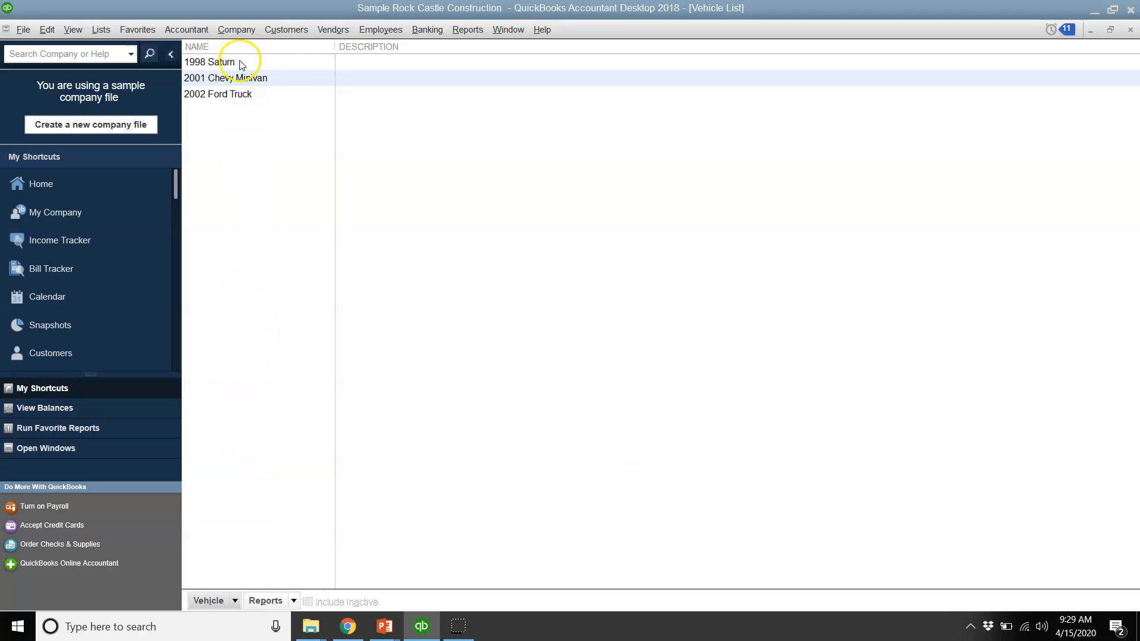
pyautogui.rightClick(209, 62)
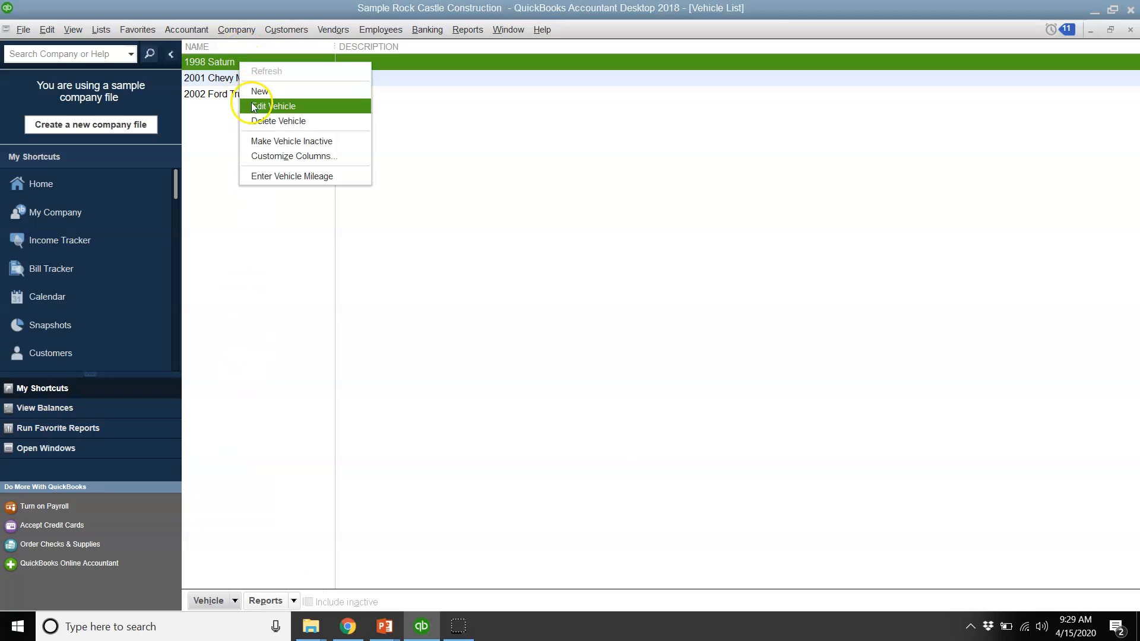
pyautogui.click(273, 107)
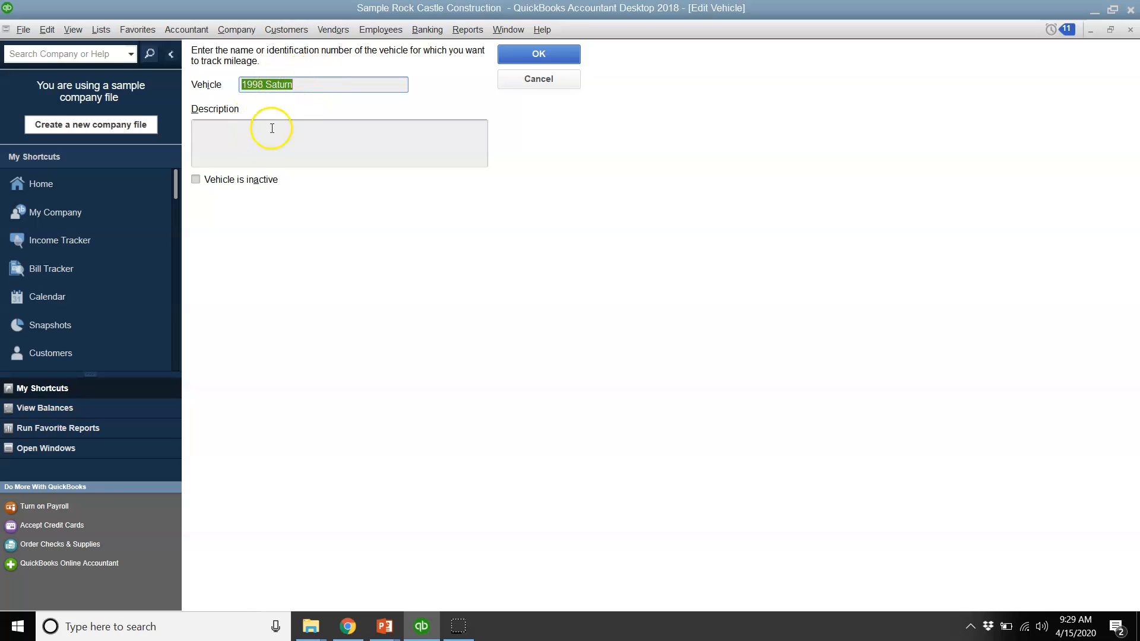
pyautogui.moveTo(201, 191)
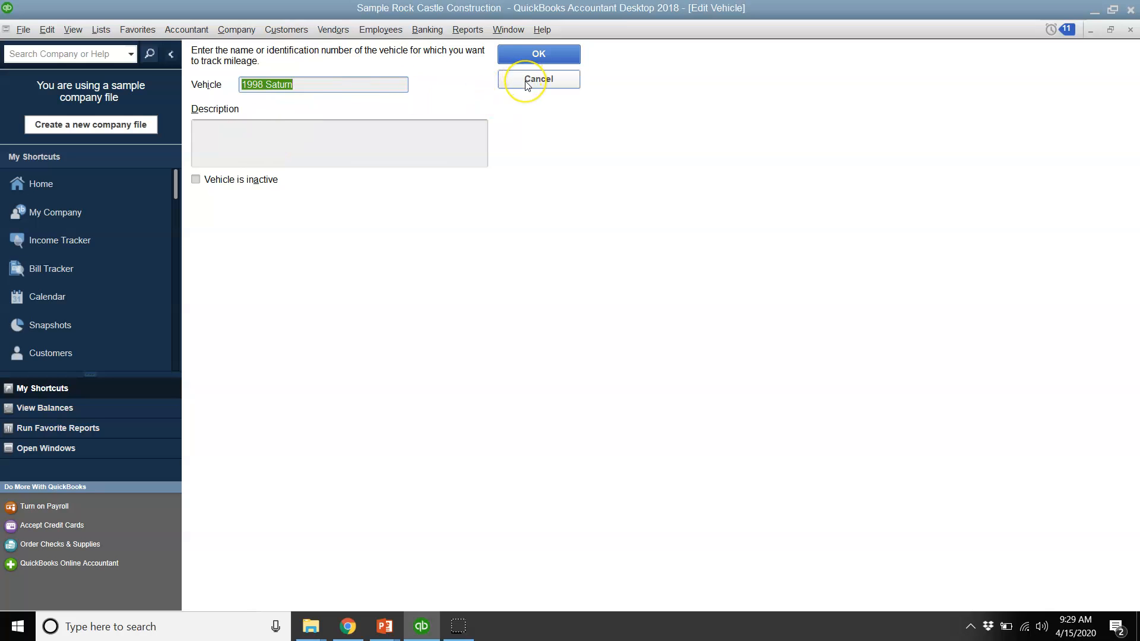
pyautogui.click(539, 78)
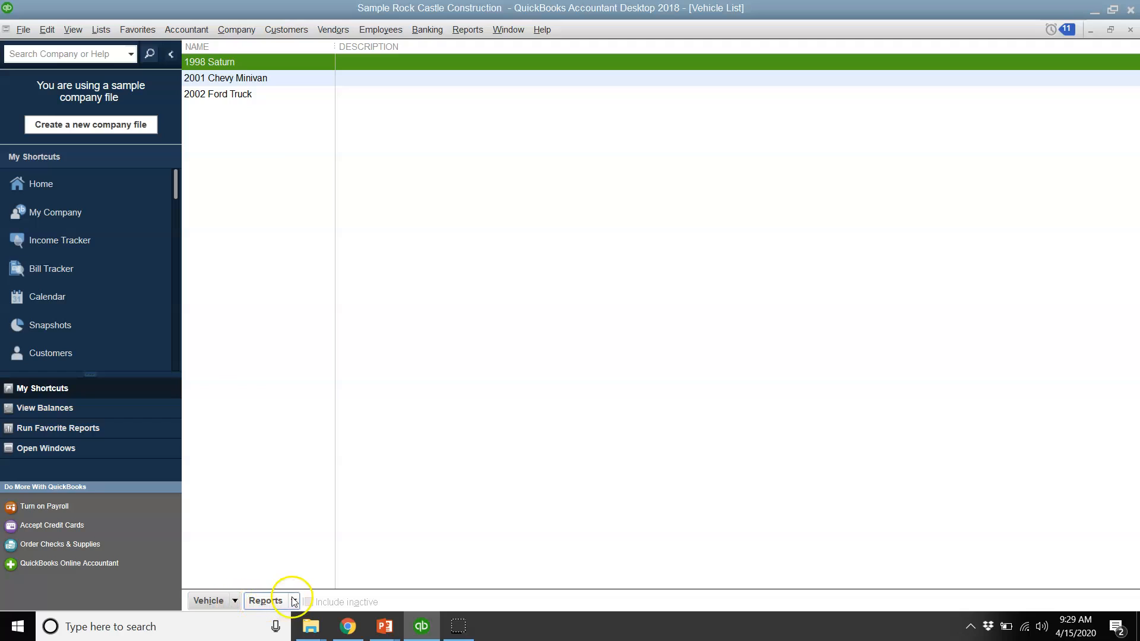
pyautogui.click(266, 601)
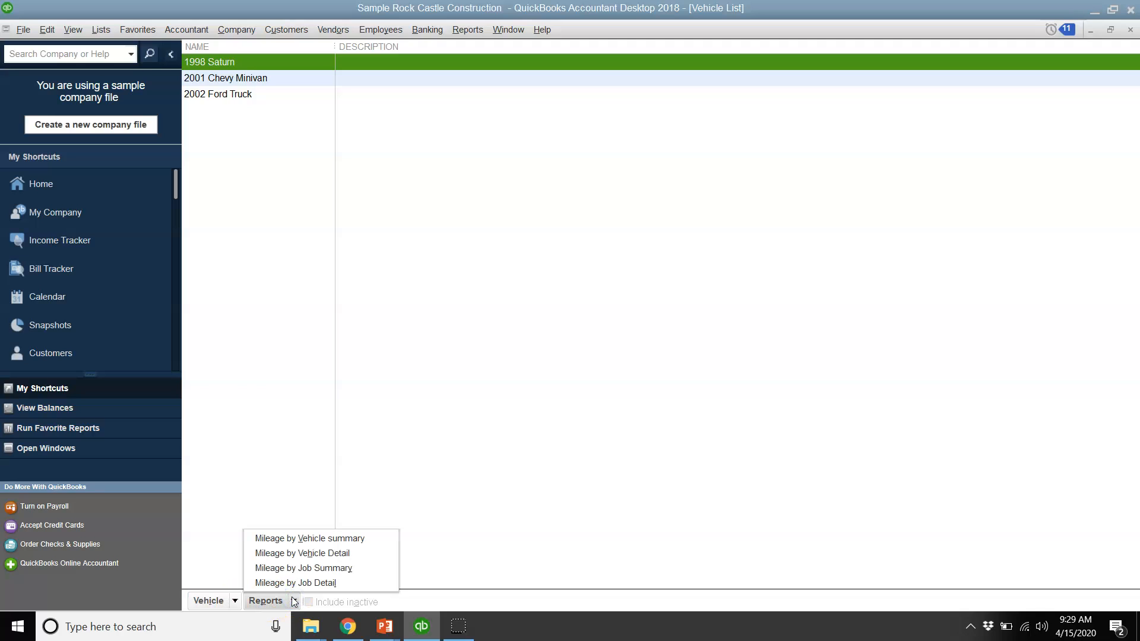
pyautogui.moveTo(300, 539)
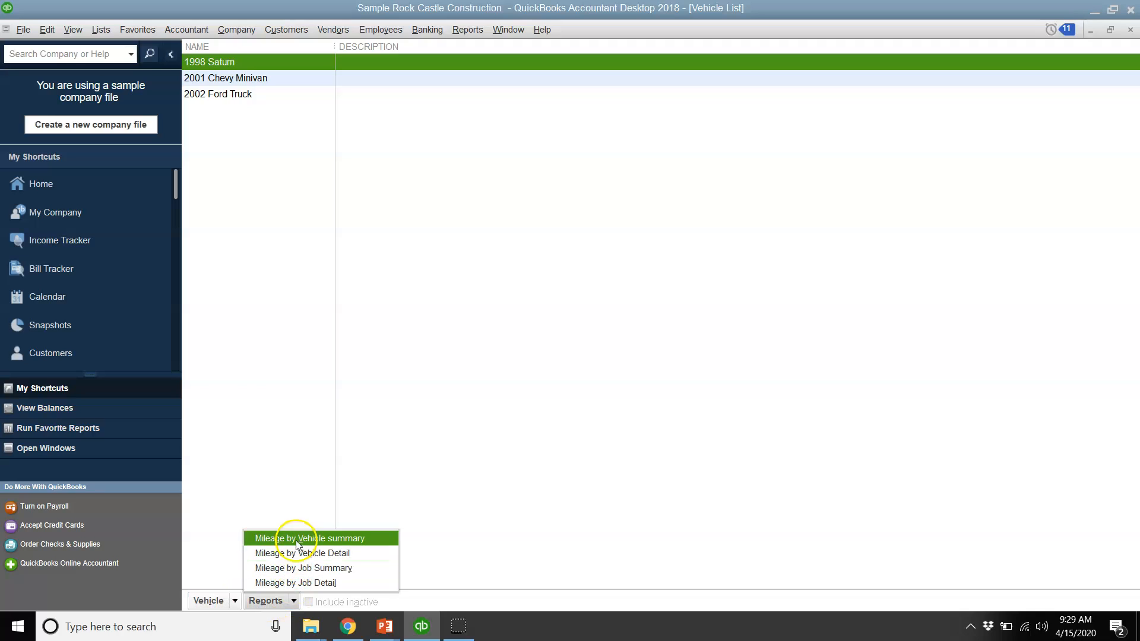
pyautogui.moveTo(300, 554)
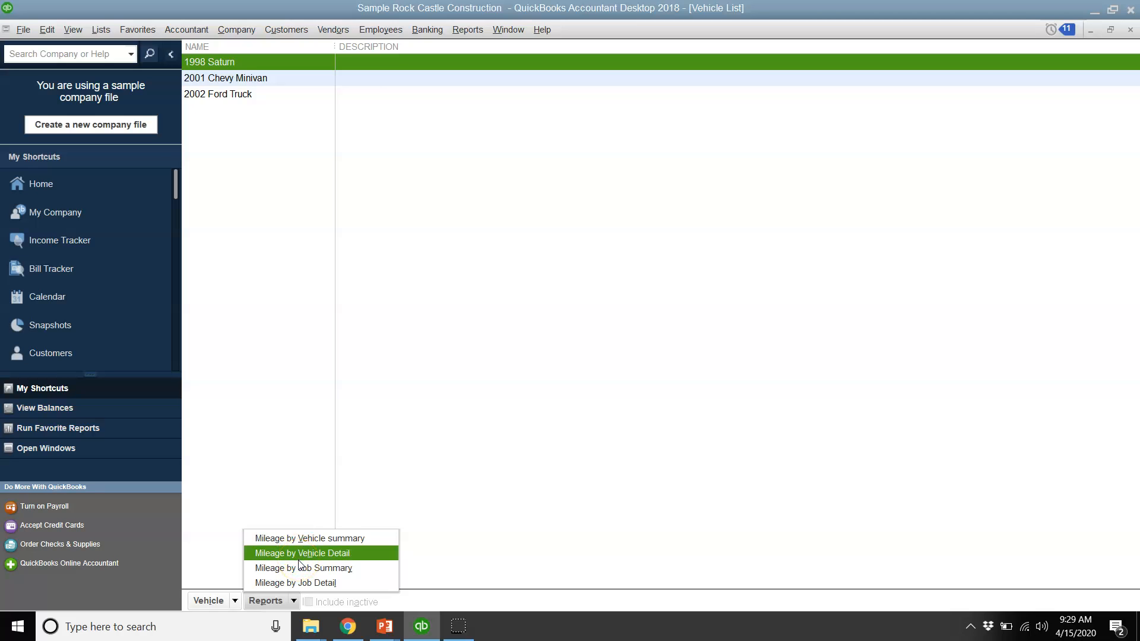
pyautogui.moveTo(1133, 31)
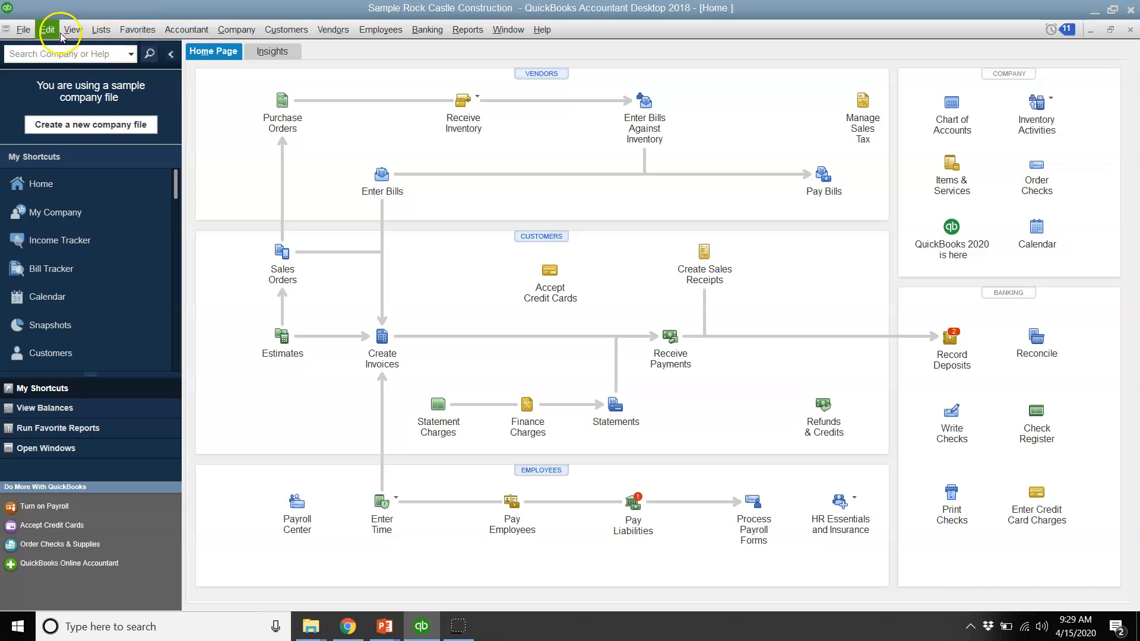
# Step: Show the Customer Type List (Commercial, Residential) and its Customer Type actions menu
pyautogui.click(101, 29)
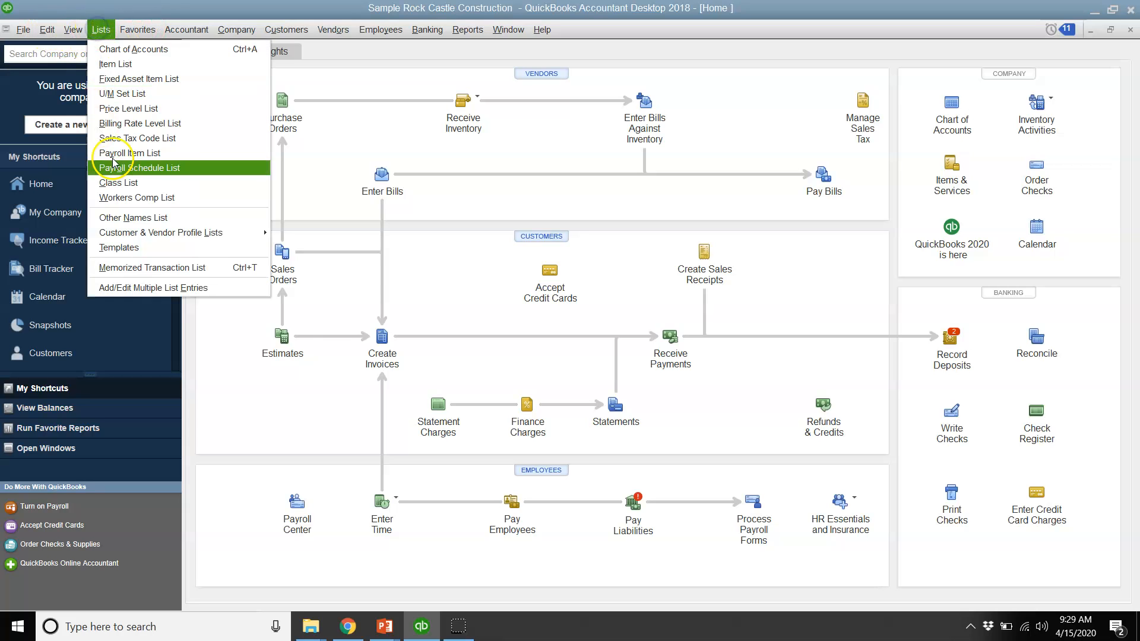
pyautogui.moveTo(161, 233)
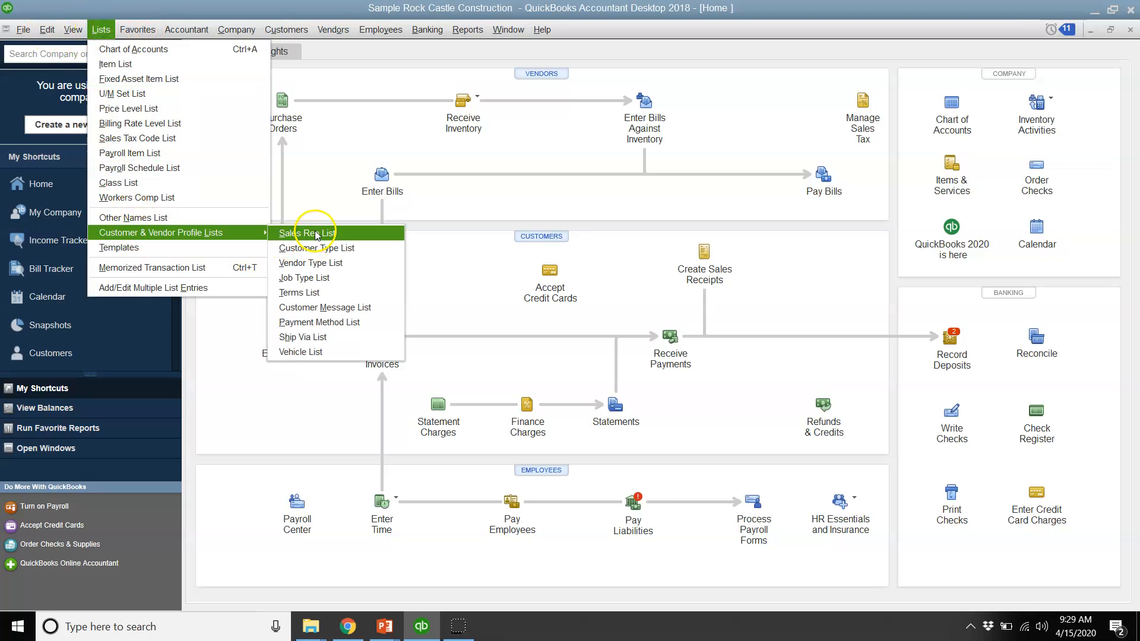
pyautogui.click(317, 248)
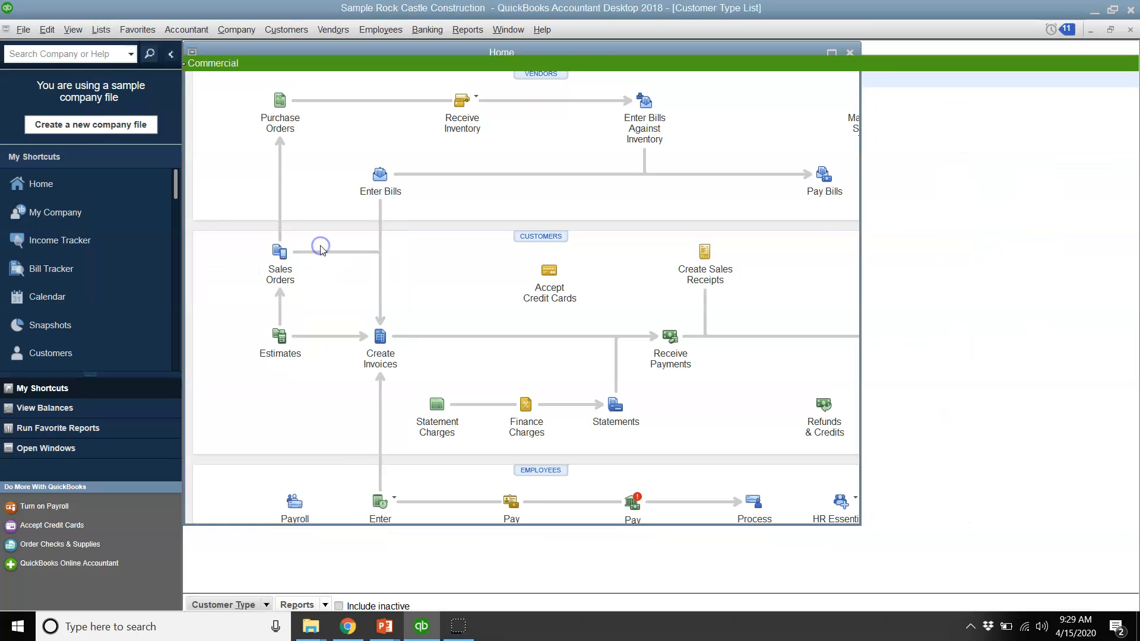
pyautogui.click(849, 53)
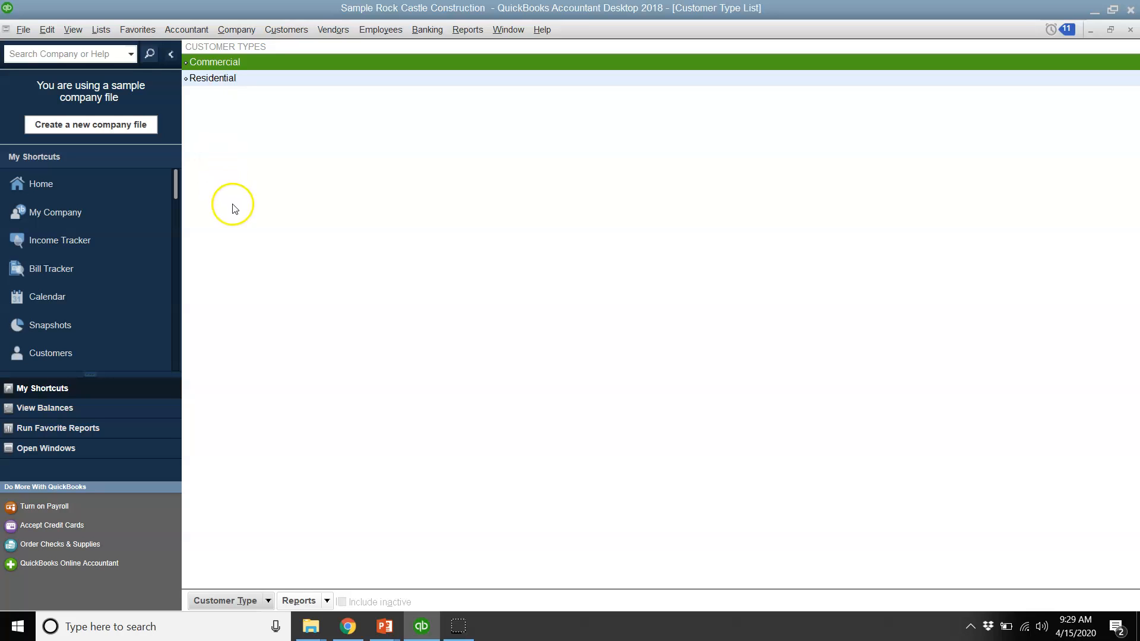
pyautogui.moveTo(275, 561)
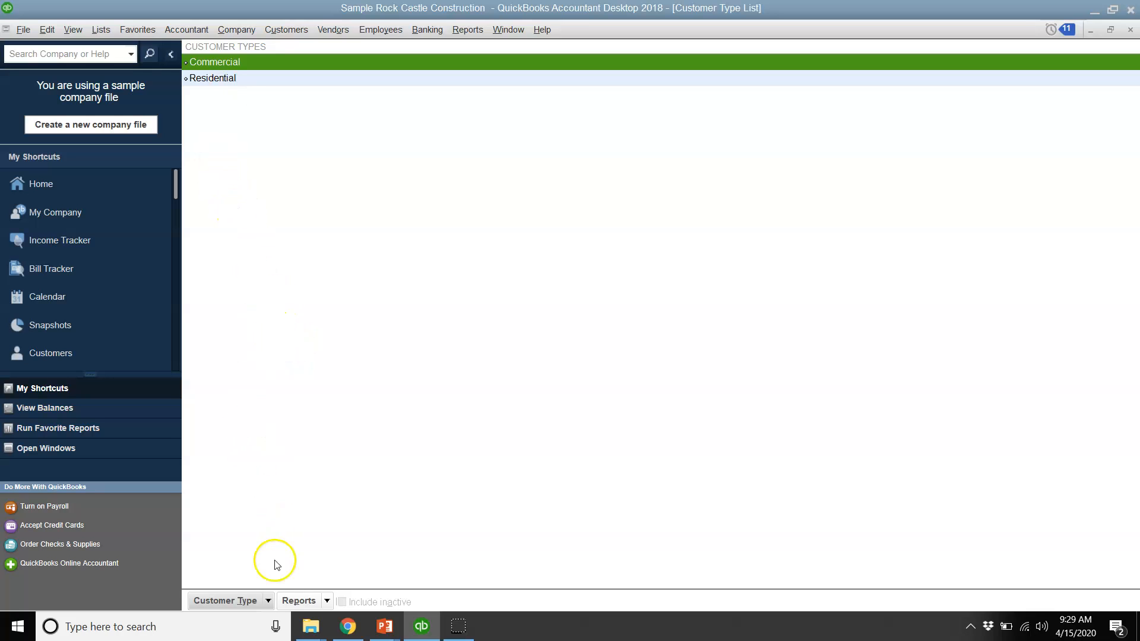
pyautogui.click(266, 601)
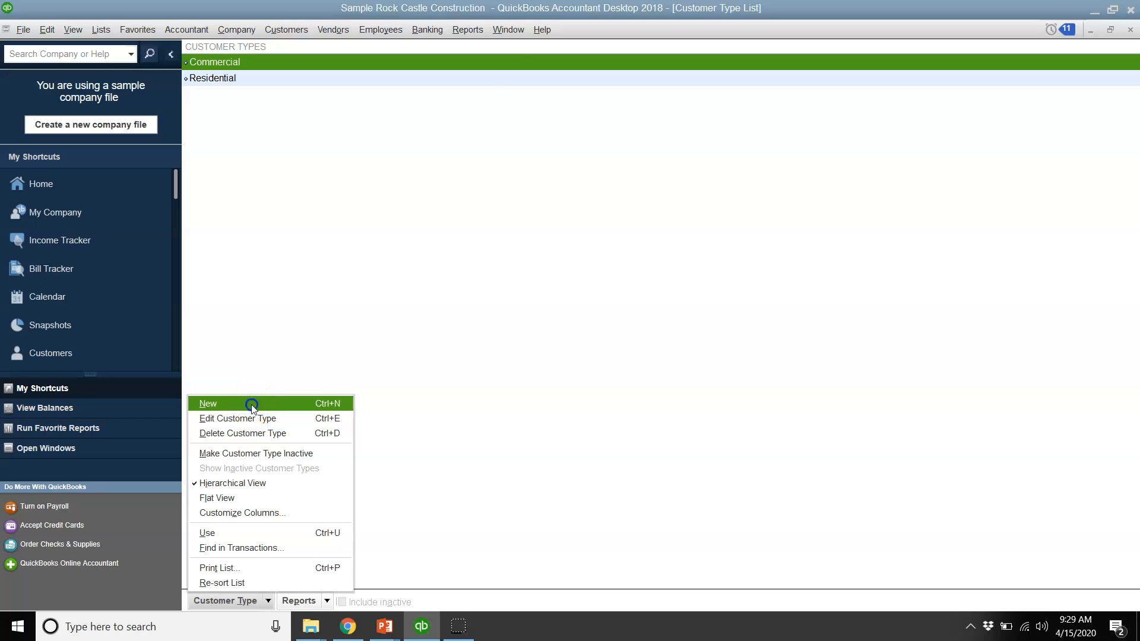
# Step: Create a new customer type 'rural' as a subtype of Residential
pyautogui.click(209, 403)
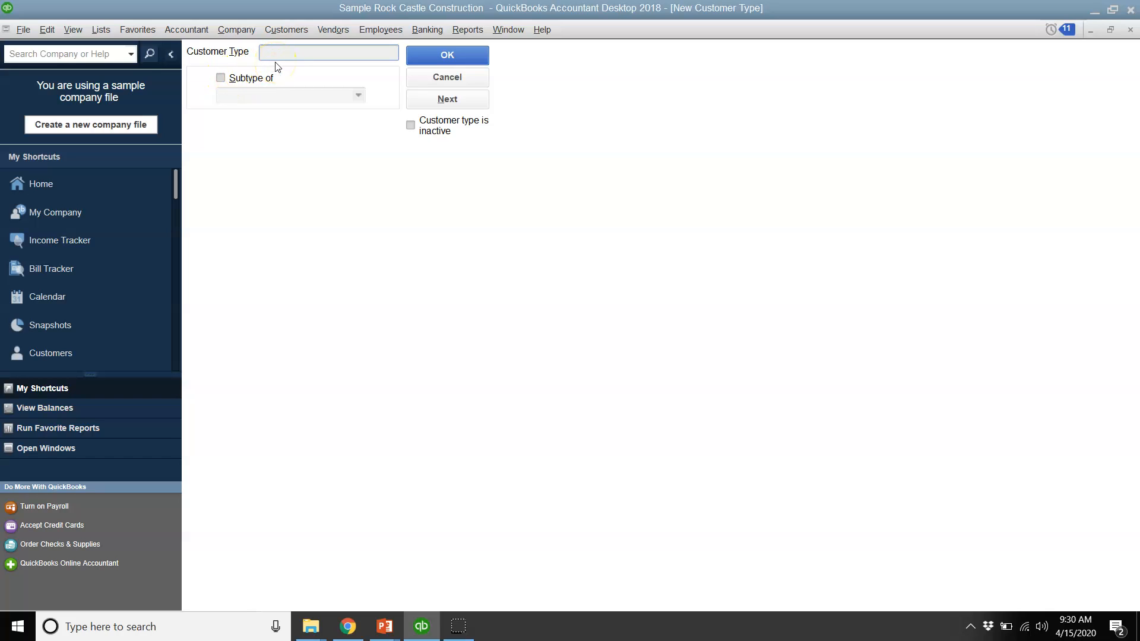
pyautogui.click(328, 52)
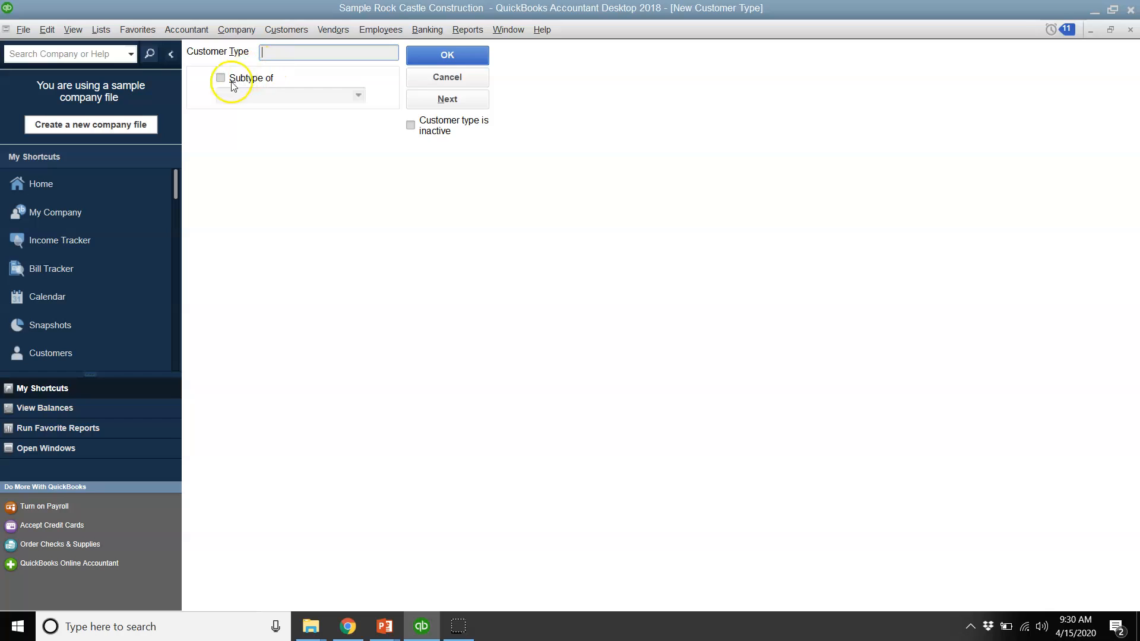
pyautogui.click(221, 79)
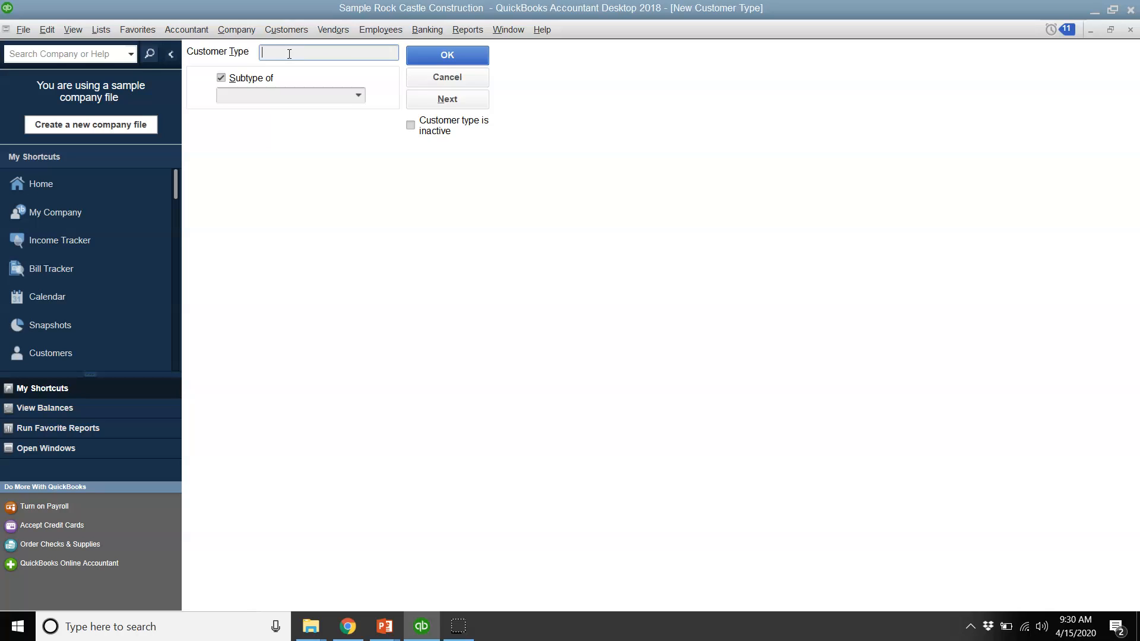
pyautogui.write('rural')
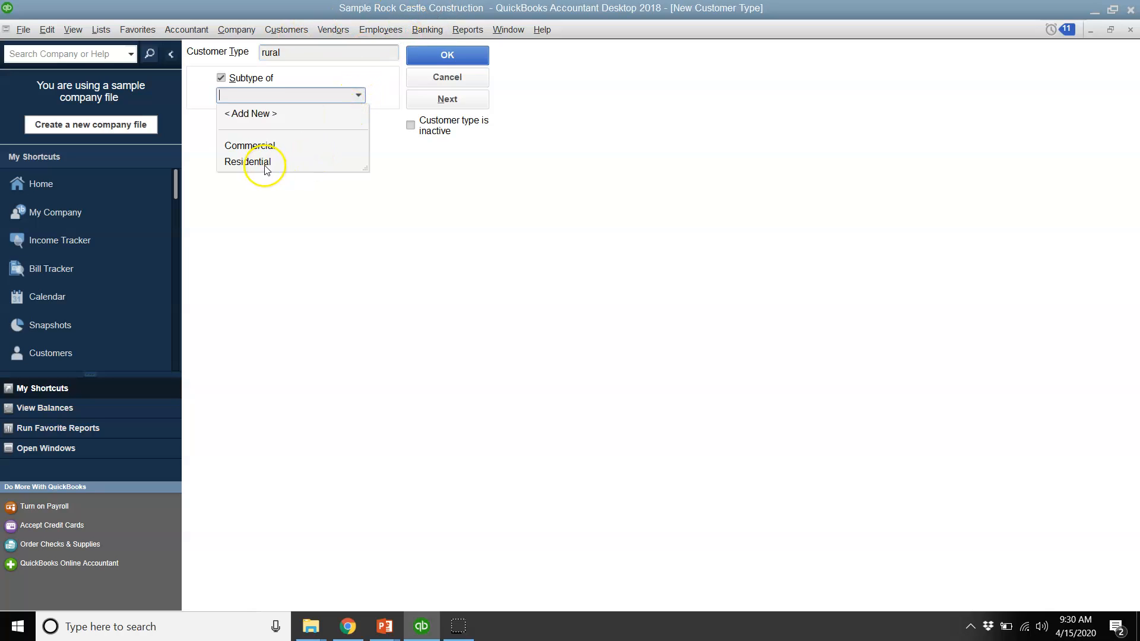
pyautogui.click(247, 161)
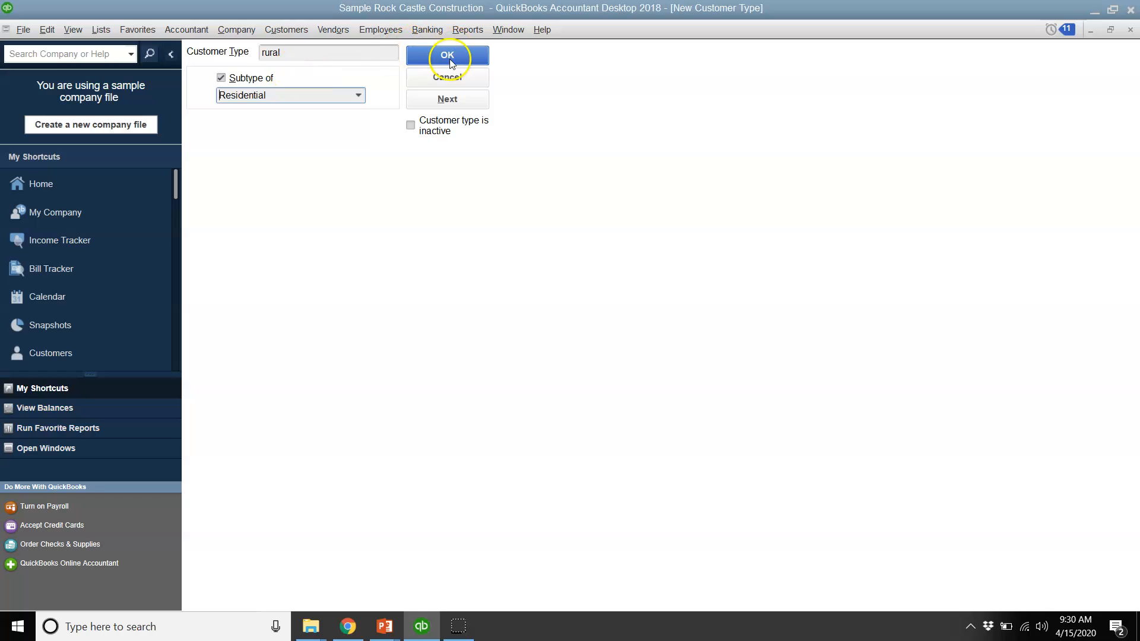
pyautogui.click(446, 54)
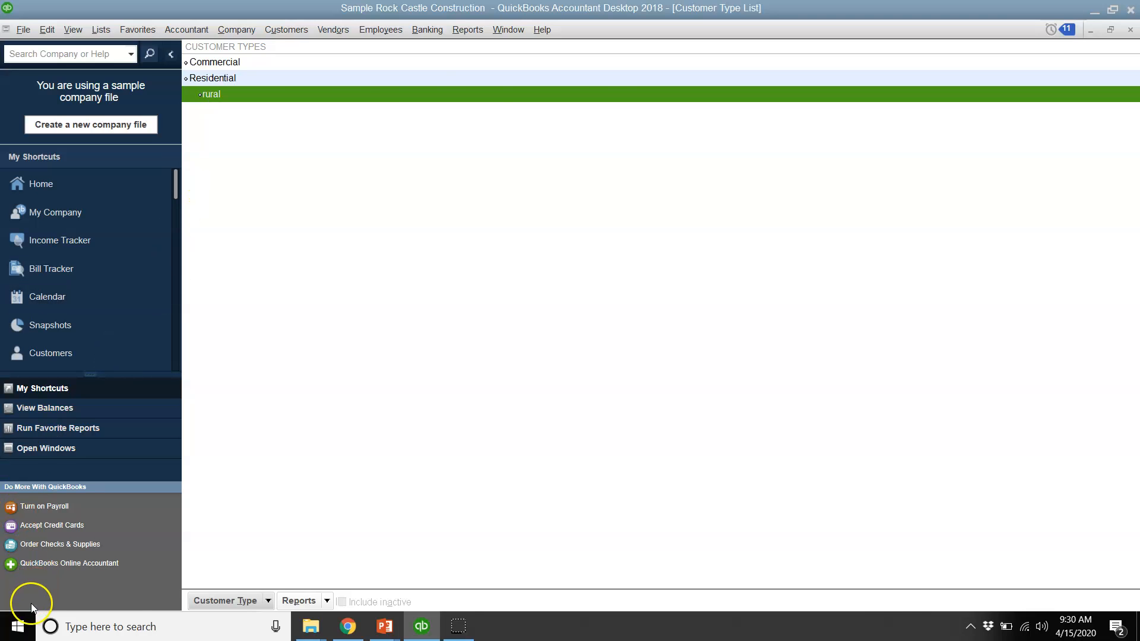
# Step: Switch to the PowerPoint lesson's Creating Custom Fields slide
pyautogui.click(383, 625)
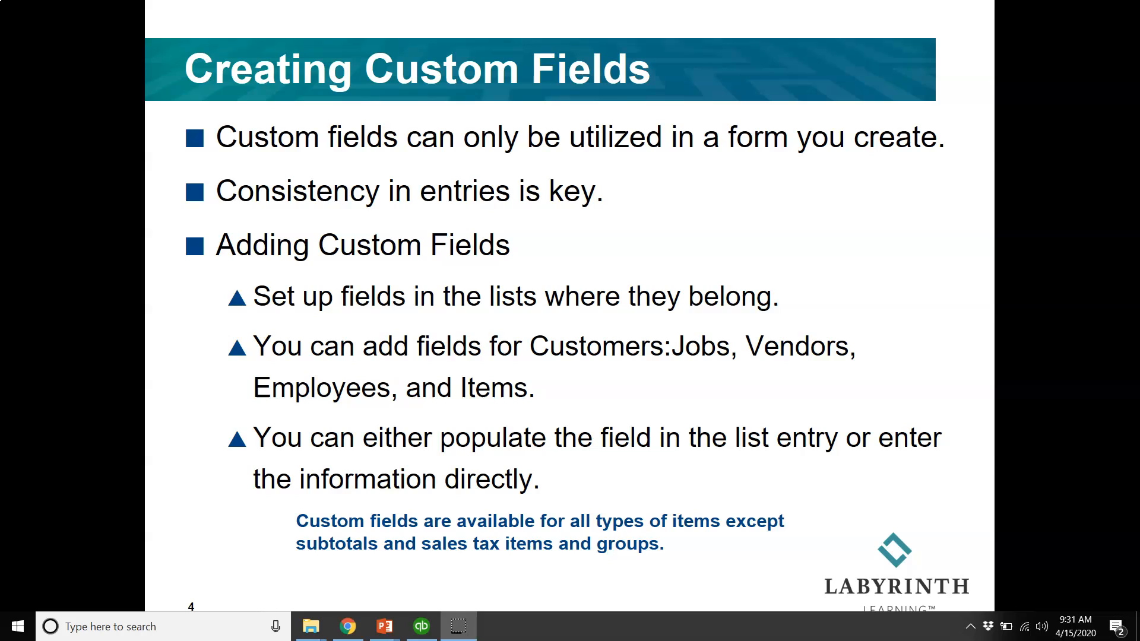
pyautogui.moveTo(422, 626)
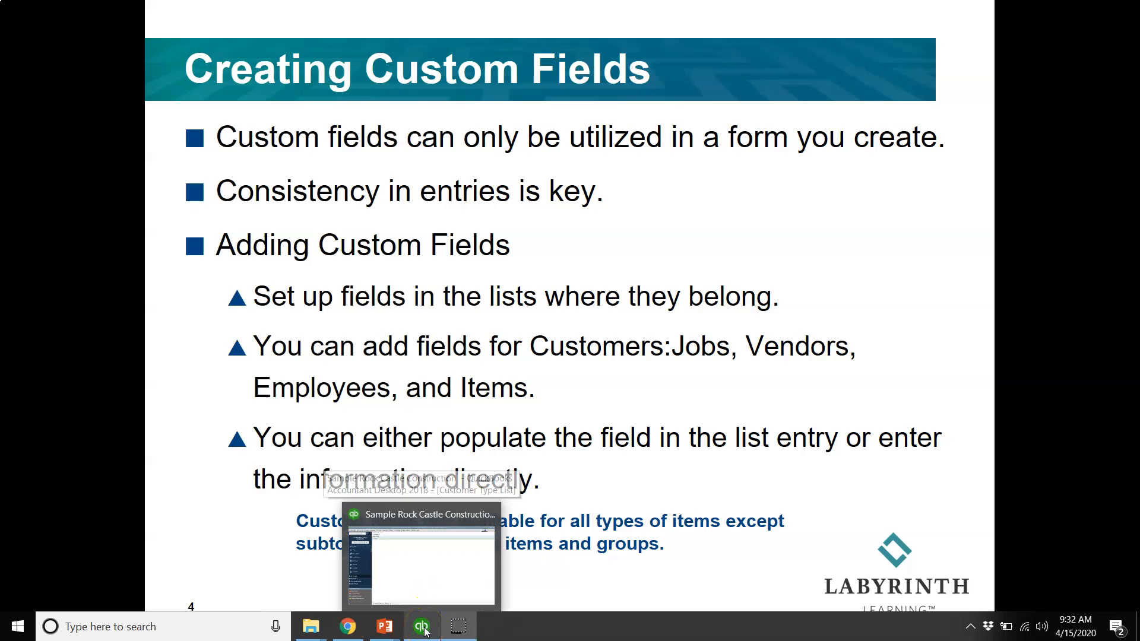
# Step: Return to QuickBooks, close the Customer Type List and bring up the Item List
pyautogui.click(421, 627)
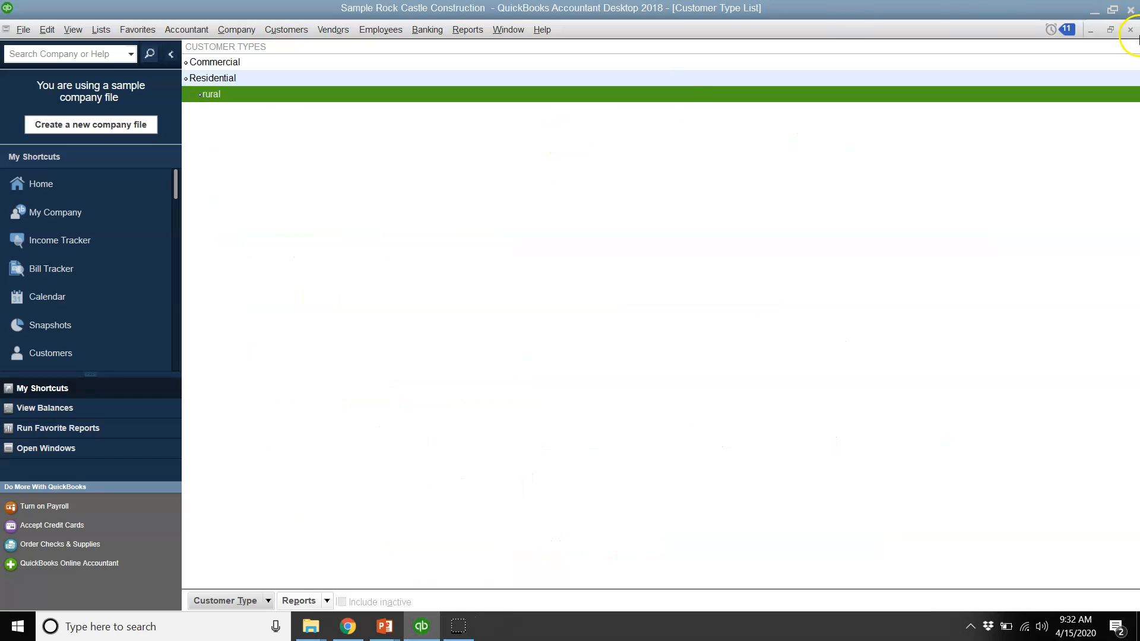
pyautogui.click(41, 183)
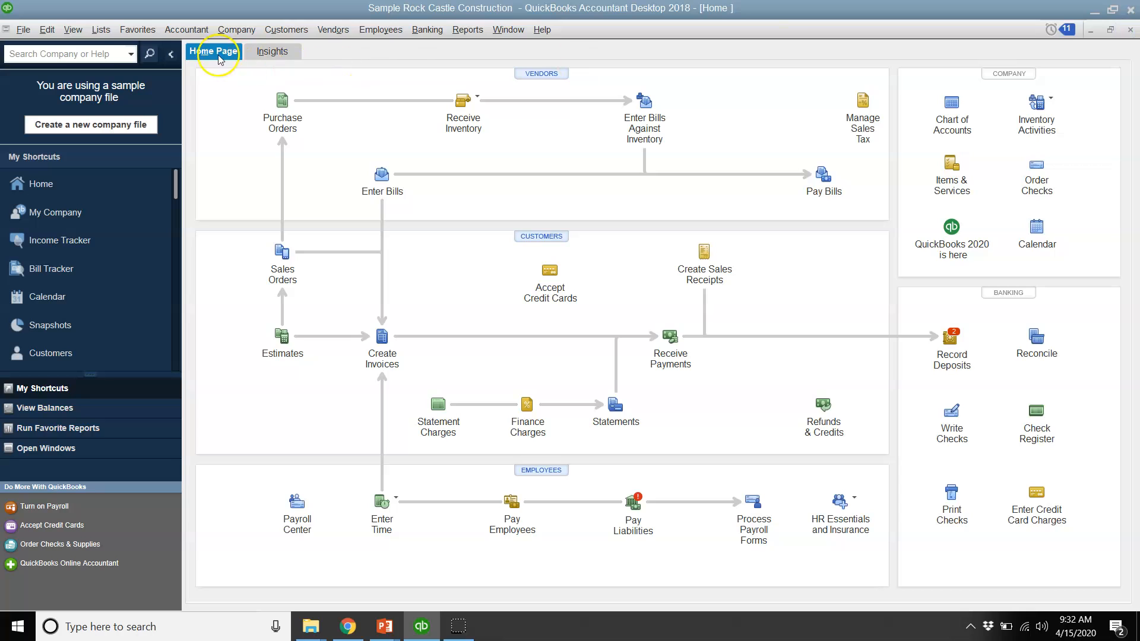
pyautogui.click(101, 29)
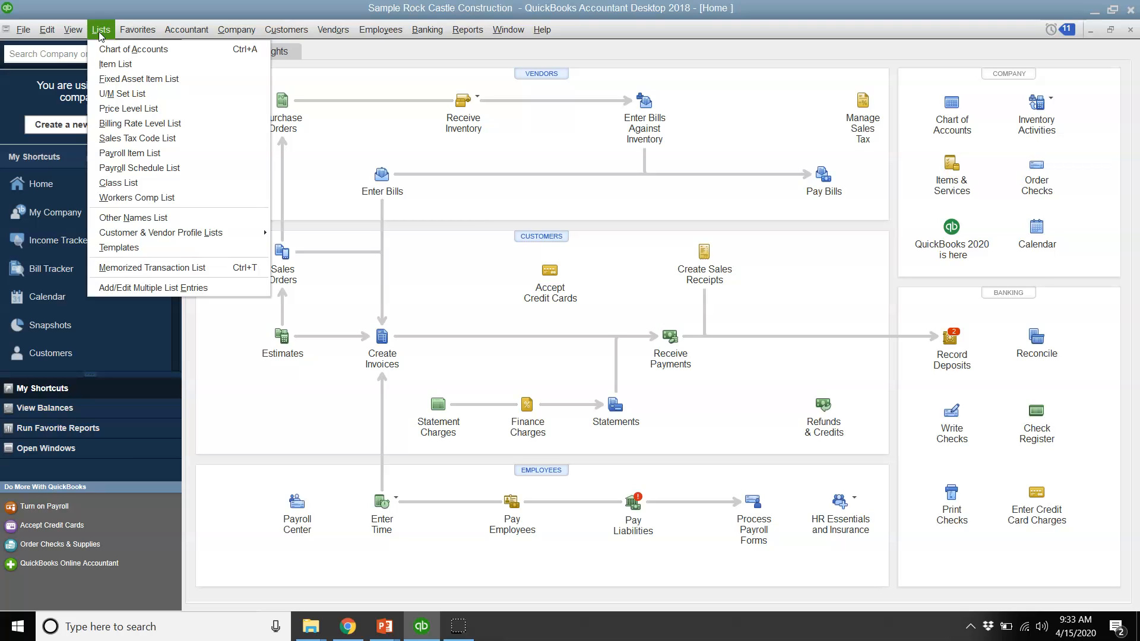
pyautogui.moveTo(110, 67)
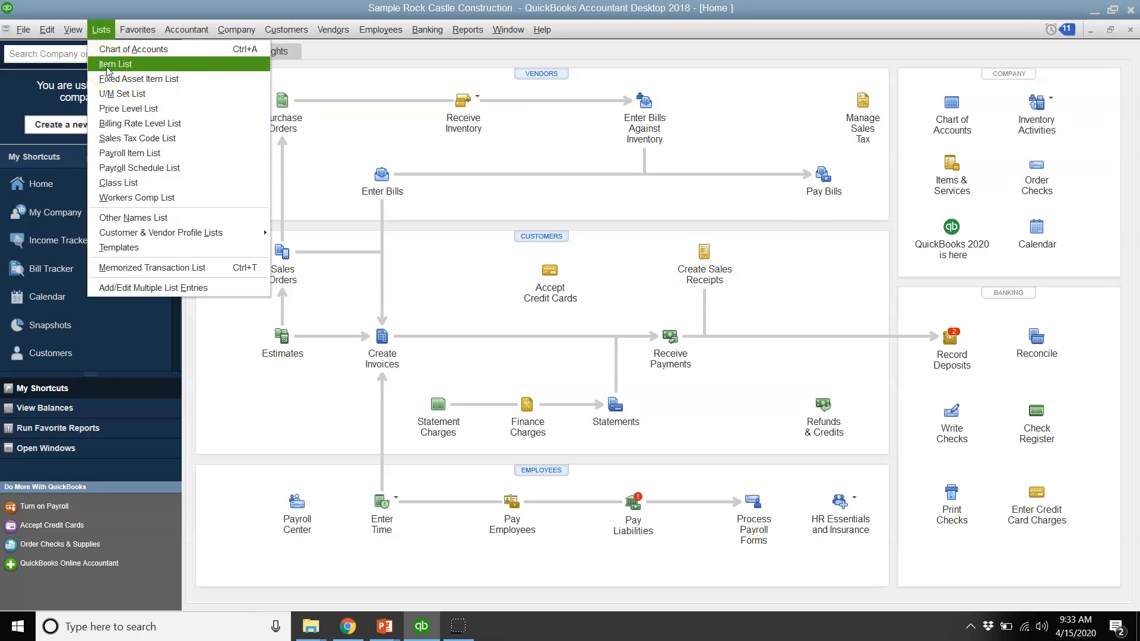
pyautogui.click(116, 63)
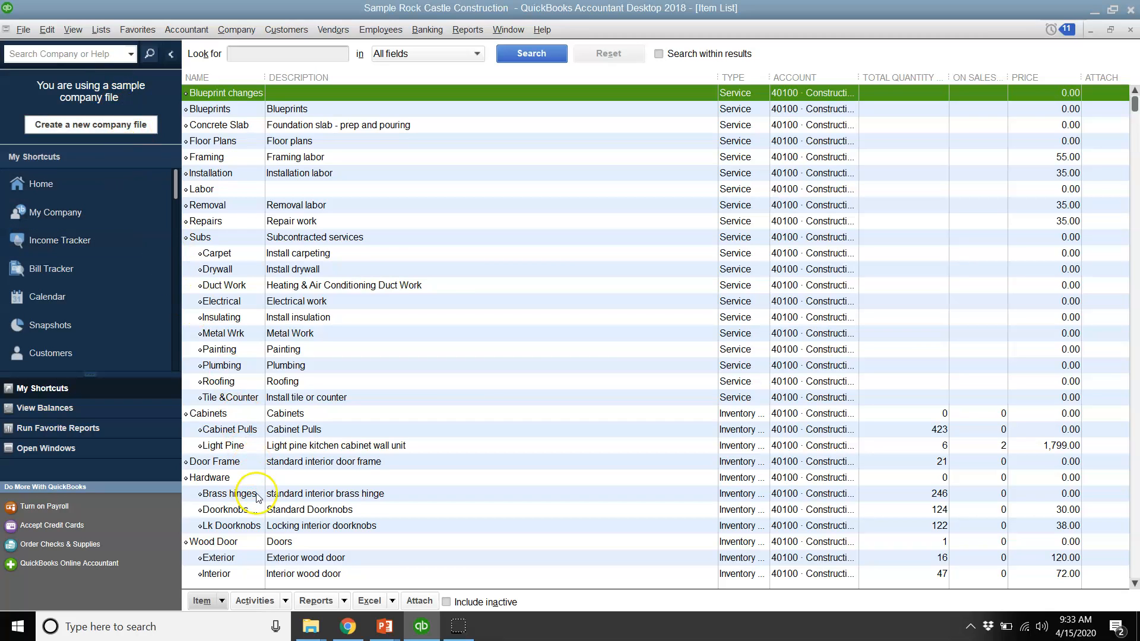
pyautogui.moveTo(230, 140)
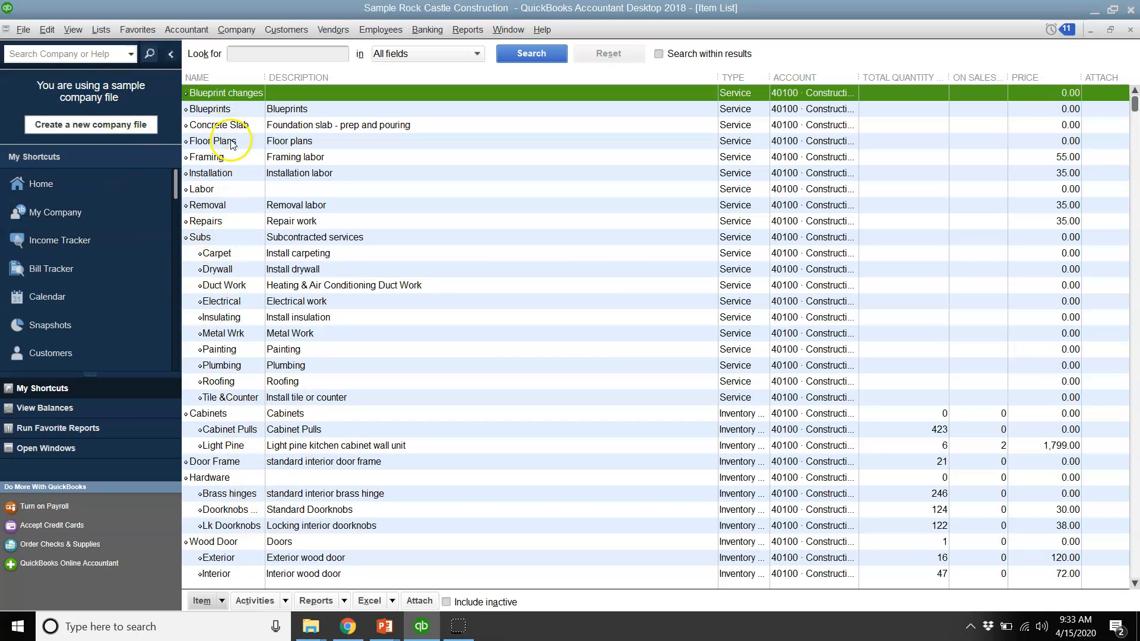
pyautogui.moveTo(218, 387)
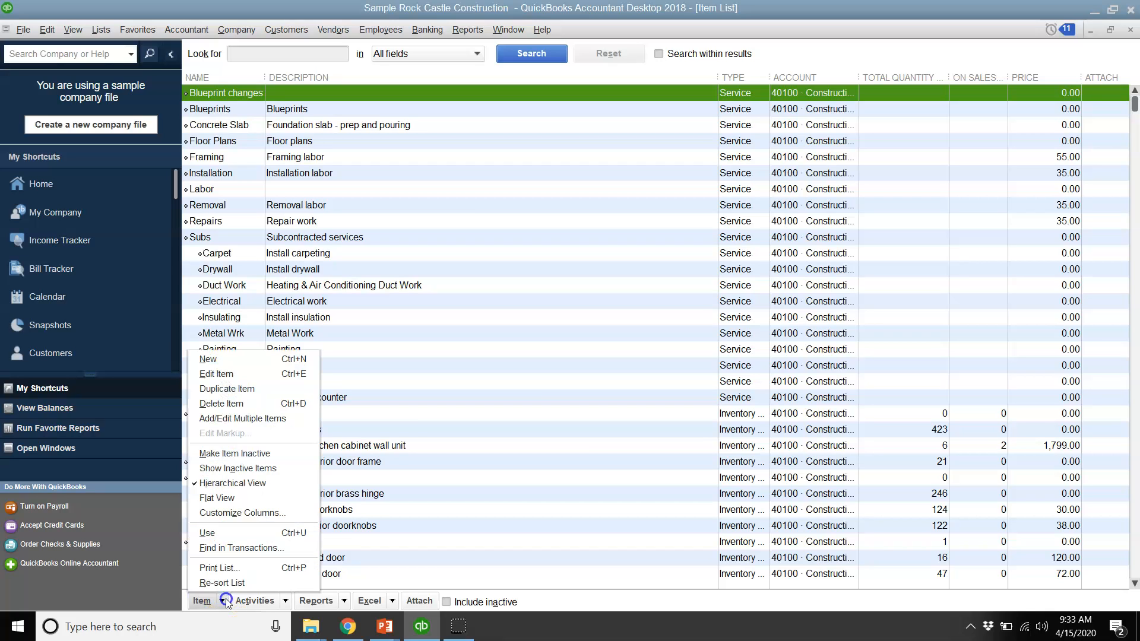
pyautogui.moveTo(248, 359)
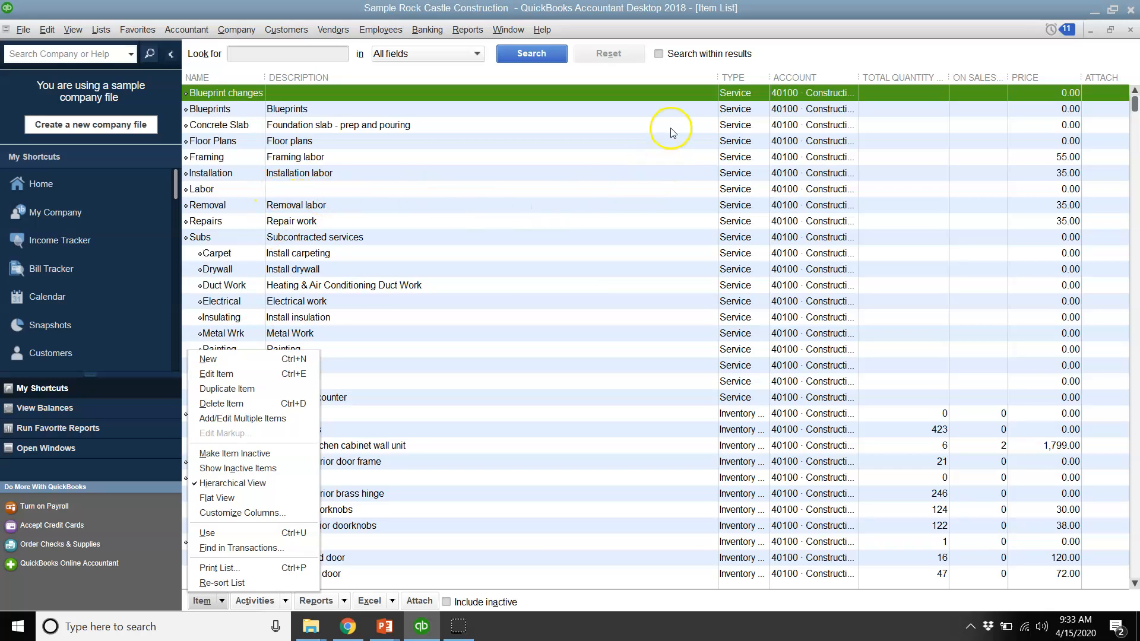
pyautogui.moveTo(724, 149)
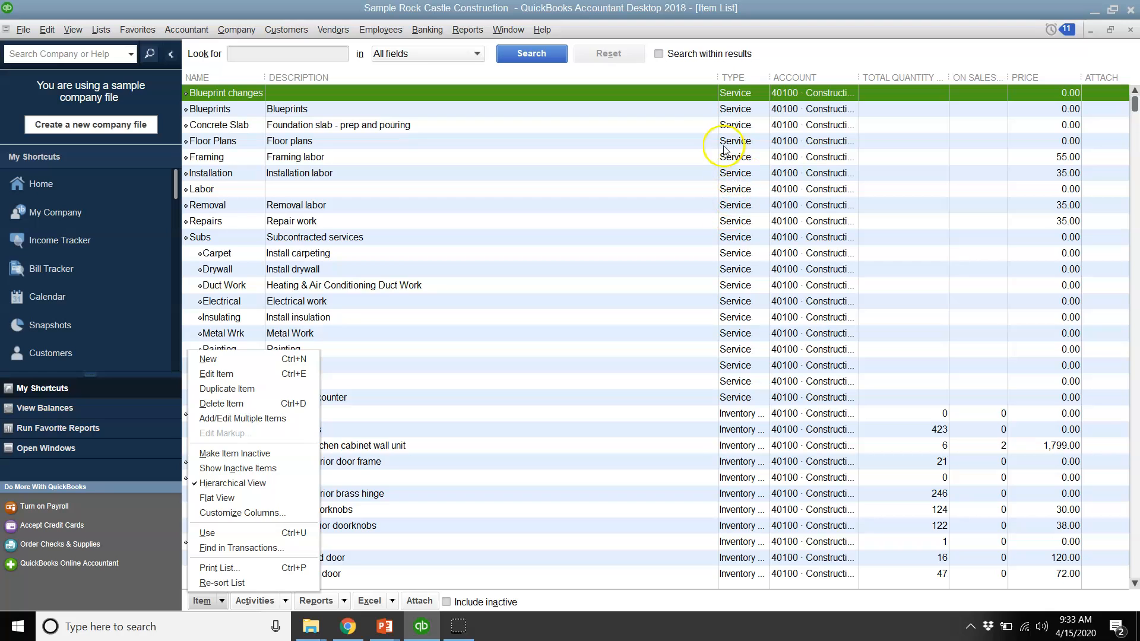
pyautogui.moveTo(710, 234)
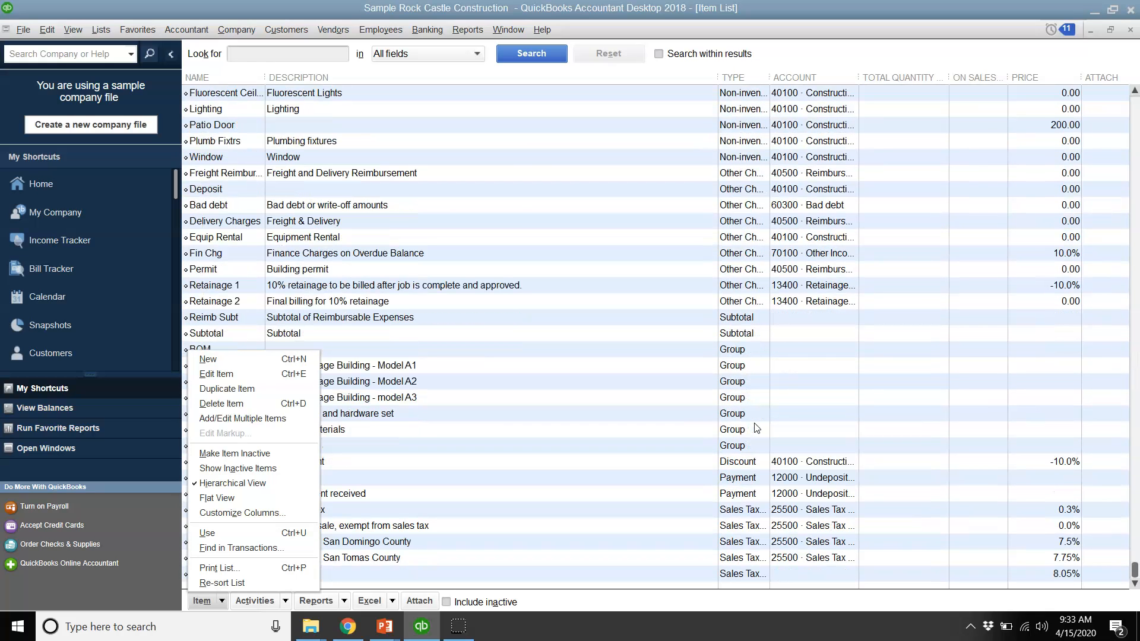
pyautogui.moveTo(755, 478)
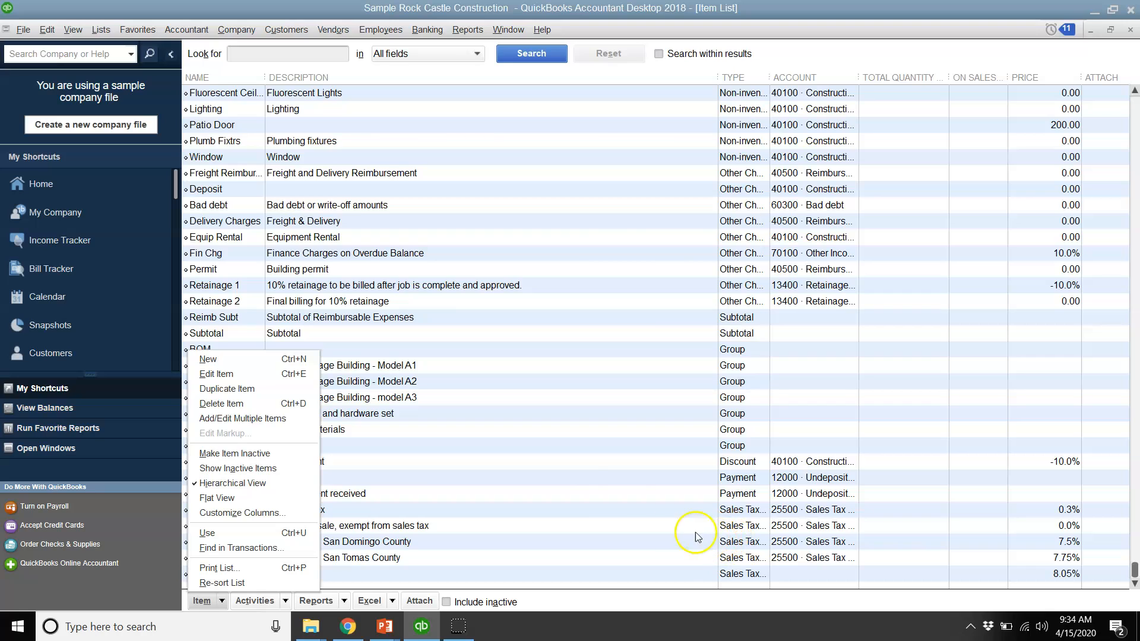
pyautogui.moveTo(570, 480)
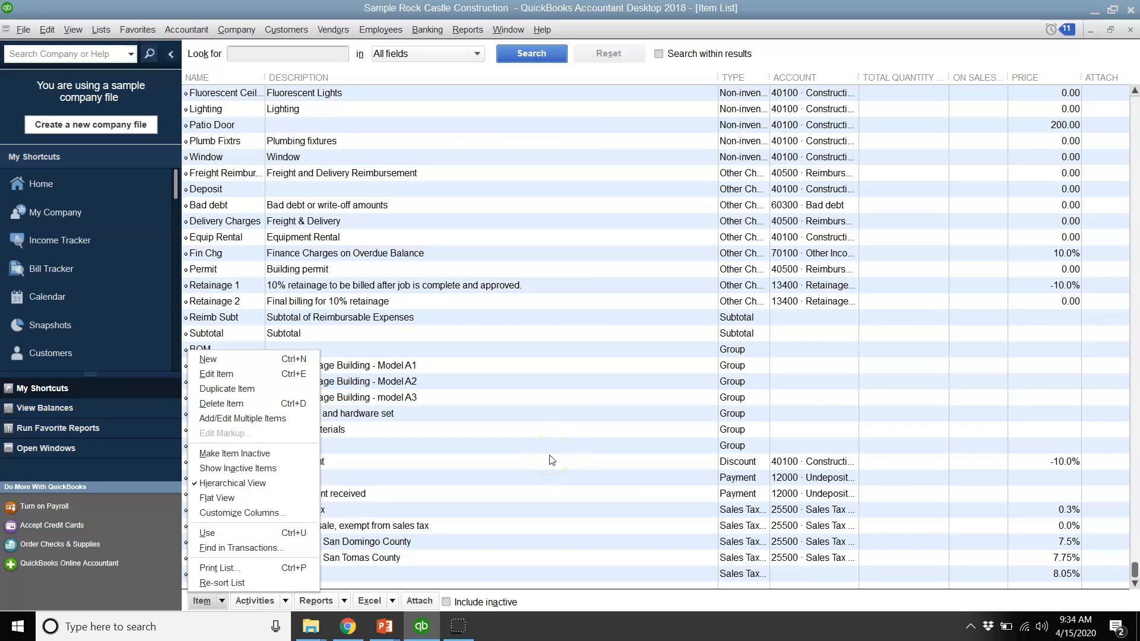
pyautogui.moveTo(515, 421)
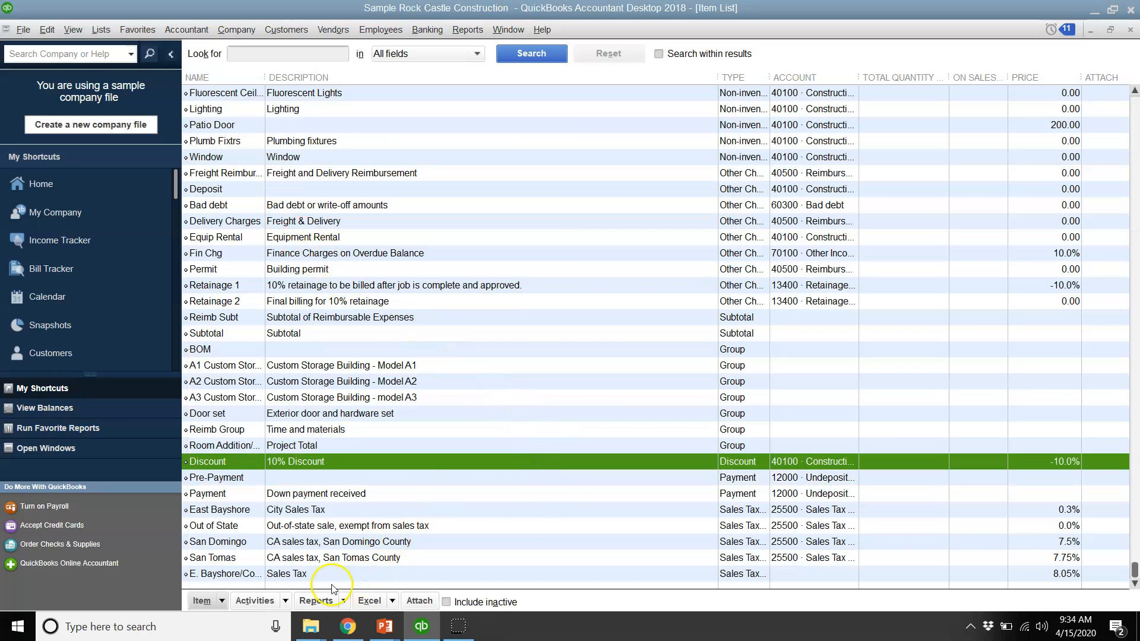
pyautogui.click(202, 601)
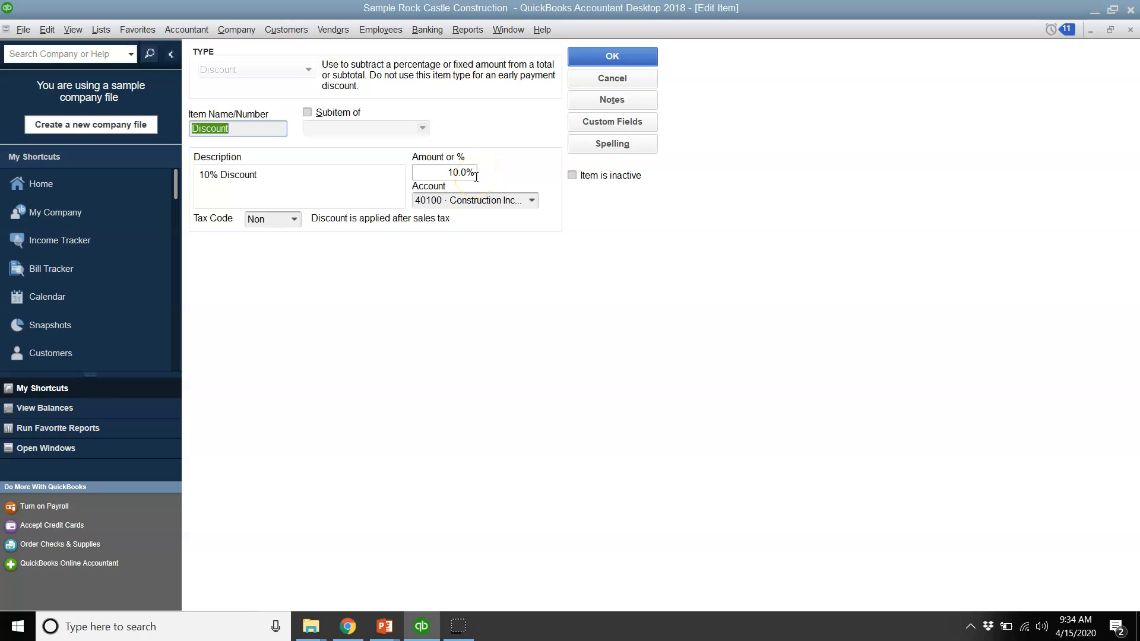
pyautogui.click(611, 122)
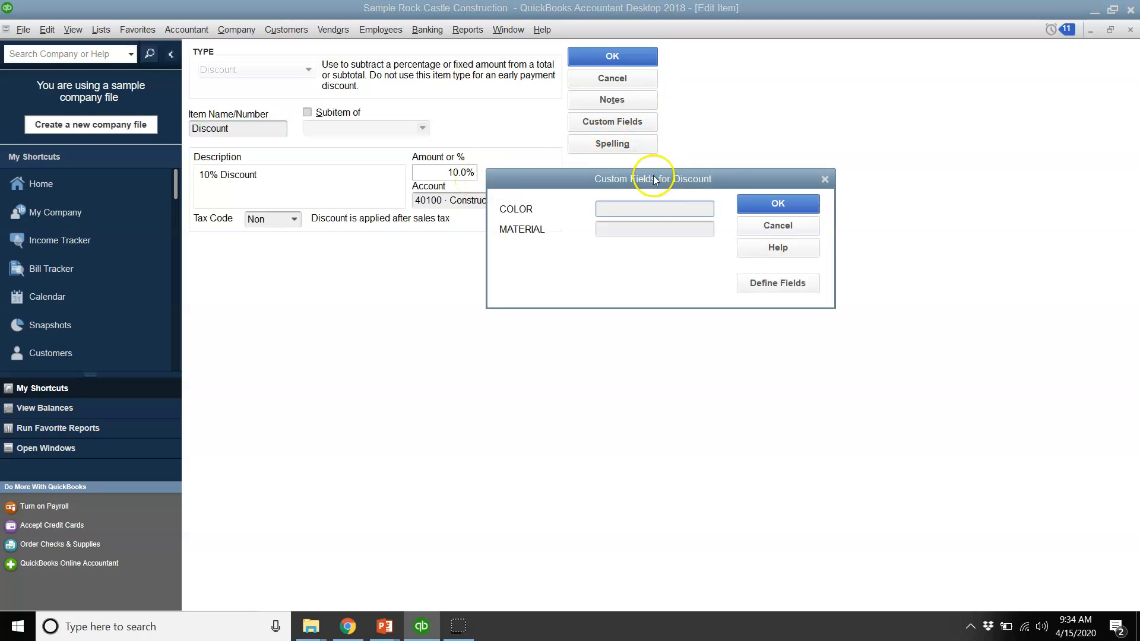
pyautogui.click(654, 208)
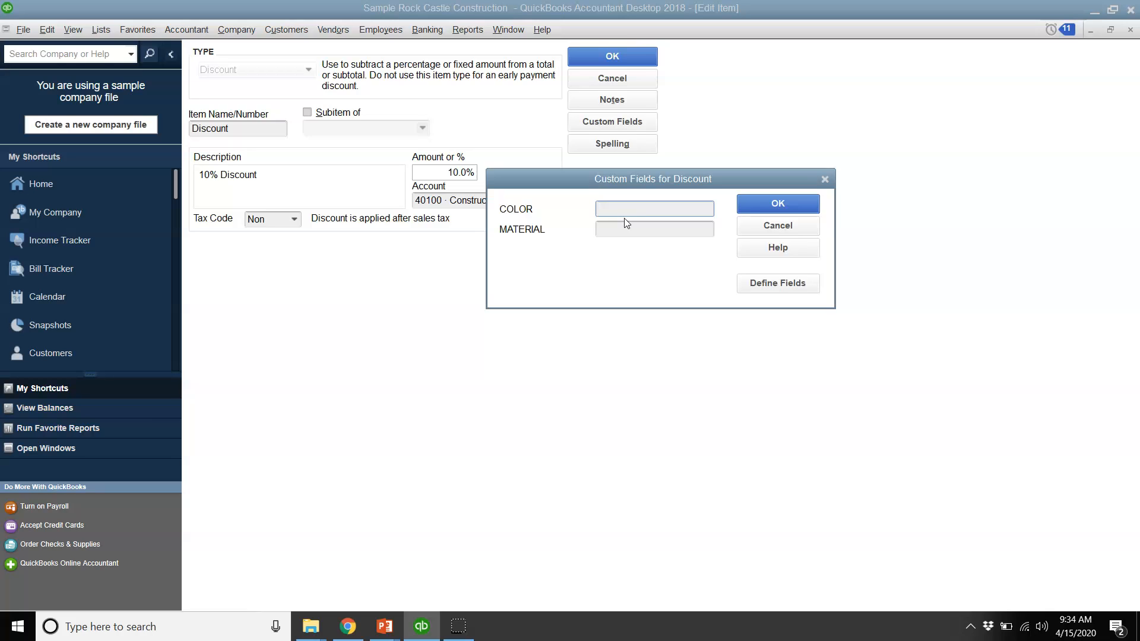
pyautogui.click(654, 208)
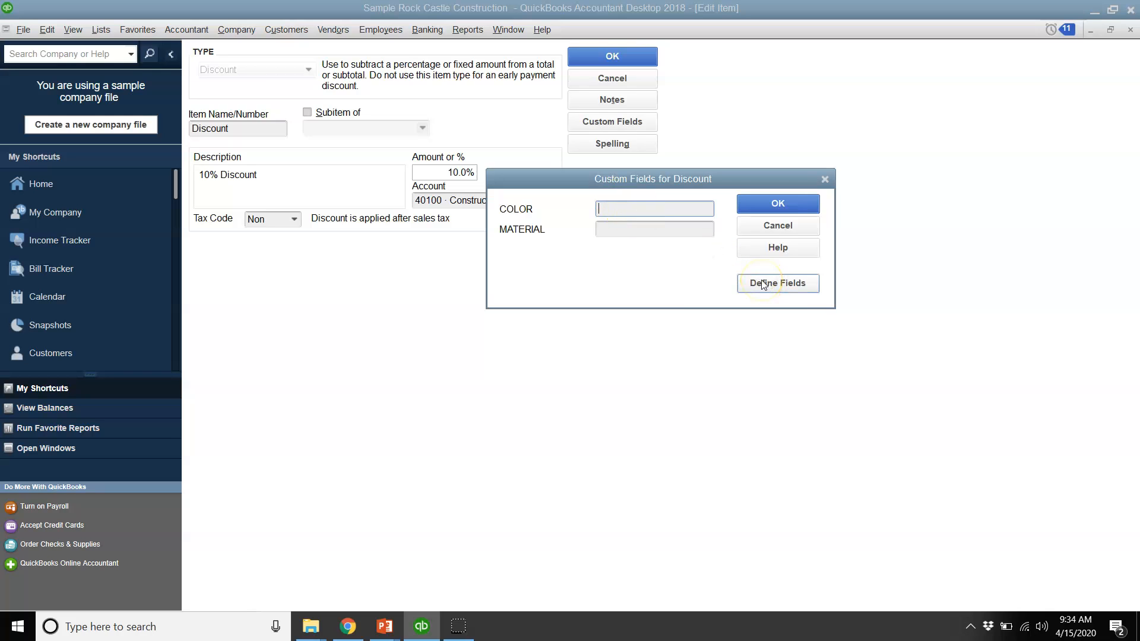
pyautogui.click(778, 282)
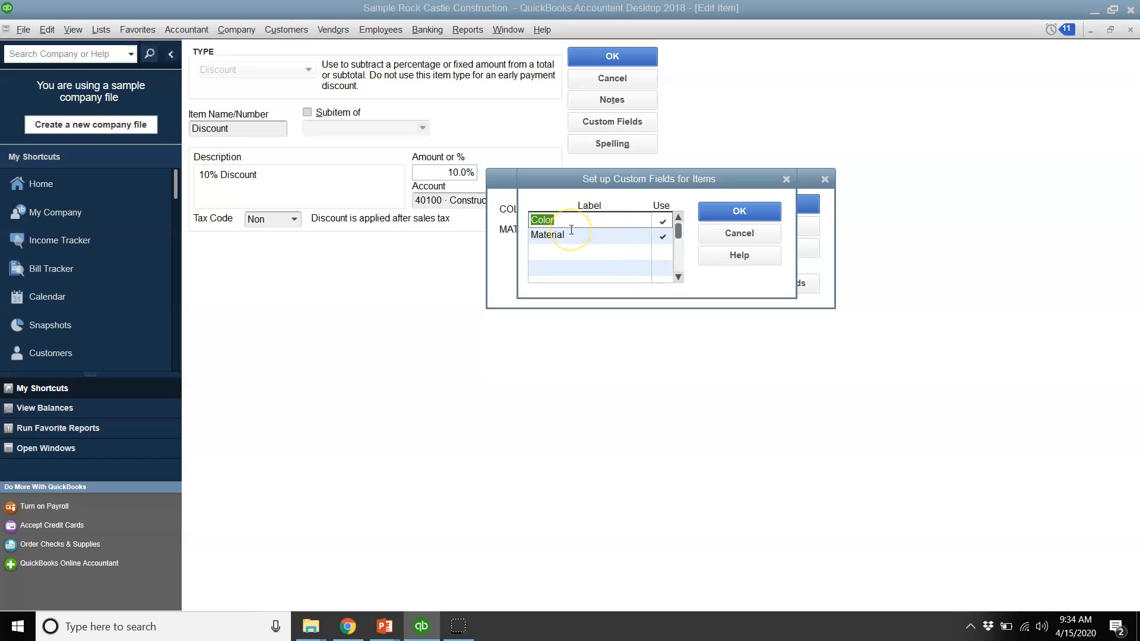
pyautogui.moveTo(572, 235)
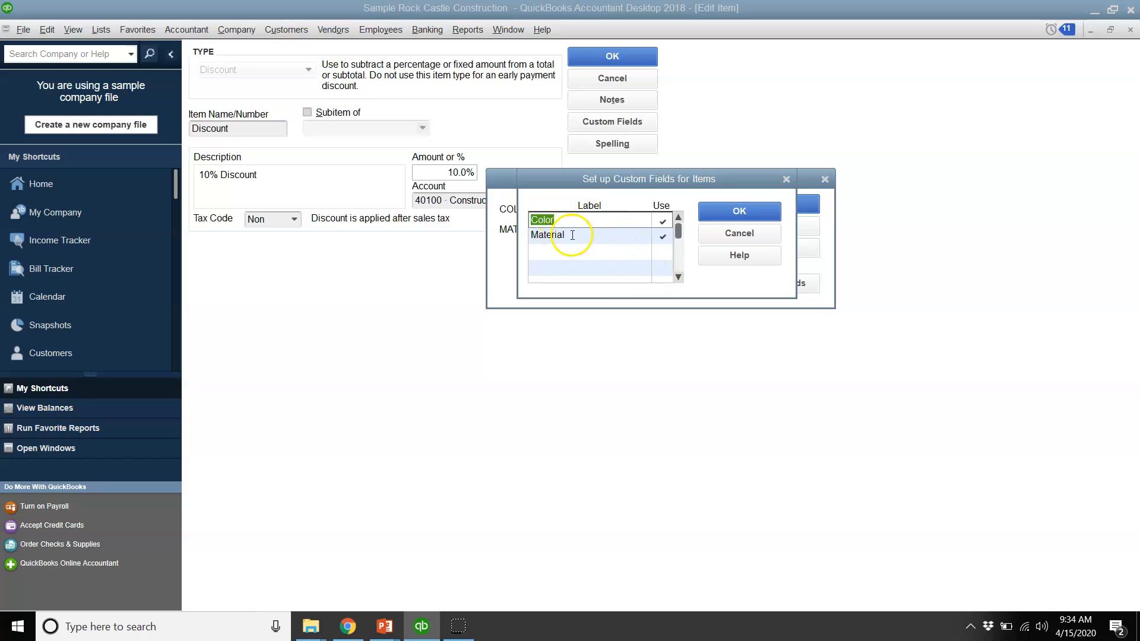
pyautogui.moveTo(579, 219)
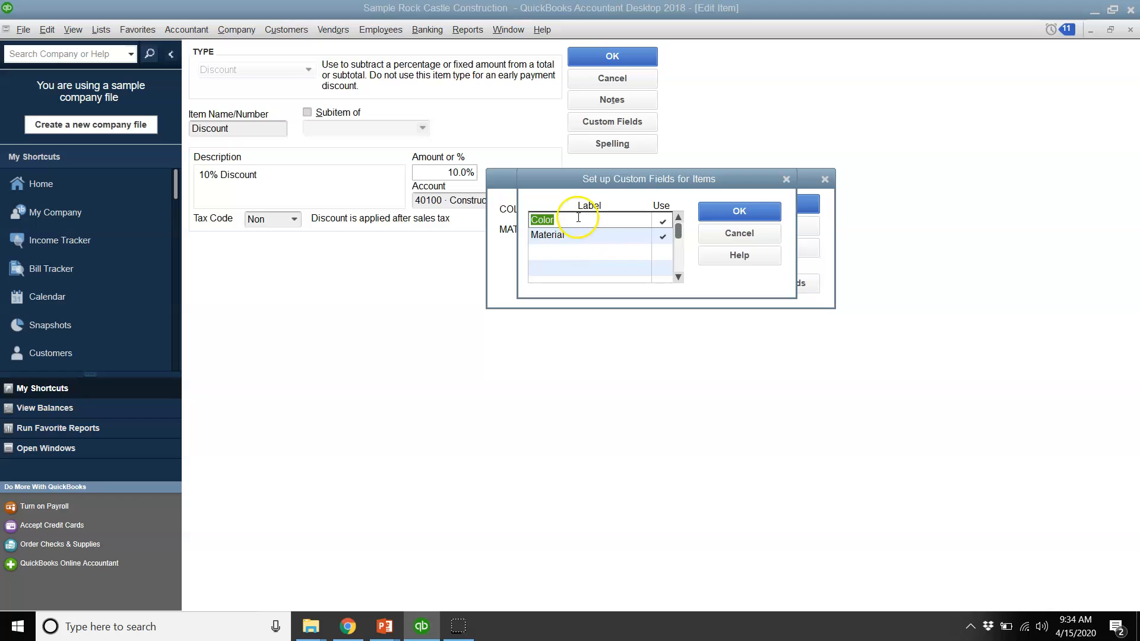
pyautogui.click(738, 212)
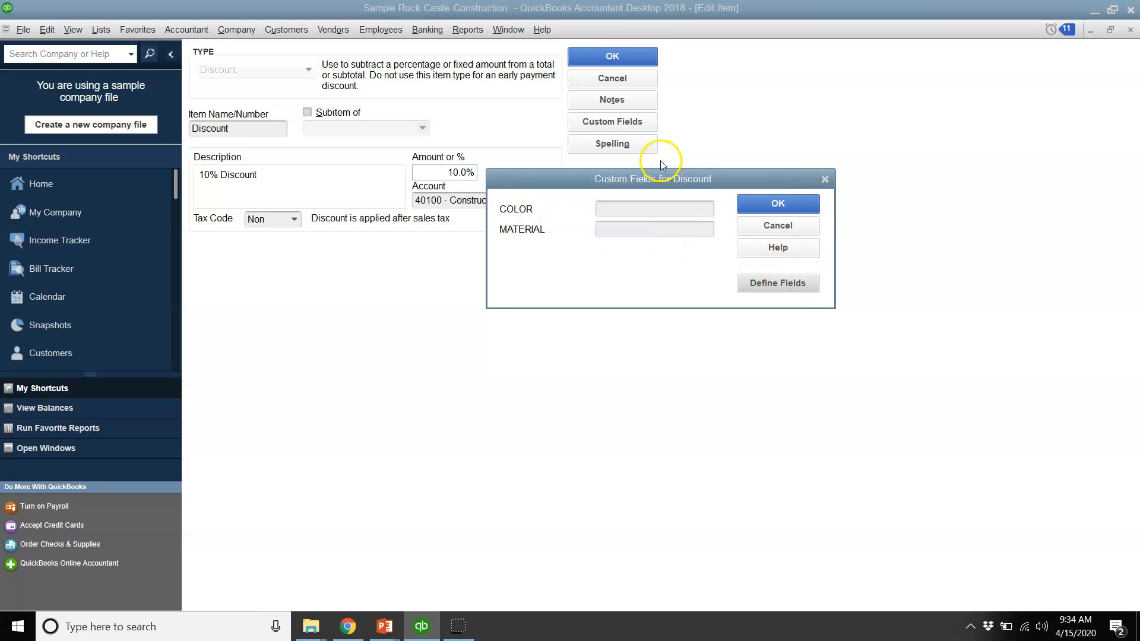
pyautogui.click(778, 203)
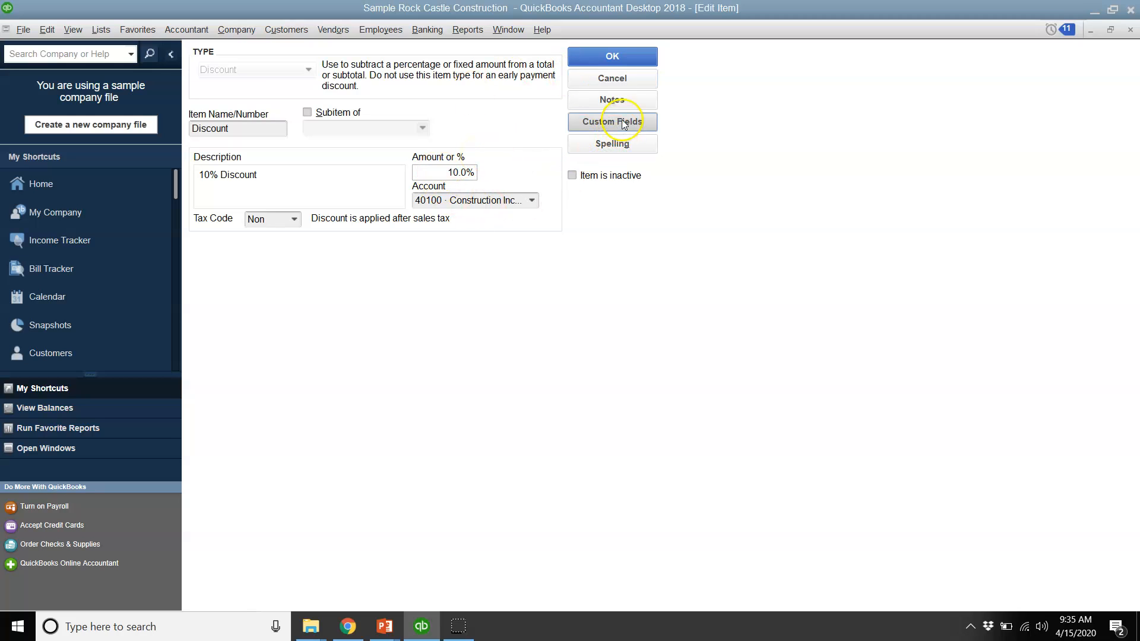
pyautogui.click(613, 121)
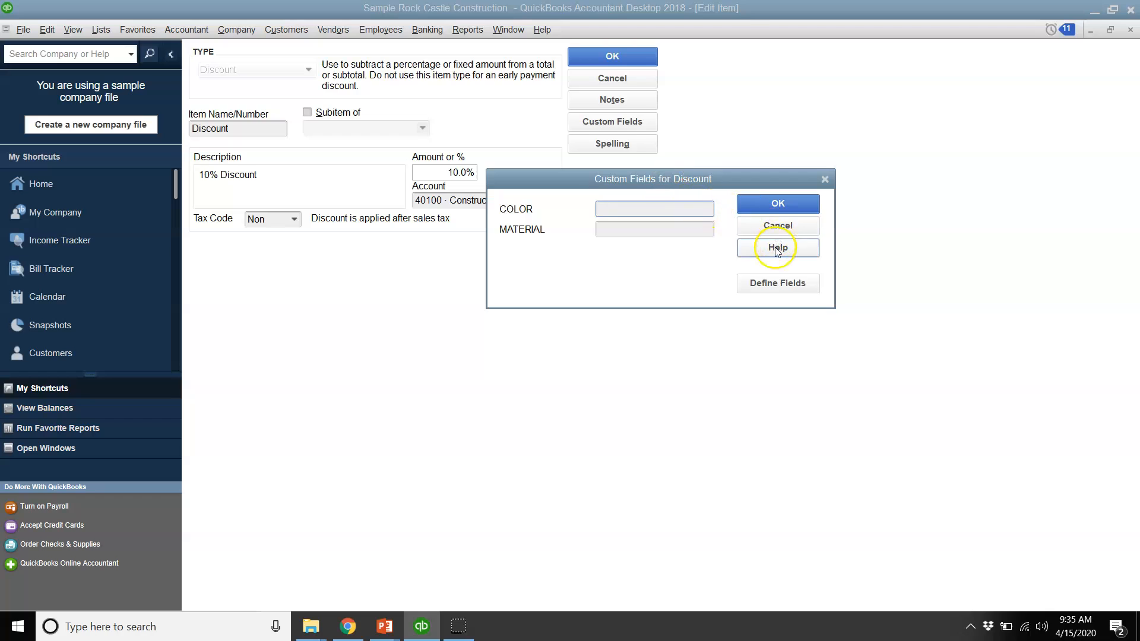
pyautogui.click(778, 283)
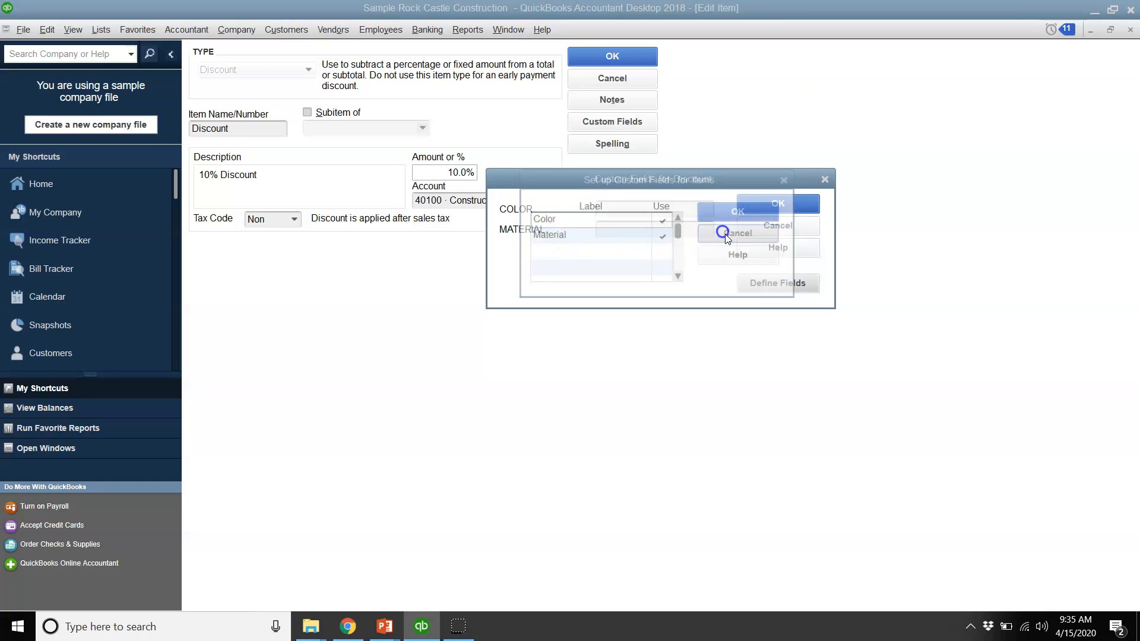
pyautogui.click(737, 233)
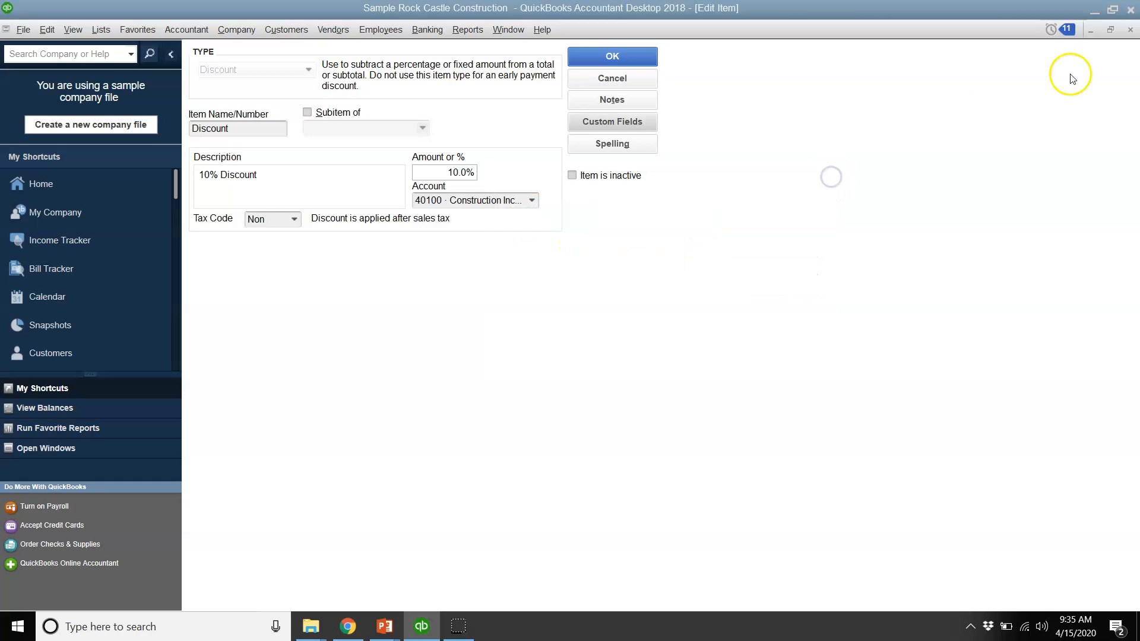
pyautogui.click(611, 56)
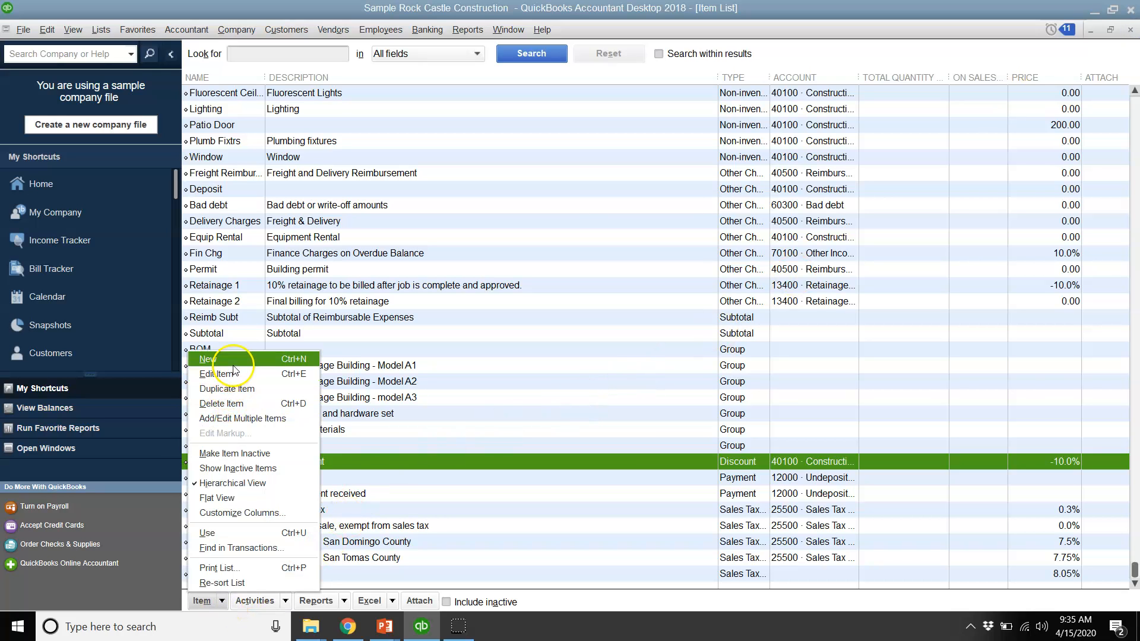
pyautogui.click(207, 359)
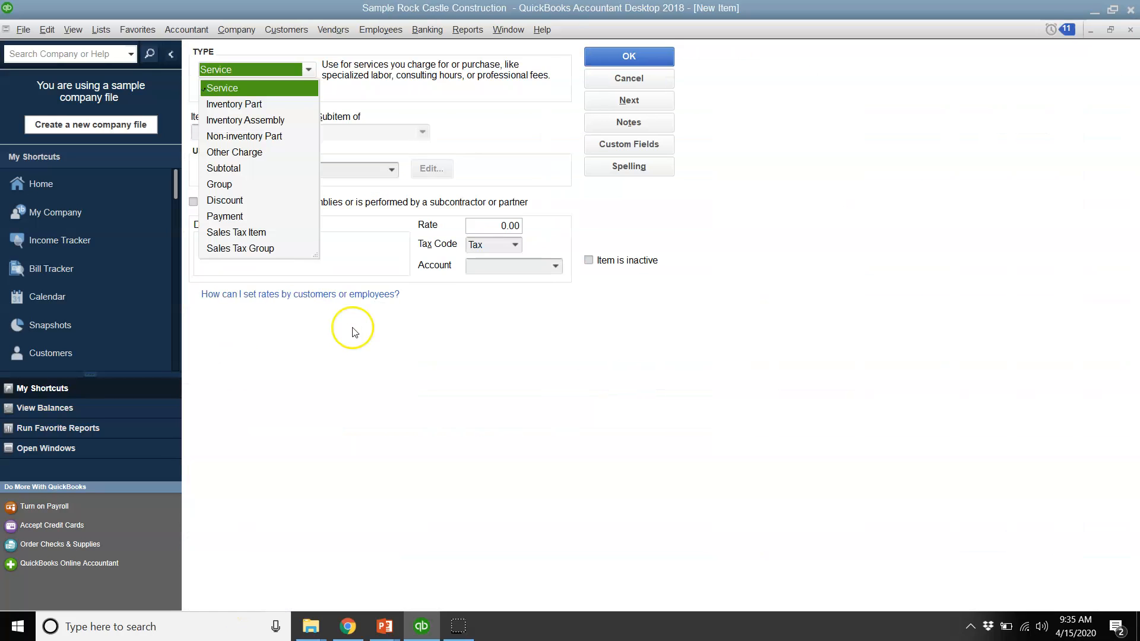
pyautogui.click(307, 69)
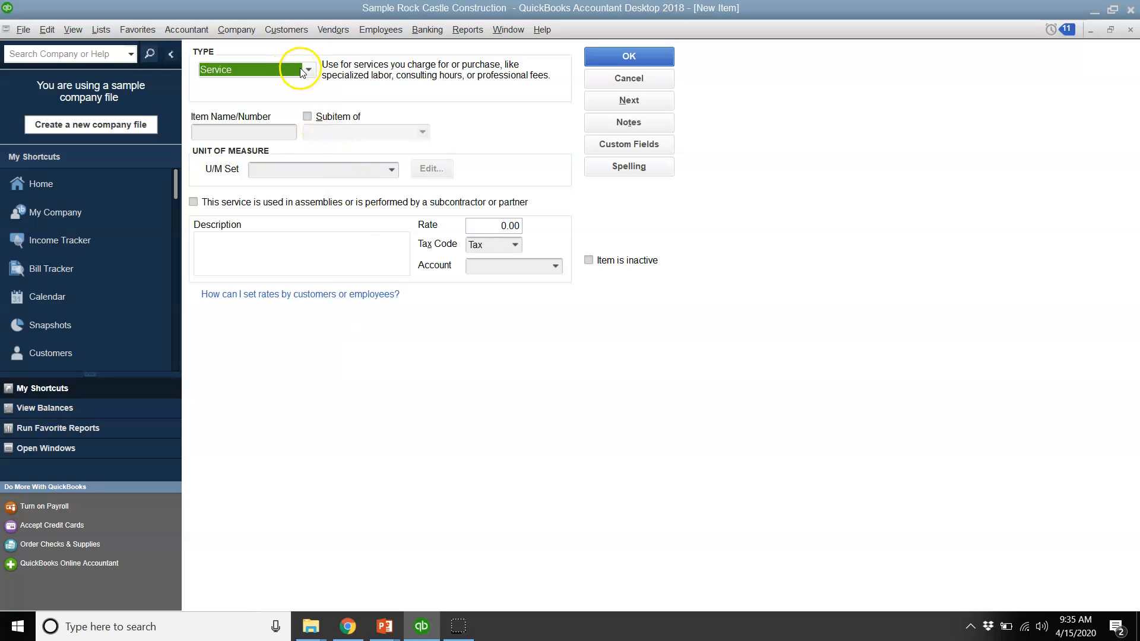
pyautogui.click(307, 68)
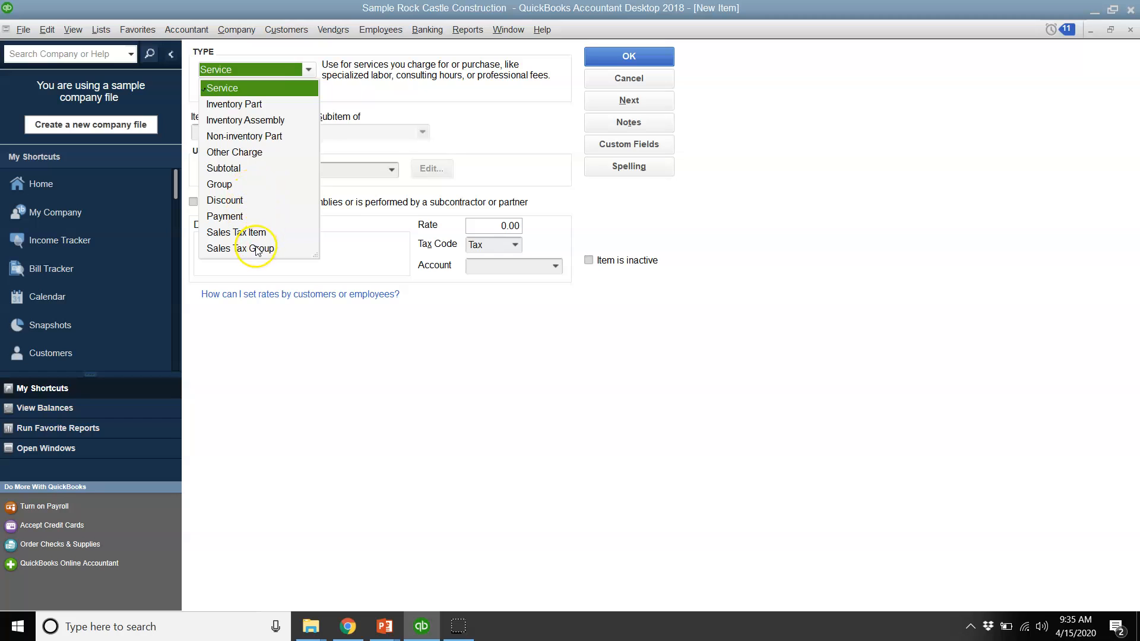
pyautogui.moveTo(249, 233)
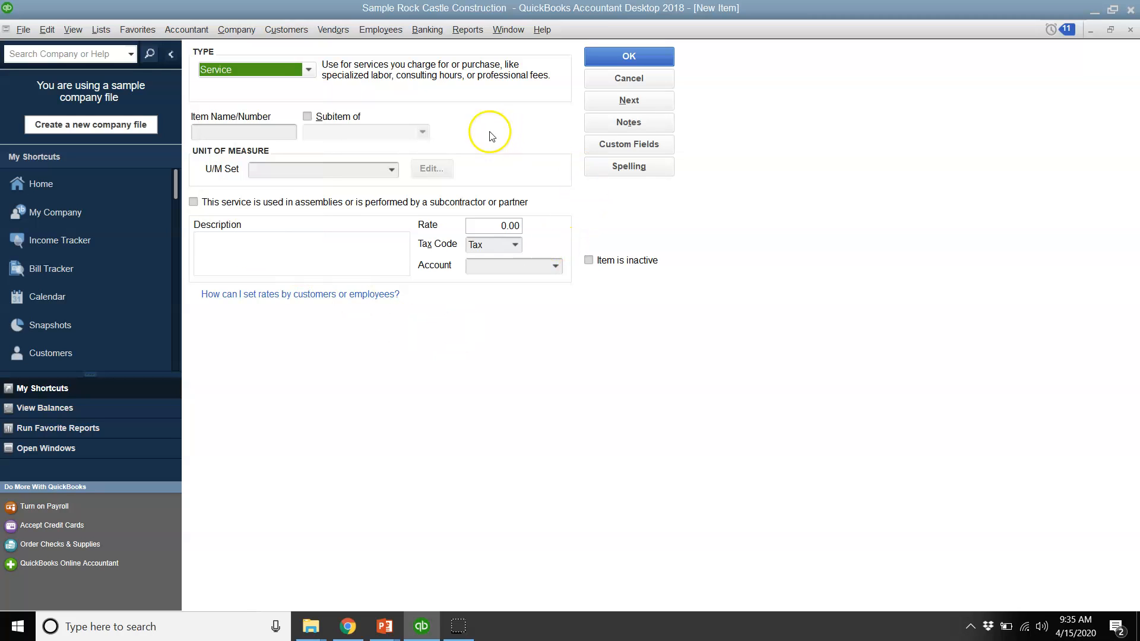
pyautogui.moveTo(636, 148)
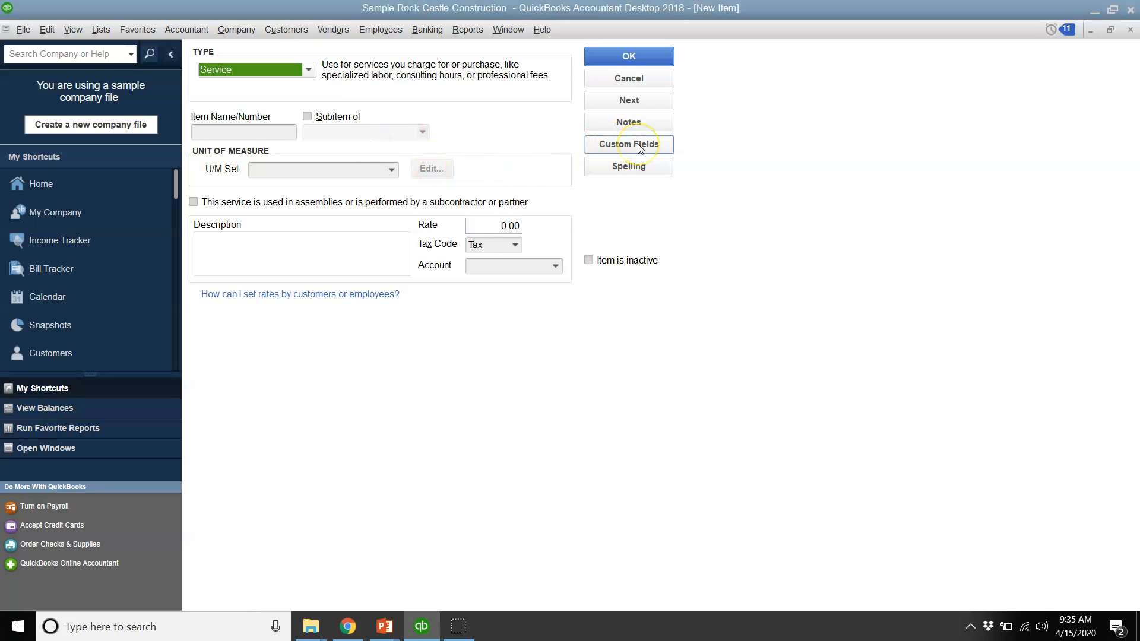
# Step: Relabel the item custom field Color as Weight and confirm the change warning
pyautogui.click(629, 144)
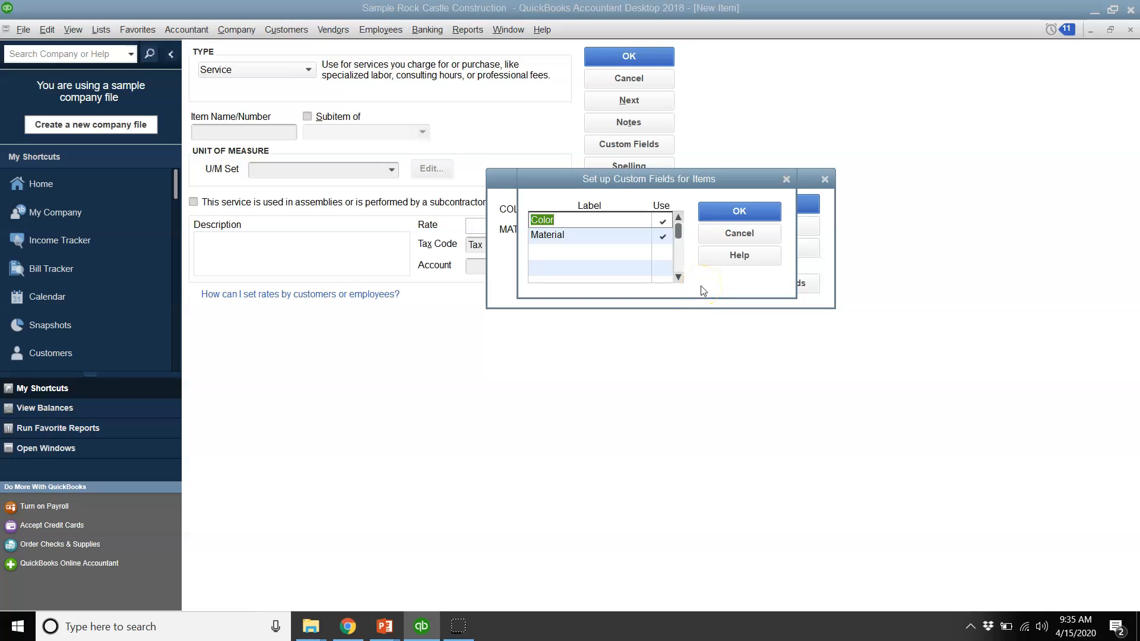
pyautogui.write('W')
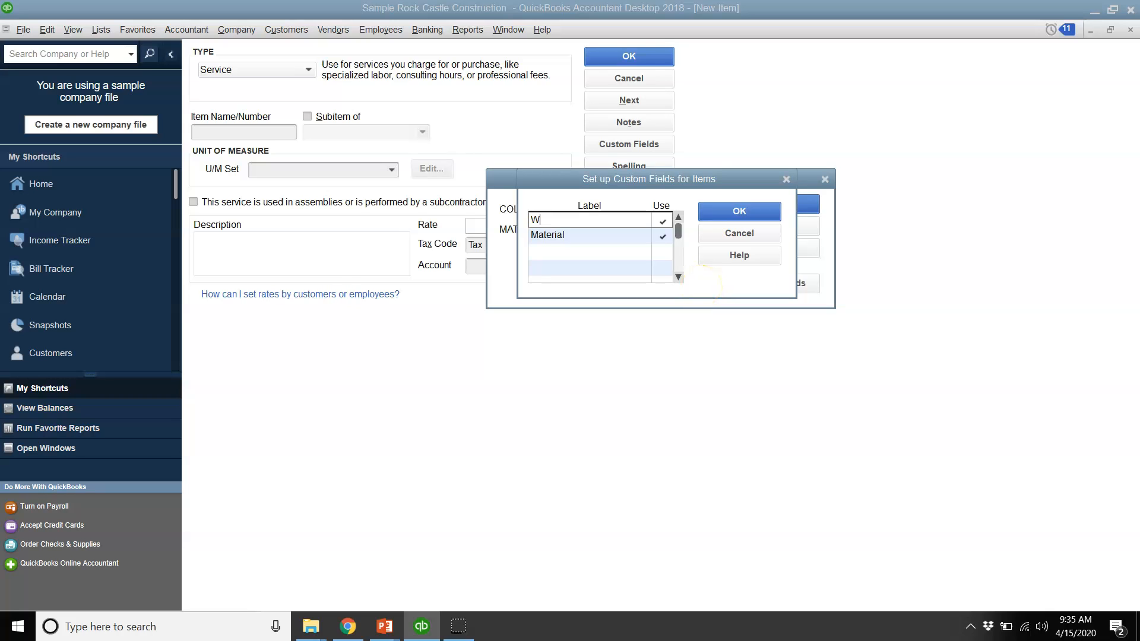
pyautogui.write('eight')
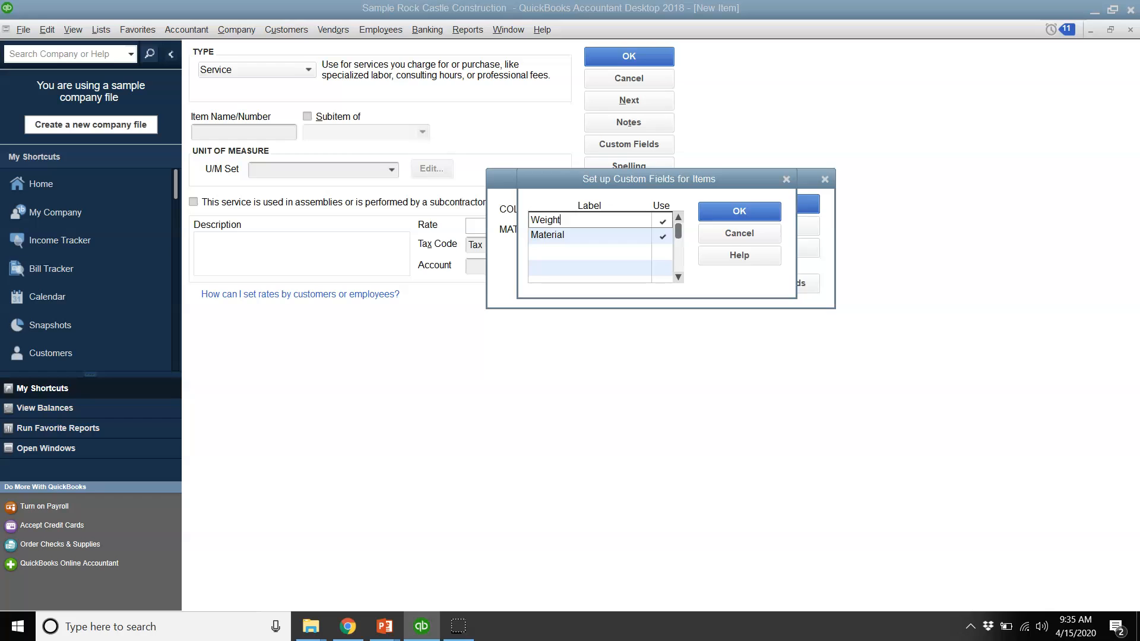
pyautogui.click(738, 212)
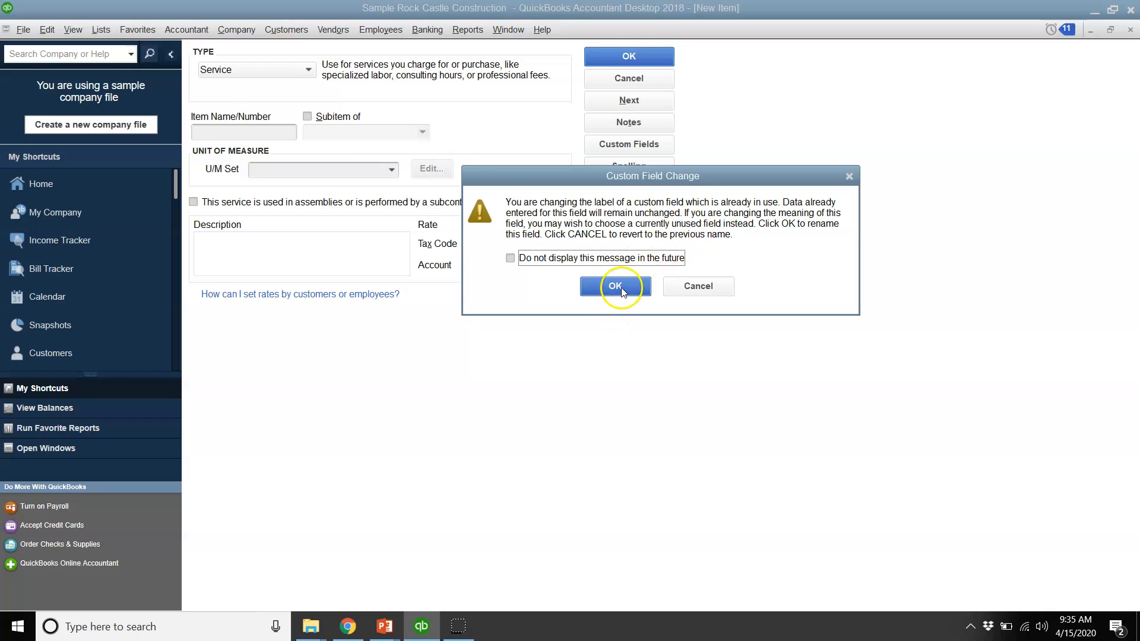
pyautogui.click(615, 286)
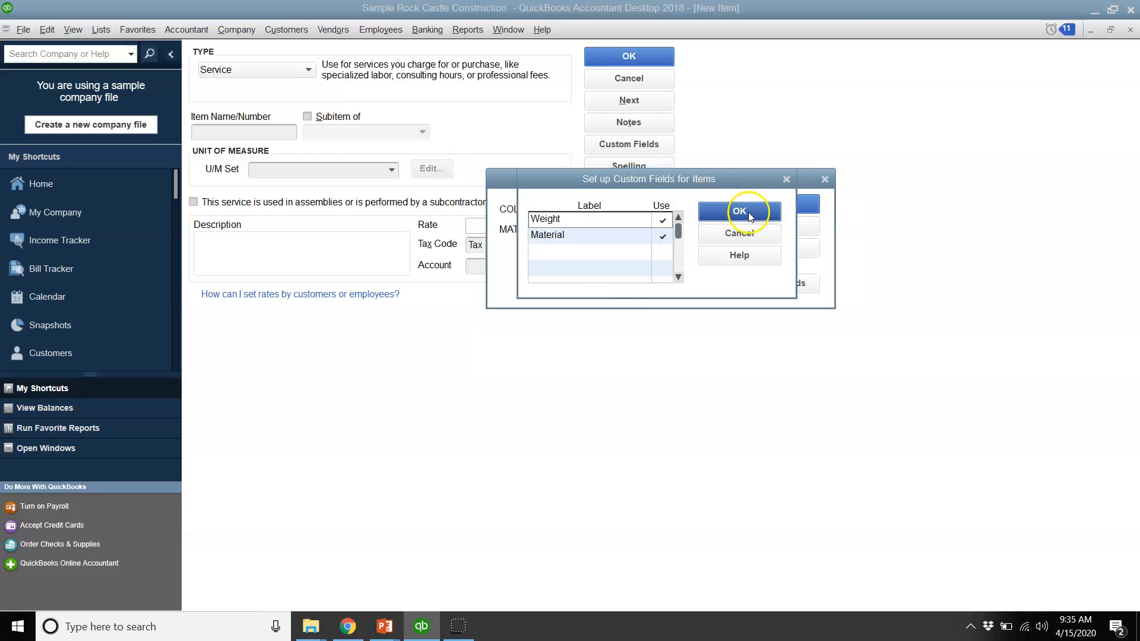
# Step: Finish defining the item custom fields and close the Custom Fields window
pyautogui.click(738, 212)
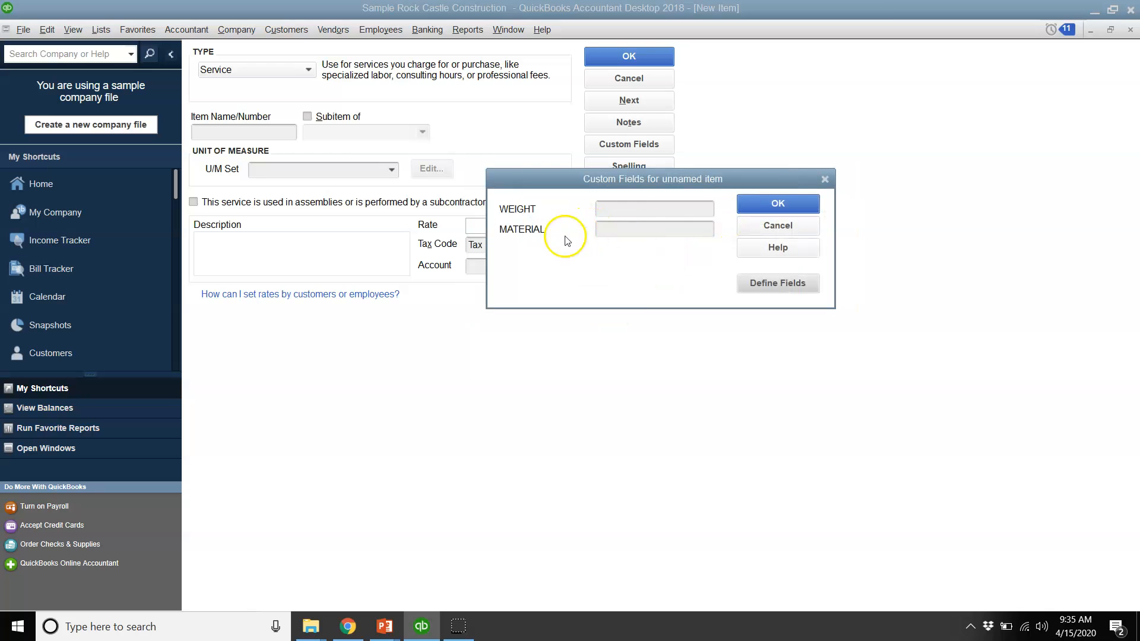
pyautogui.moveTo(545, 235)
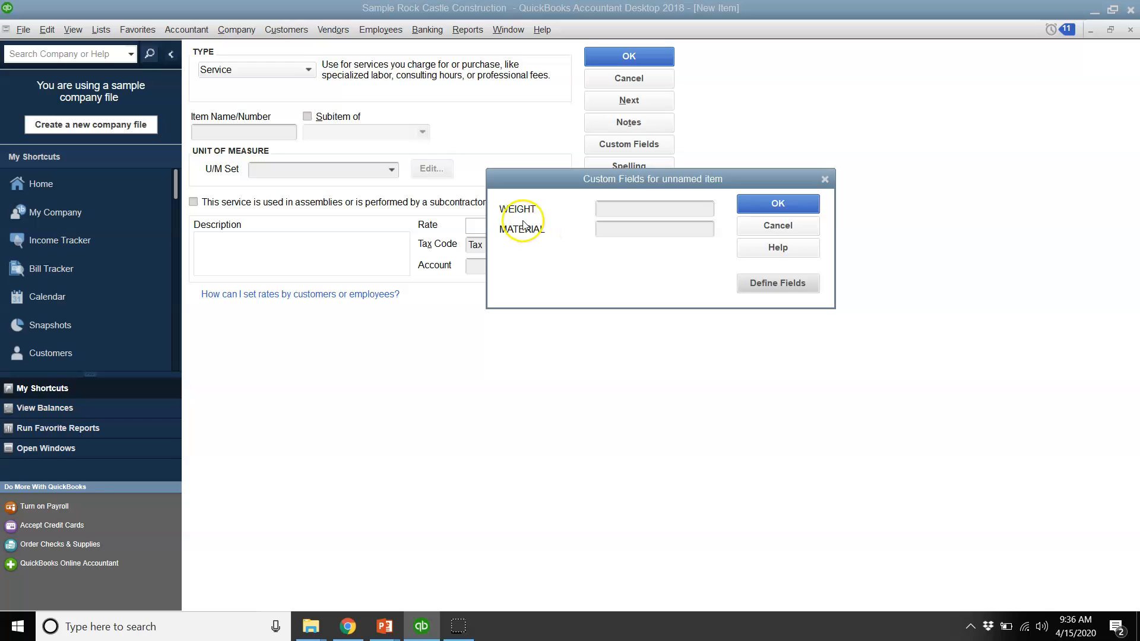
pyautogui.moveTo(525, 216)
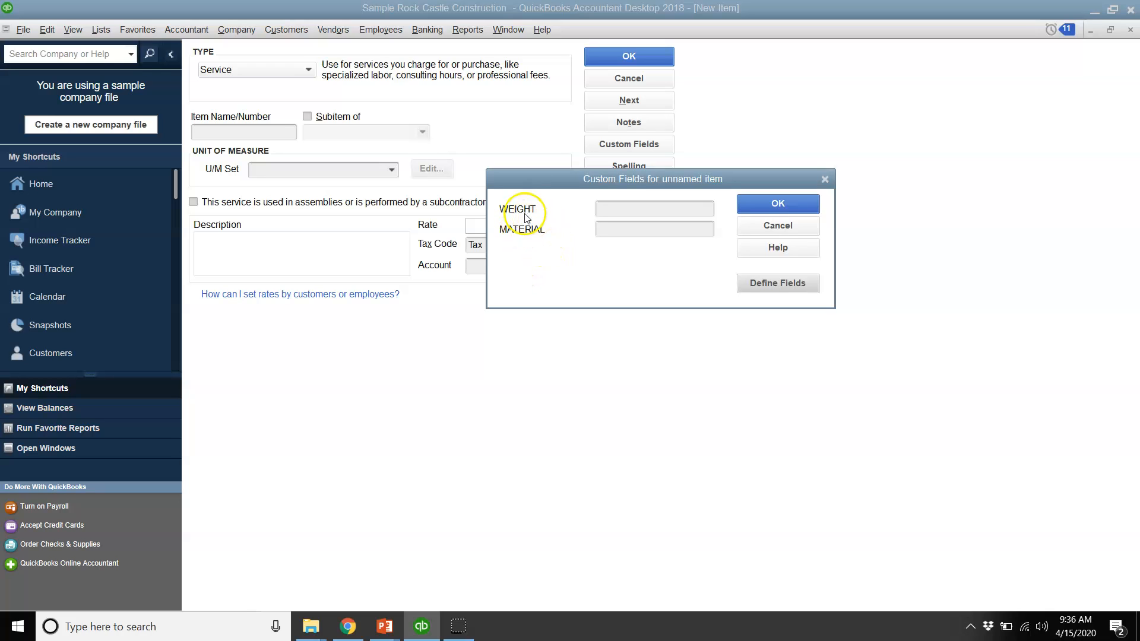
pyautogui.moveTo(544, 223)
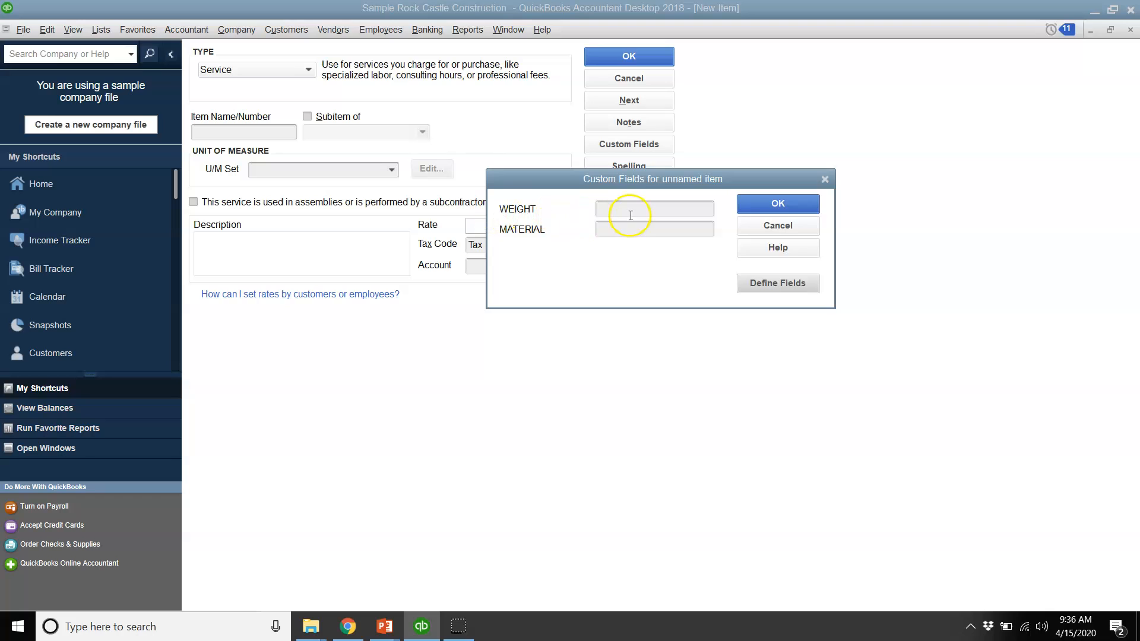
pyautogui.moveTo(504, 214)
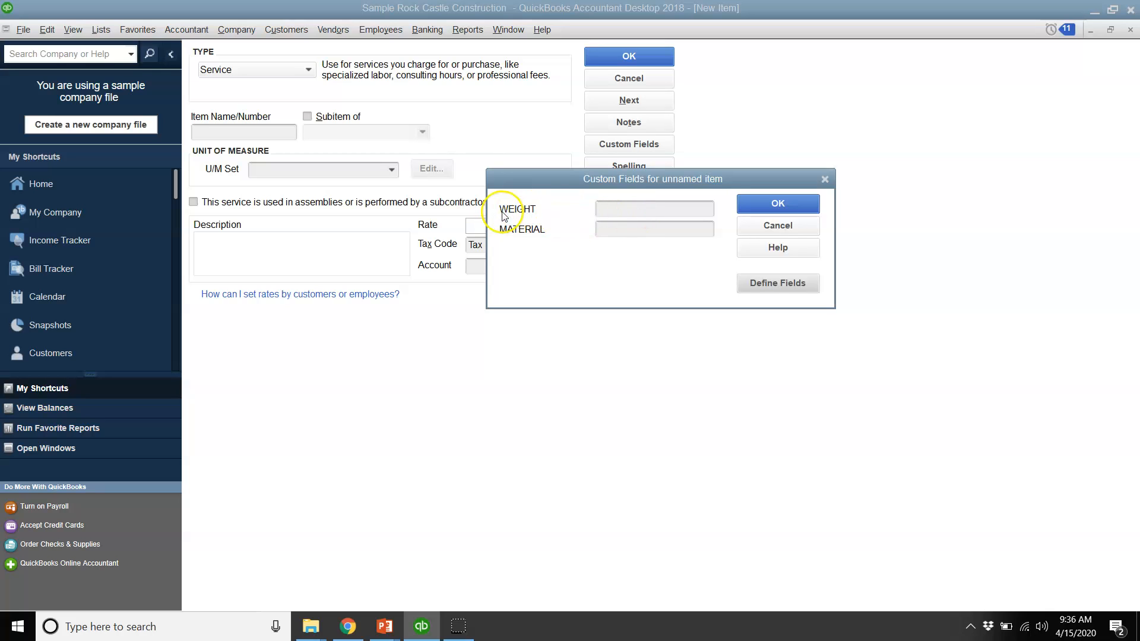
pyautogui.moveTo(536, 223)
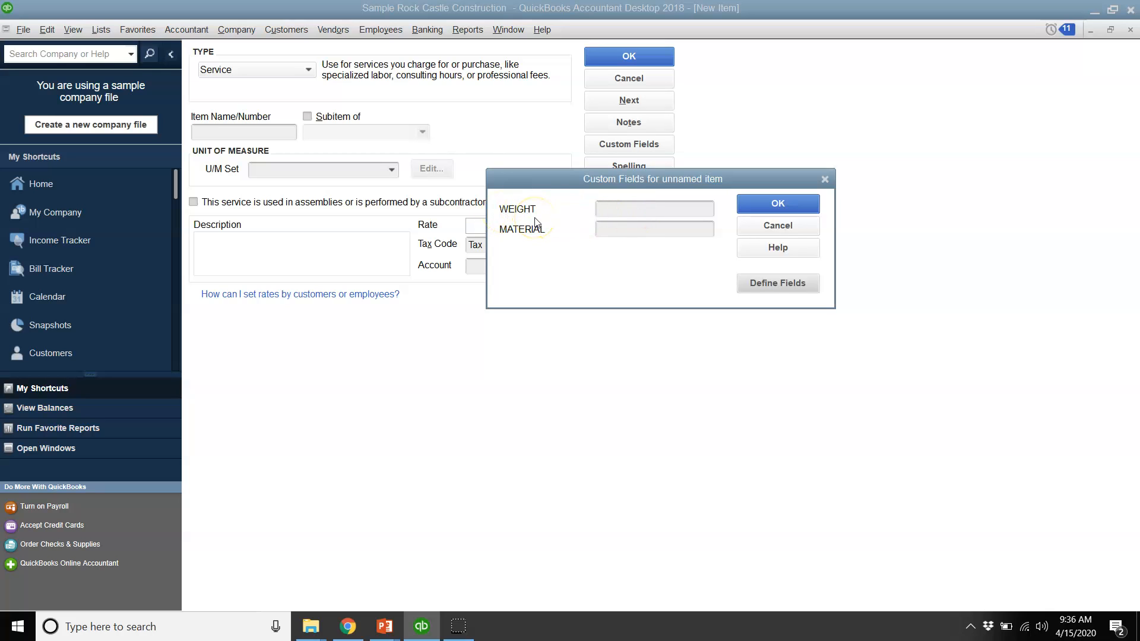
pyautogui.click(654, 208)
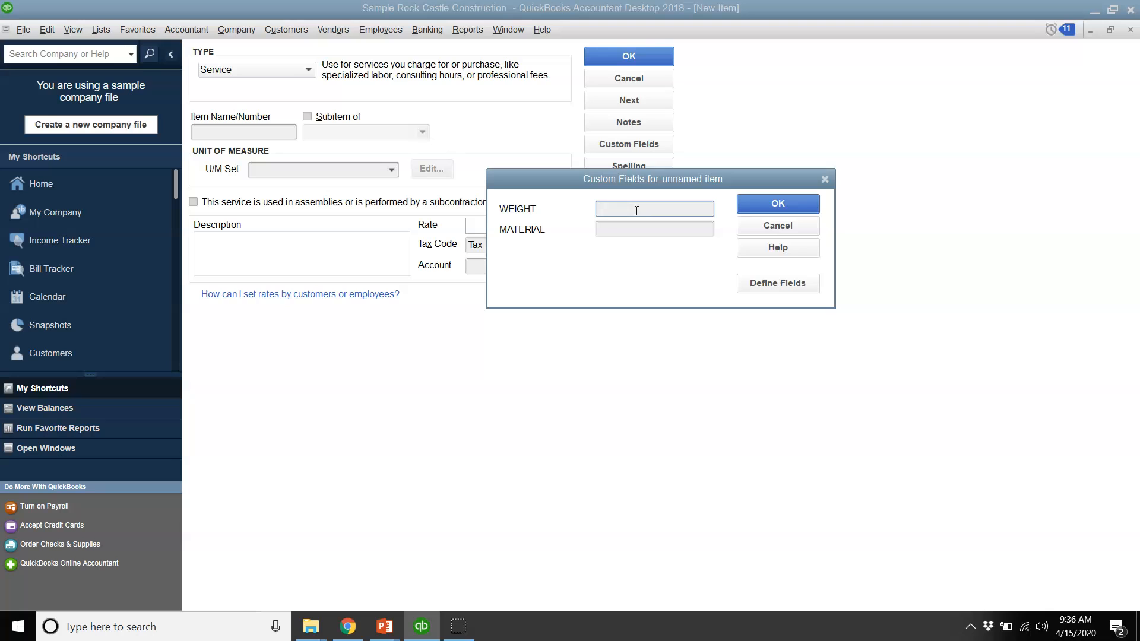
pyautogui.moveTo(671, 208)
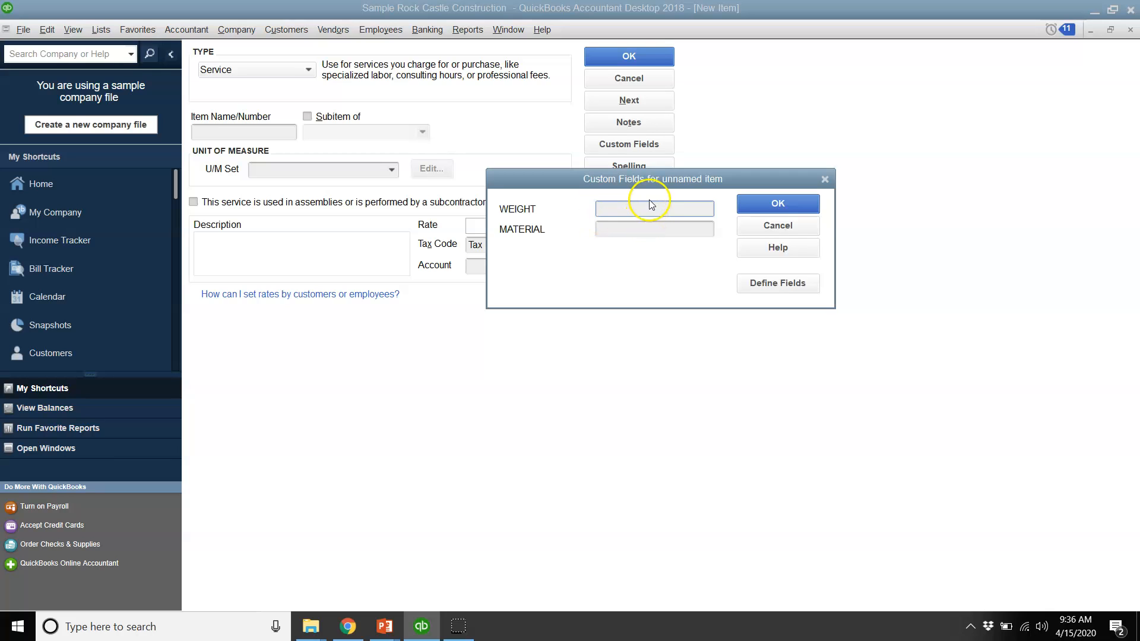
pyautogui.click(655, 208)
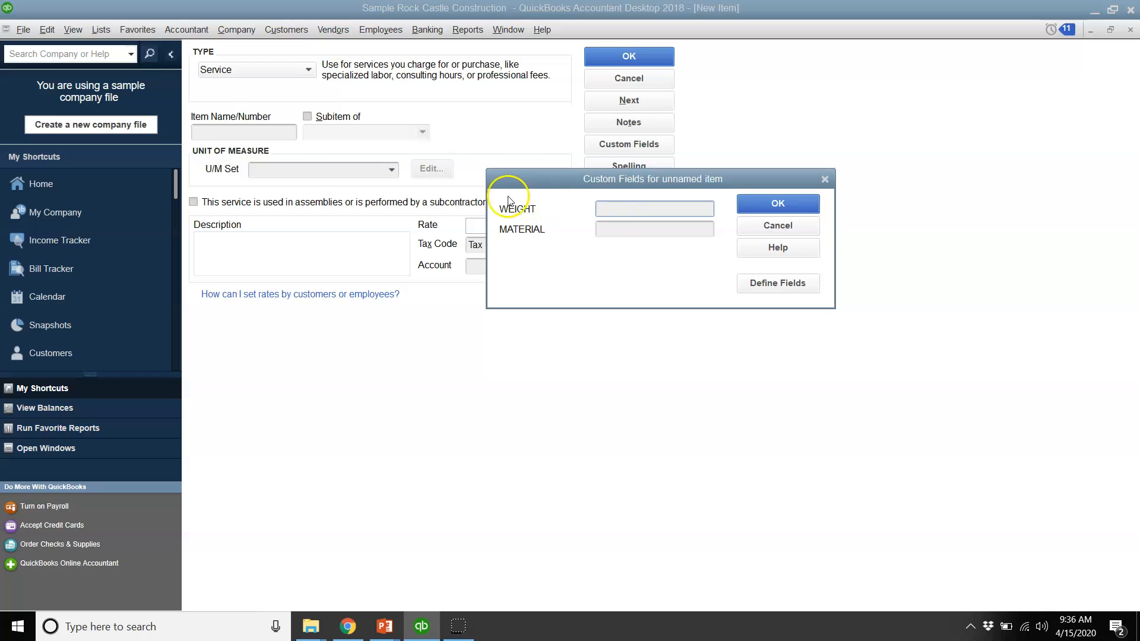
pyautogui.click(776, 225)
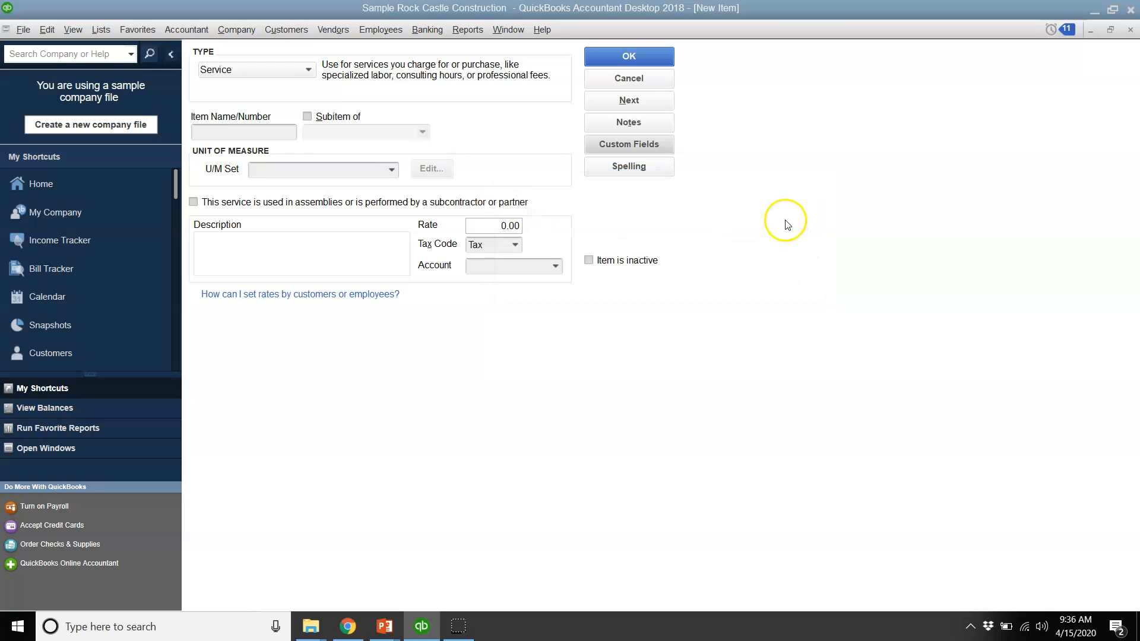
pyautogui.moveTo(1122, 27)
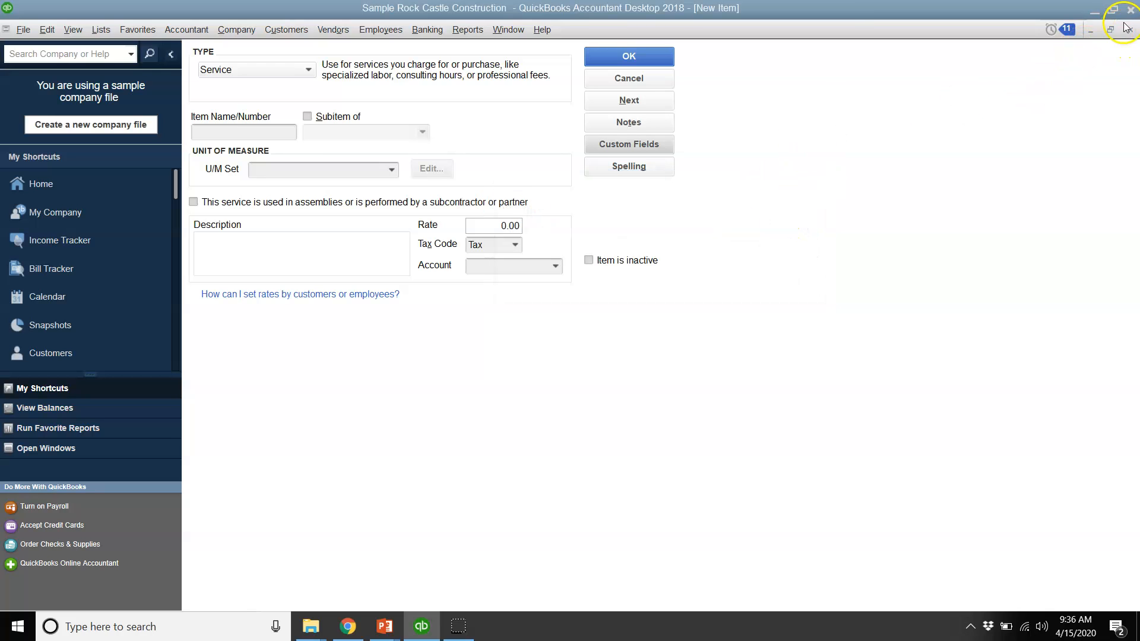
# Step: Discard the new item, close the Item List and show the Customers menu
pyautogui.click(629, 79)
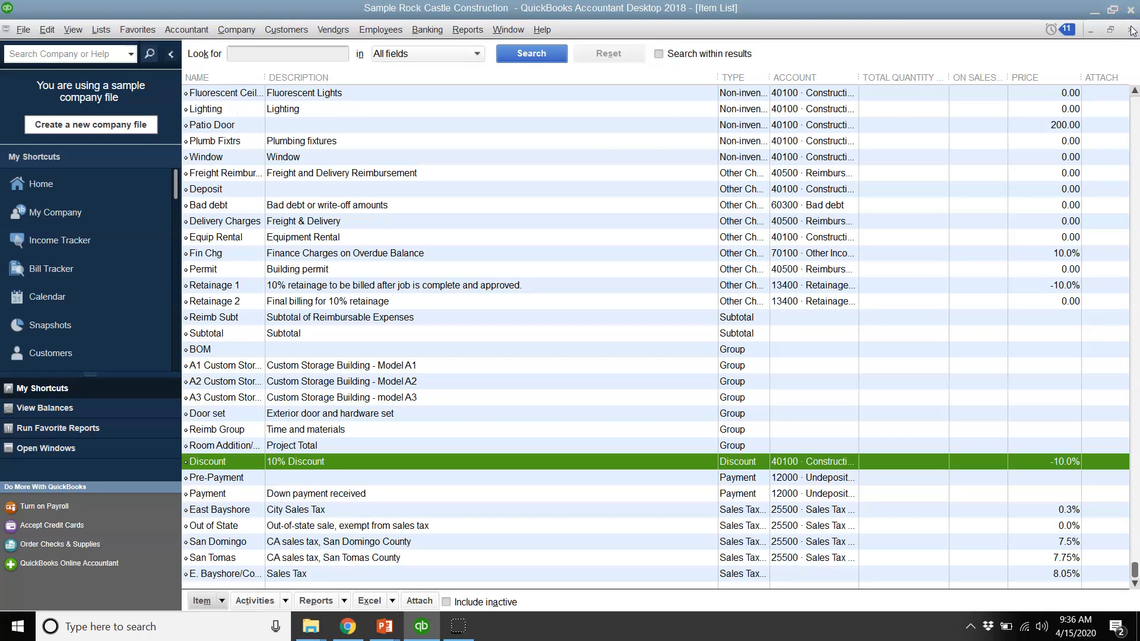
pyautogui.click(42, 183)
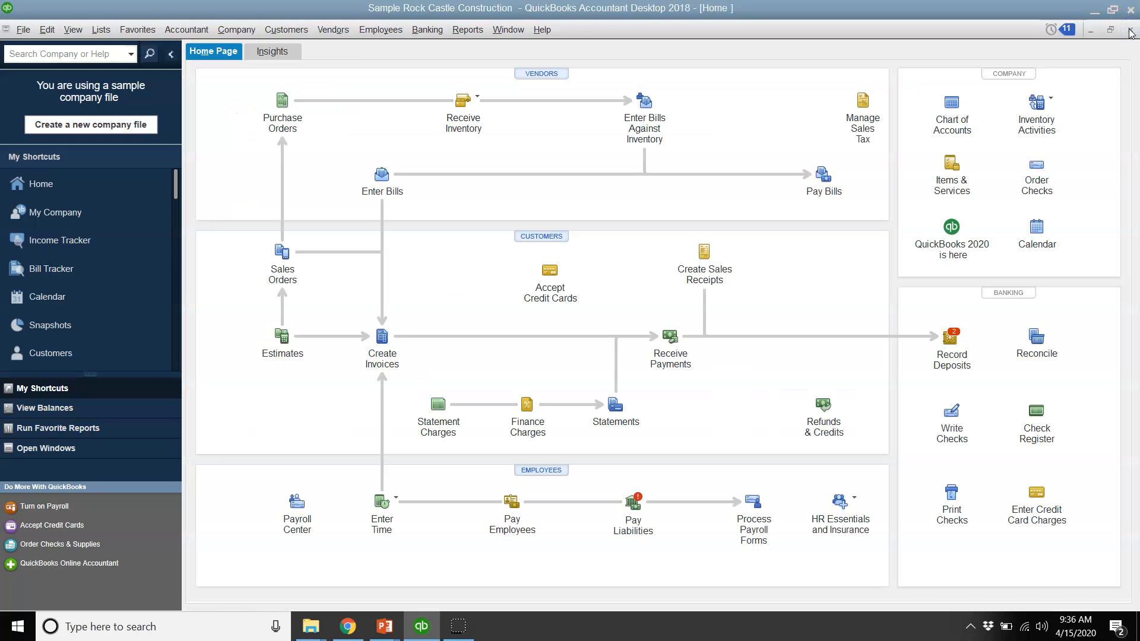
pyautogui.click(286, 28)
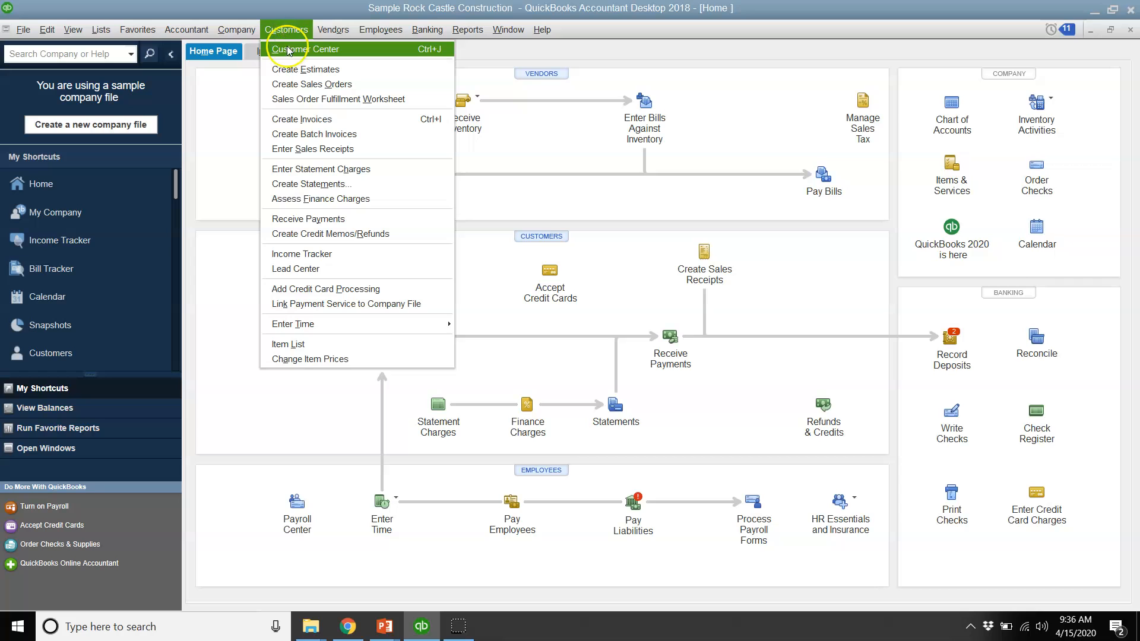
# Step: Start a new customer record from the Customer Center
pyautogui.click(310, 50)
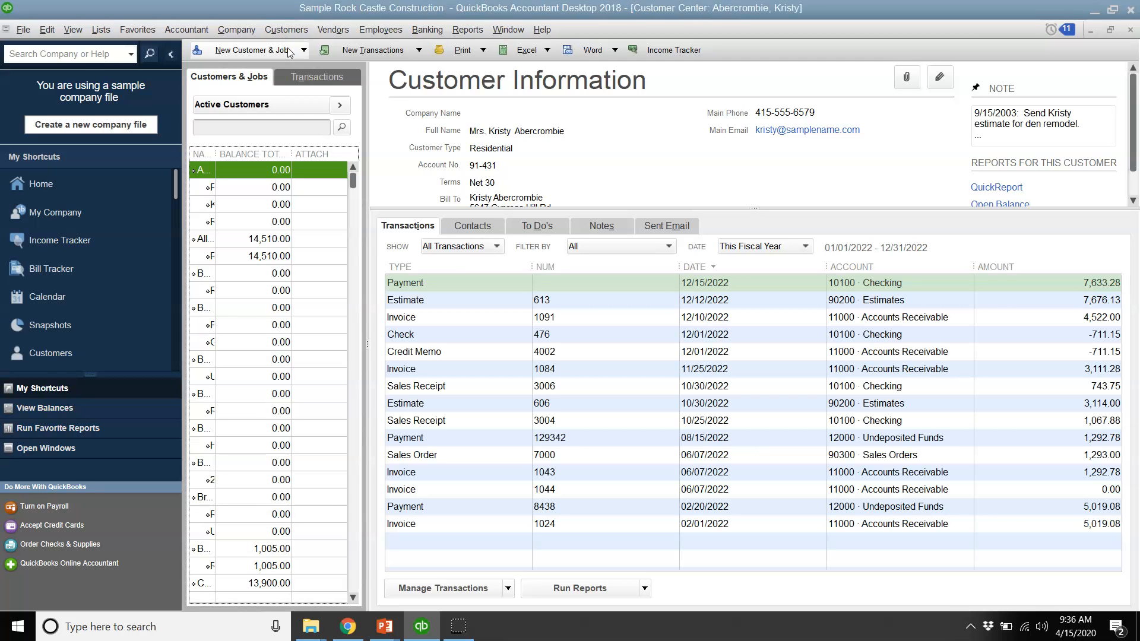
pyautogui.click(284, 50)
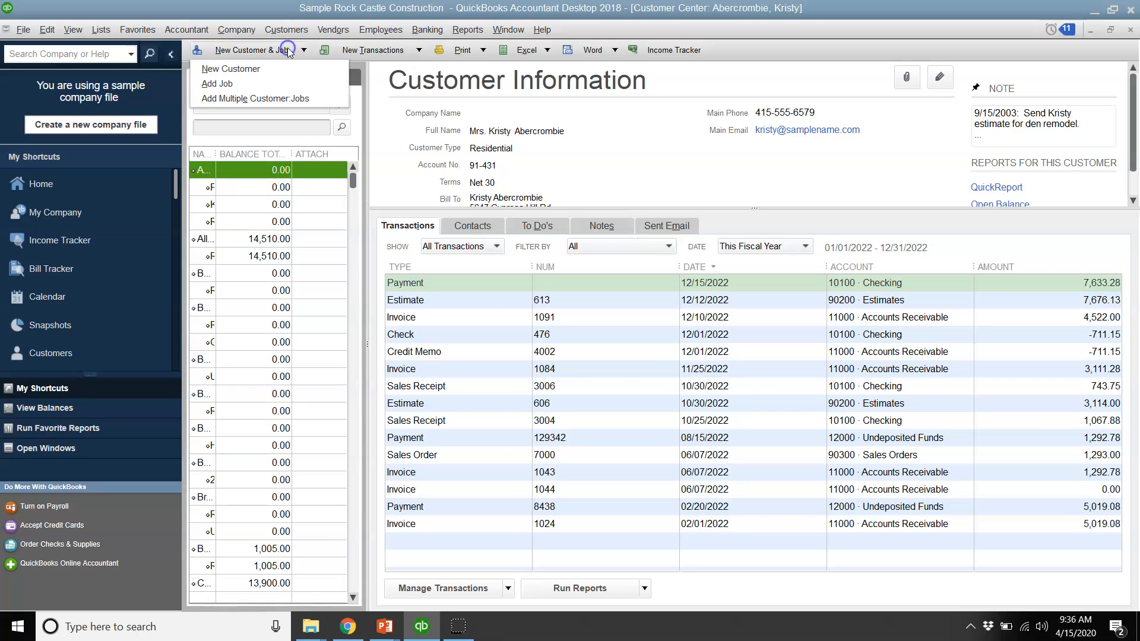
pyautogui.click(230, 69)
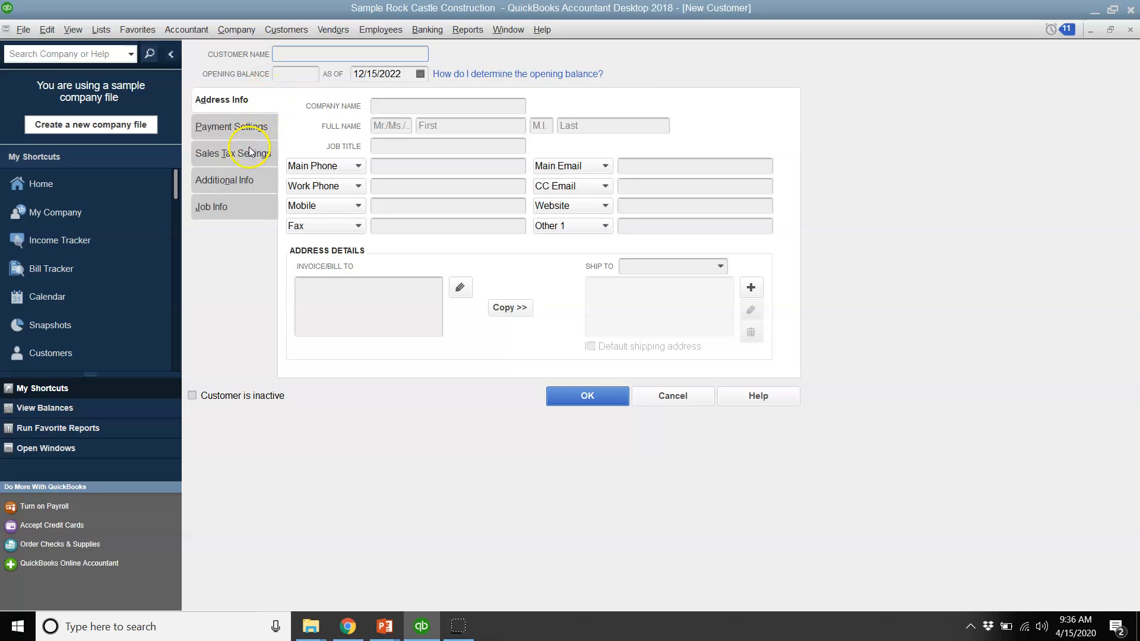
# Step: Review Payment Settings and Sales Tax Settings, landing on Additional Info with its custom fields
pyautogui.click(230, 126)
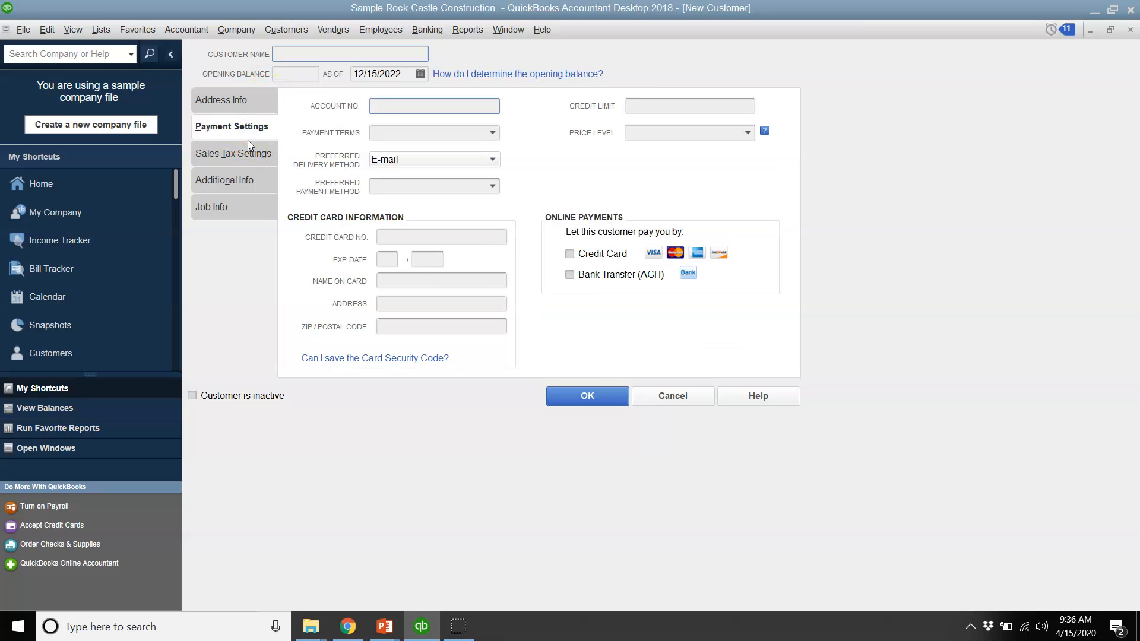
pyautogui.click(242, 153)
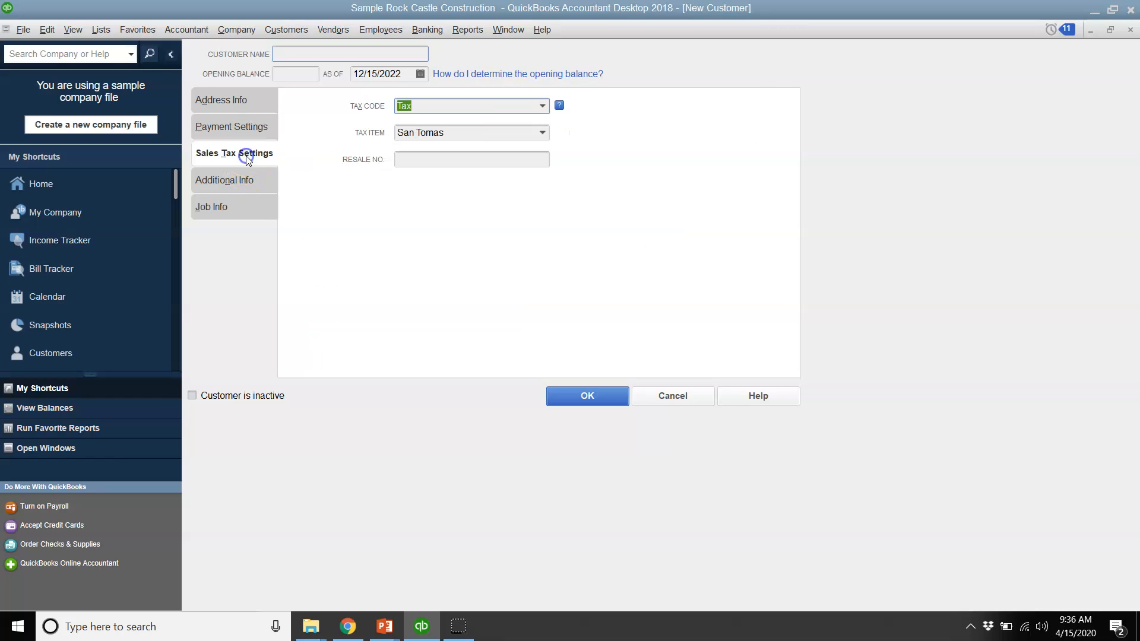
pyautogui.click(223, 180)
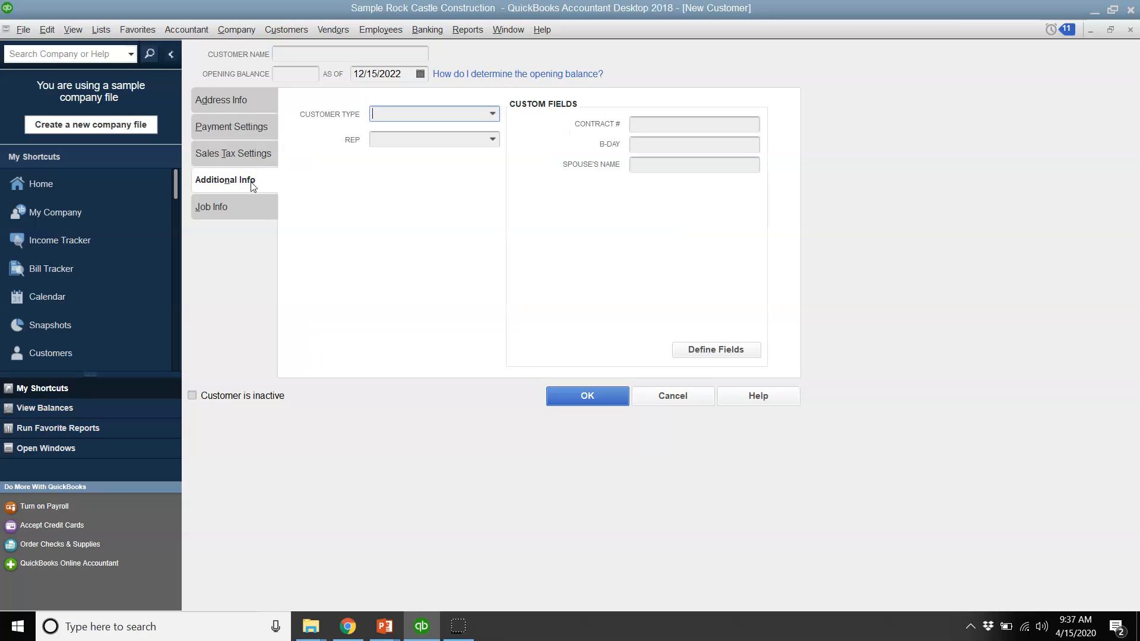
pyautogui.moveTo(311, 209)
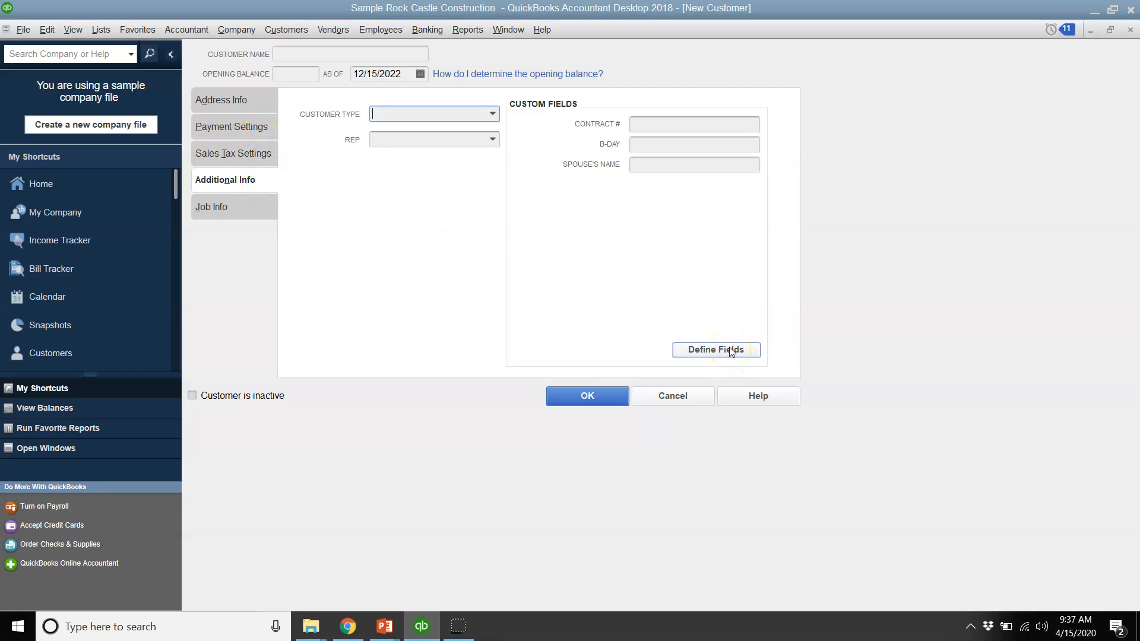
# Step: Define an 'Anniversary Date' name custom field for customers, then cancel without saving it
pyautogui.click(714, 350)
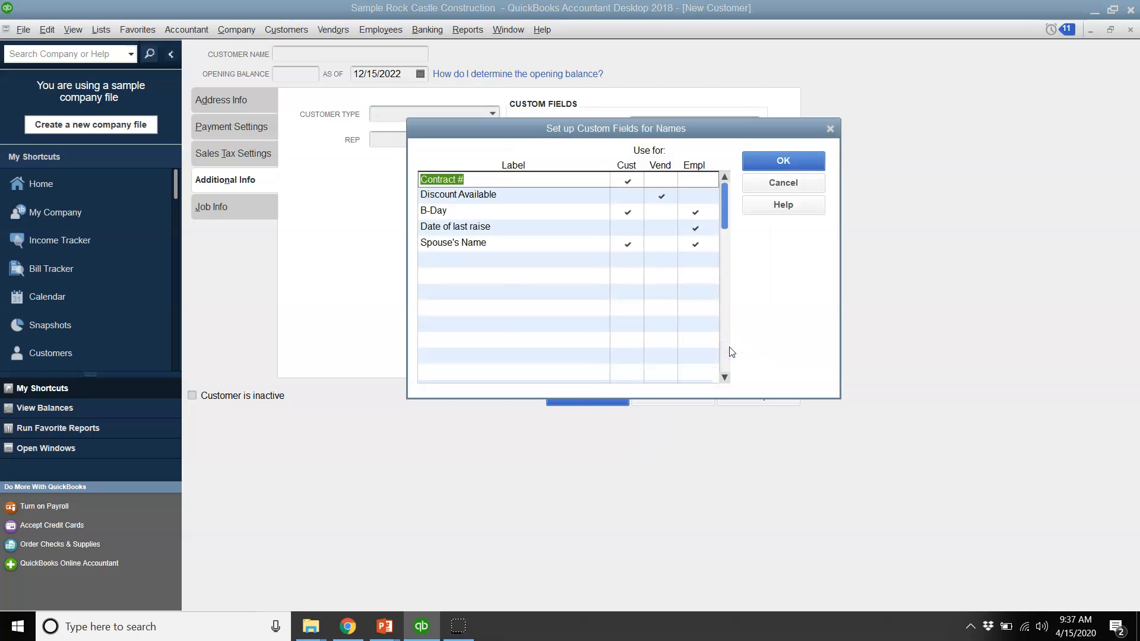
pyautogui.moveTo(500, 257)
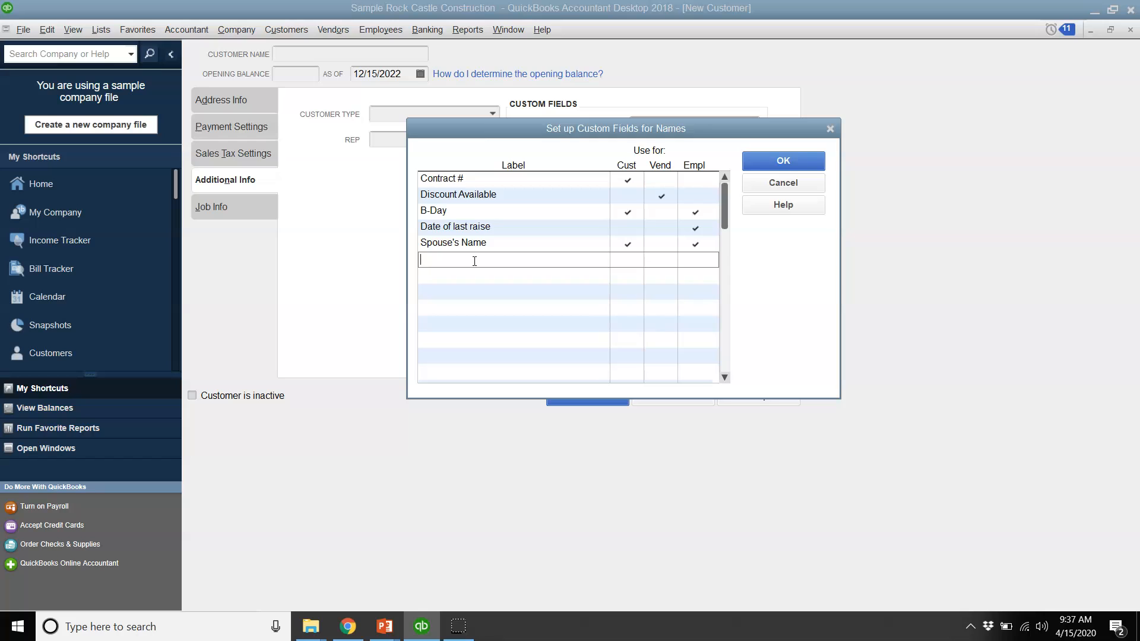
pyautogui.write('Annive')
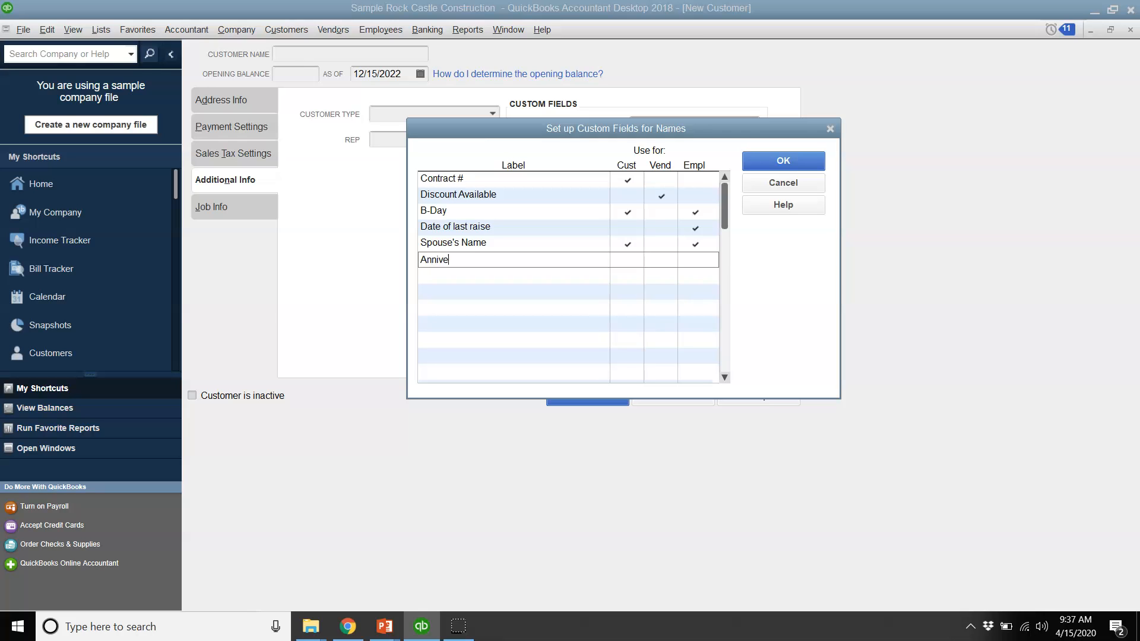
pyautogui.write('rsary Date')
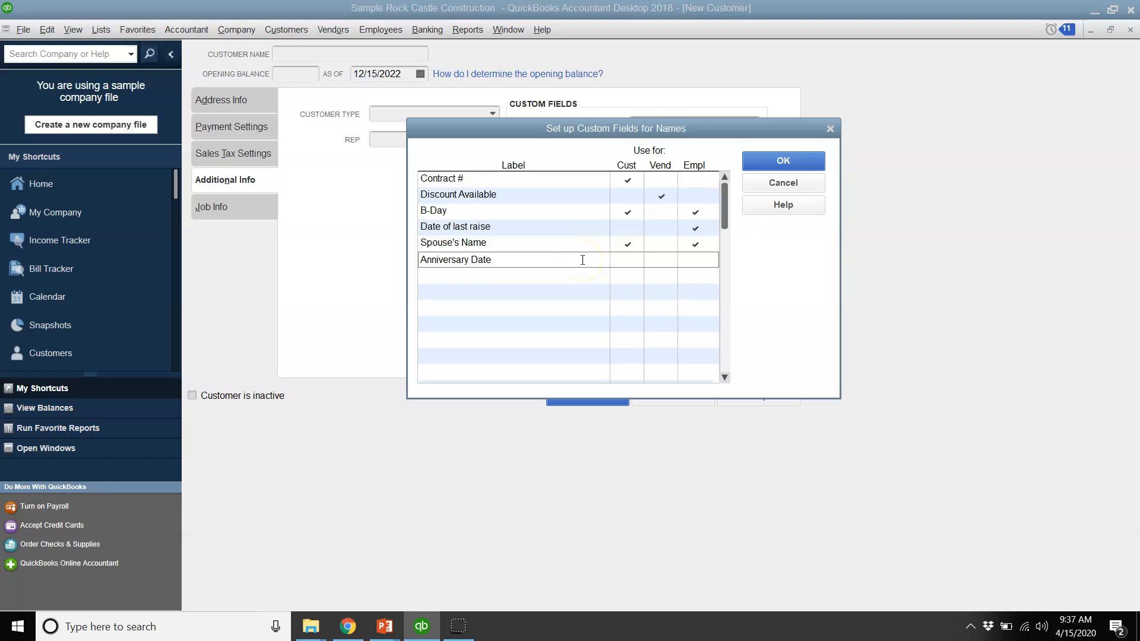
pyautogui.click(693, 259)
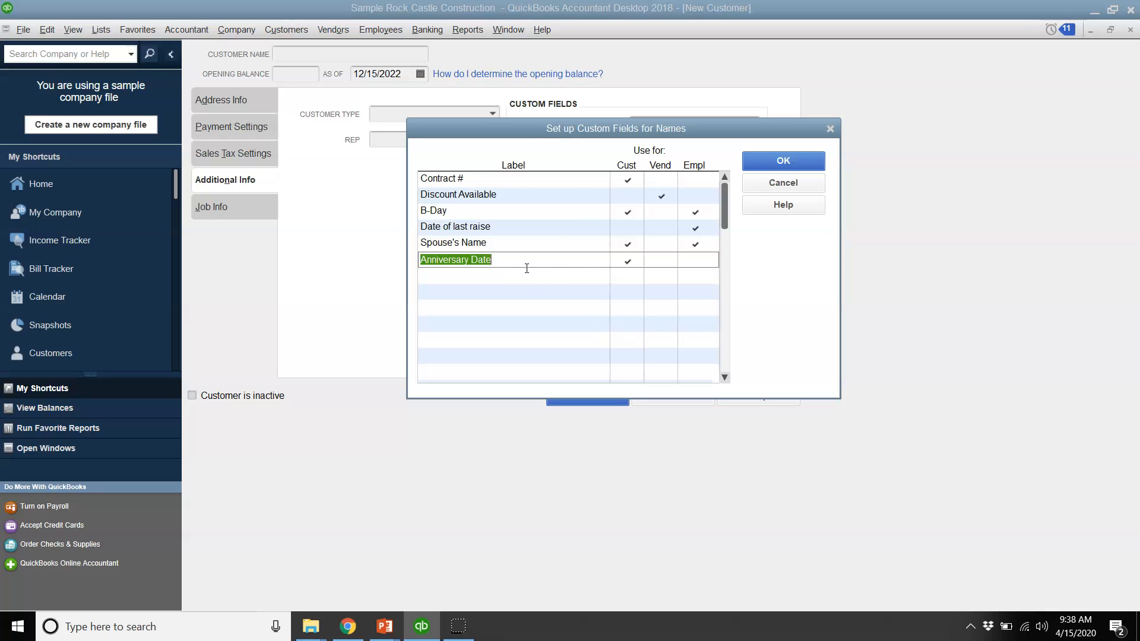
pyautogui.click(784, 162)
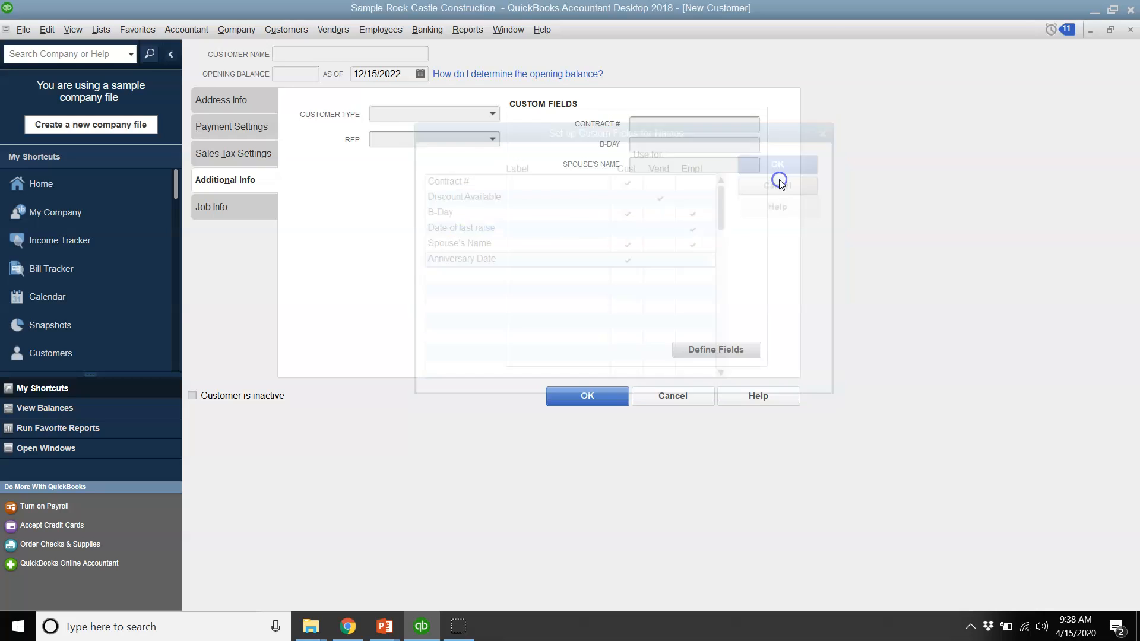
pyautogui.click(777, 164)
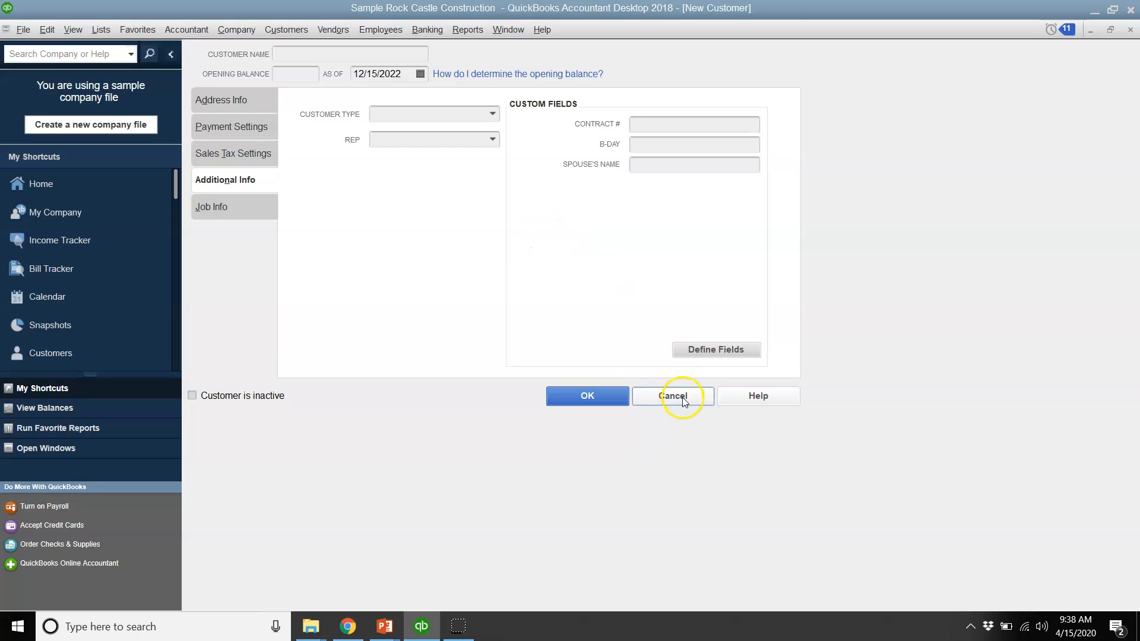
# Step: Cancel the New Customer form without saving a customer
pyautogui.click(672, 397)
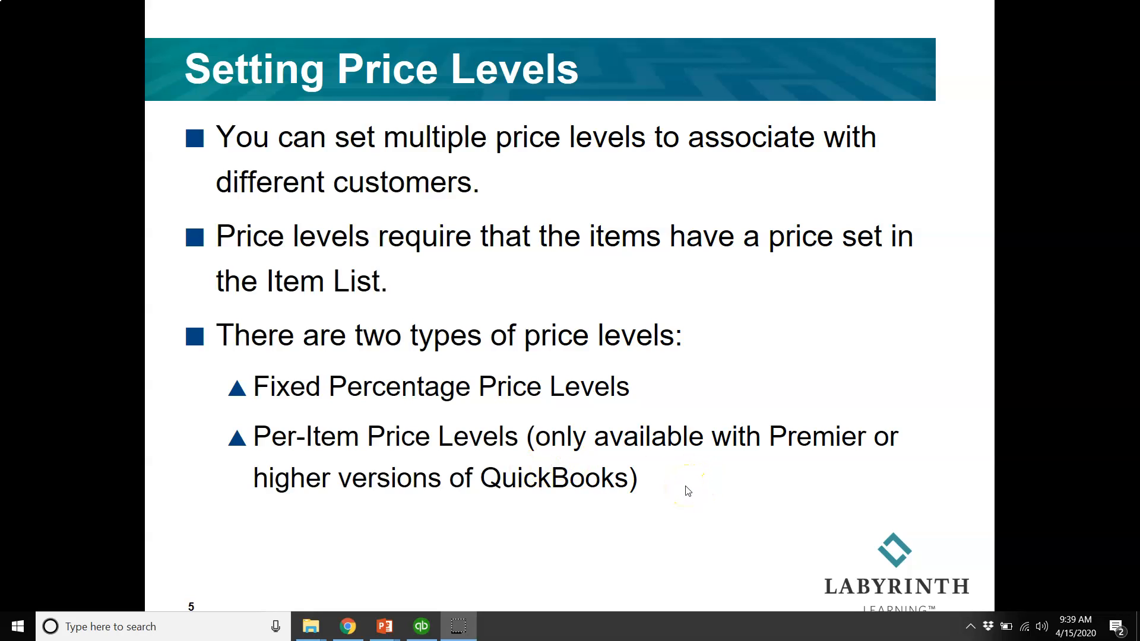
# Step: Advance to the Setting Billing Rate Levels slide
pyautogui.press('right')
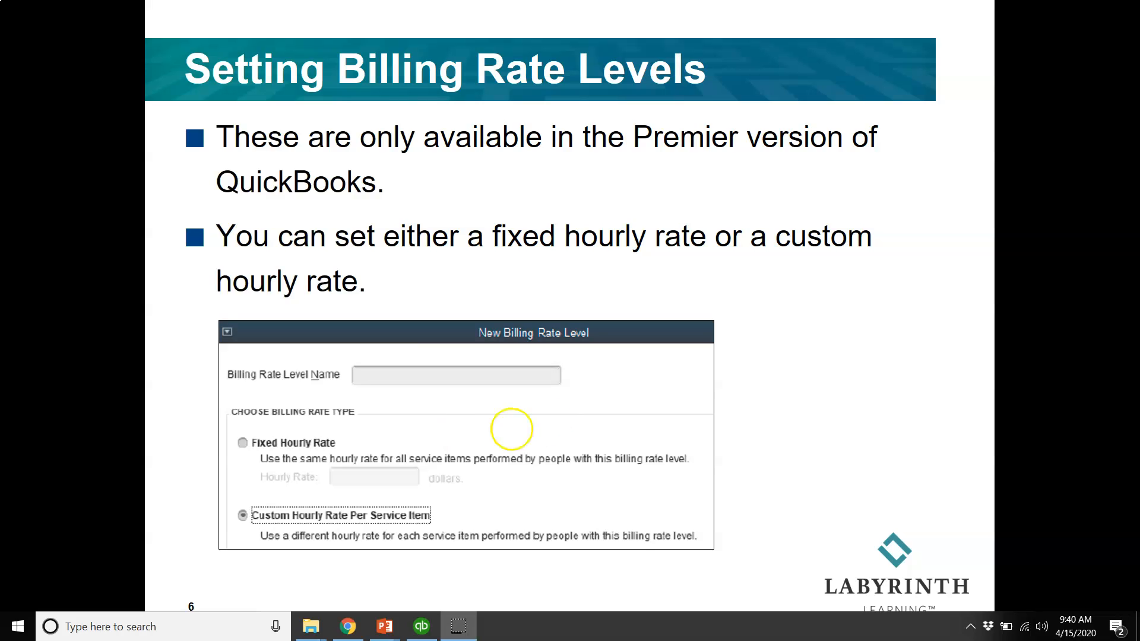
pyautogui.moveTo(23, 614)
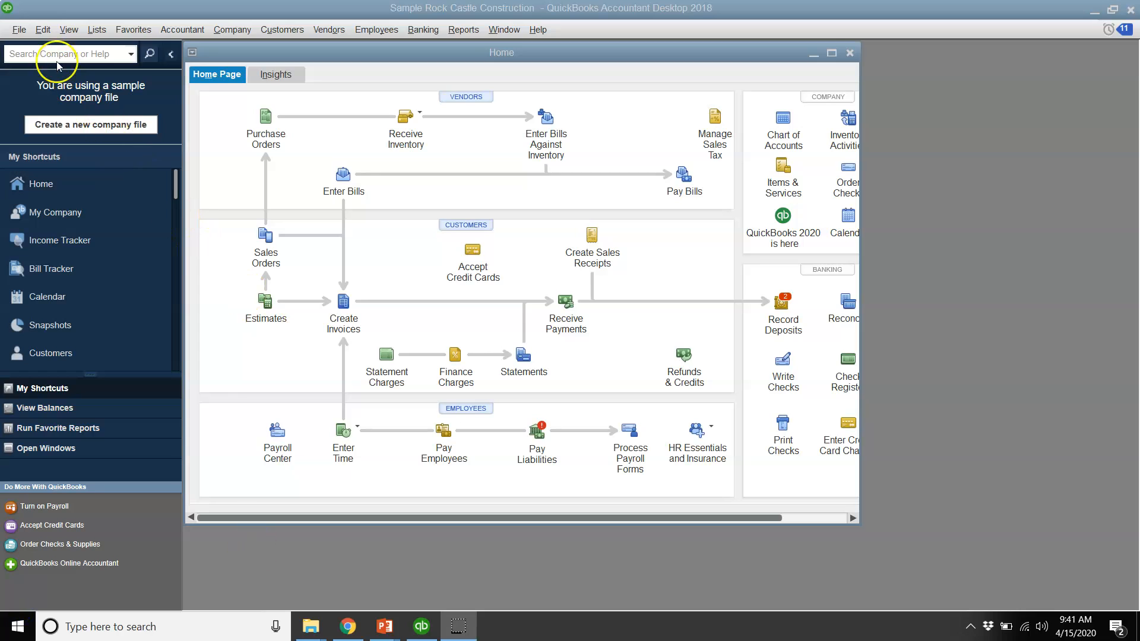
# Step: Bring up the company-wide Sales & Customers preferences via Edit > Preferences
pyautogui.click(43, 30)
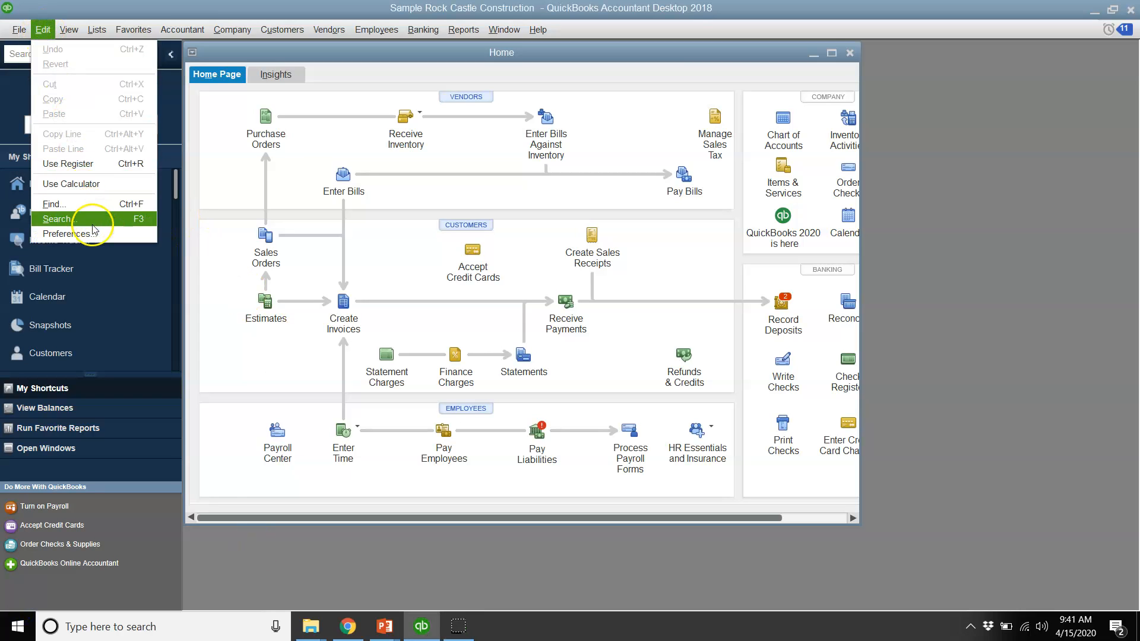
pyautogui.click(66, 234)
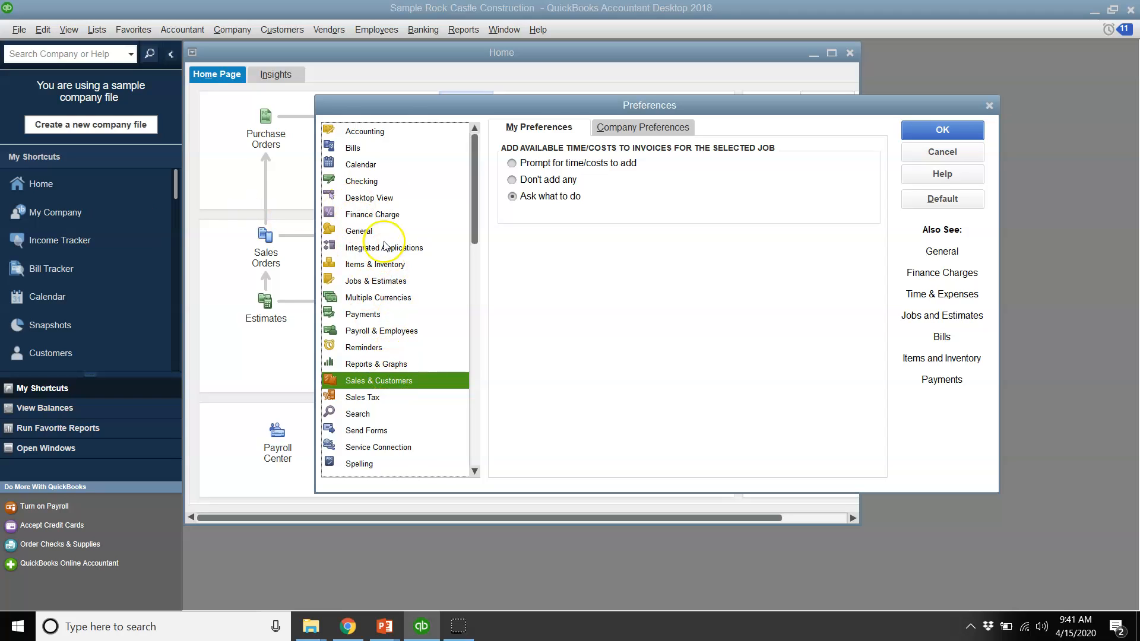
pyautogui.moveTo(368, 147)
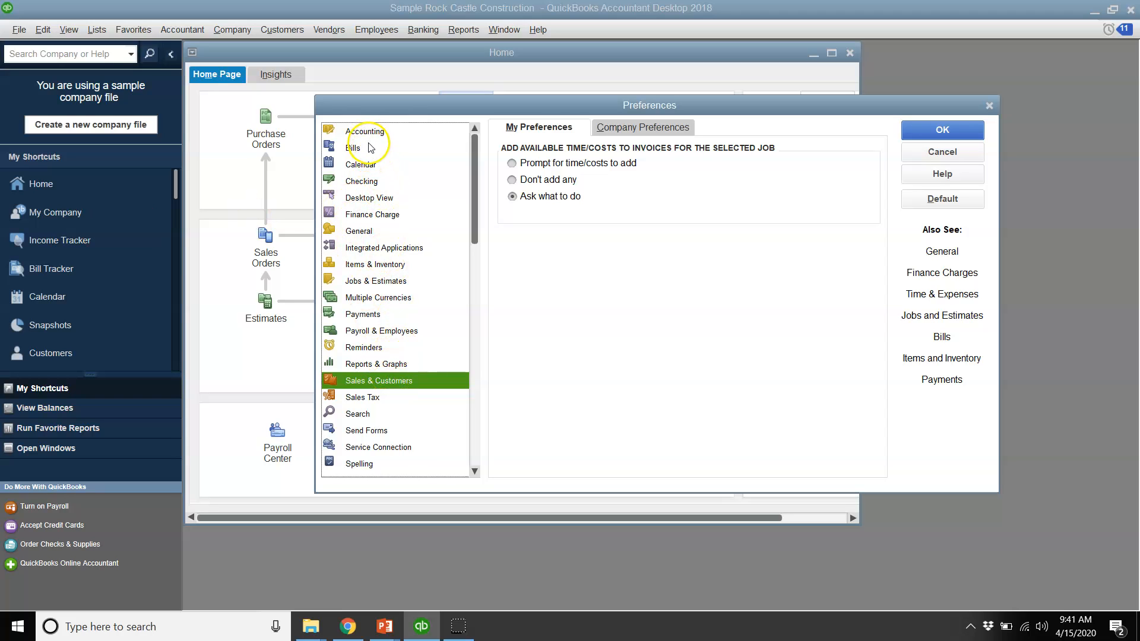
pyautogui.moveTo(420, 383)
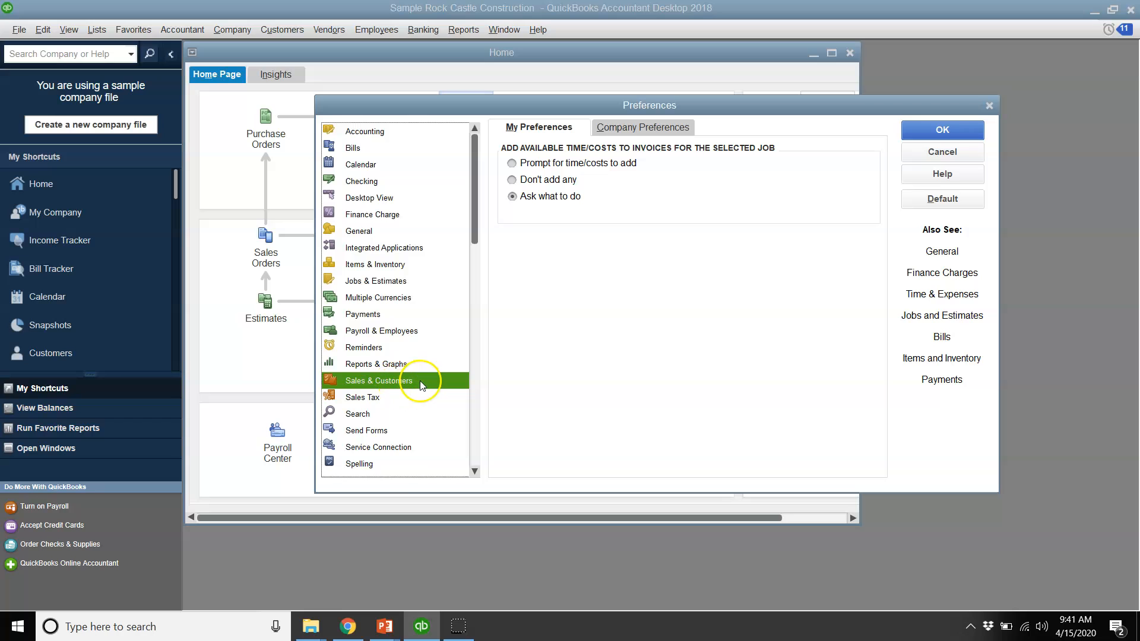
pyautogui.click(643, 127)
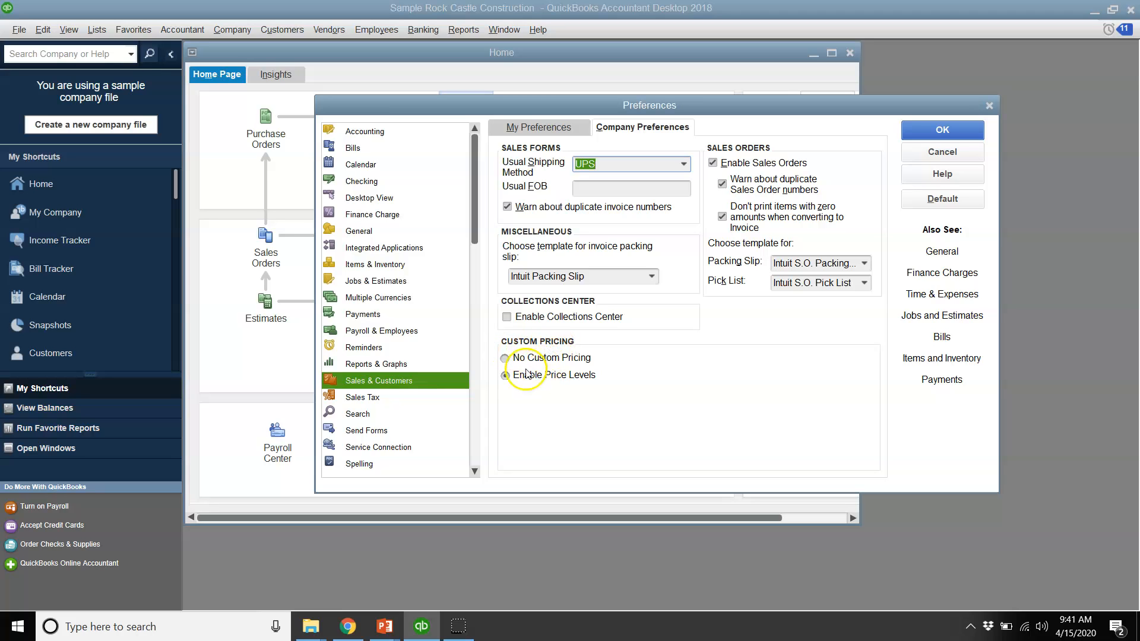
# Step: Enable custom pricing with price levels and save the preferences
pyautogui.click(505, 374)
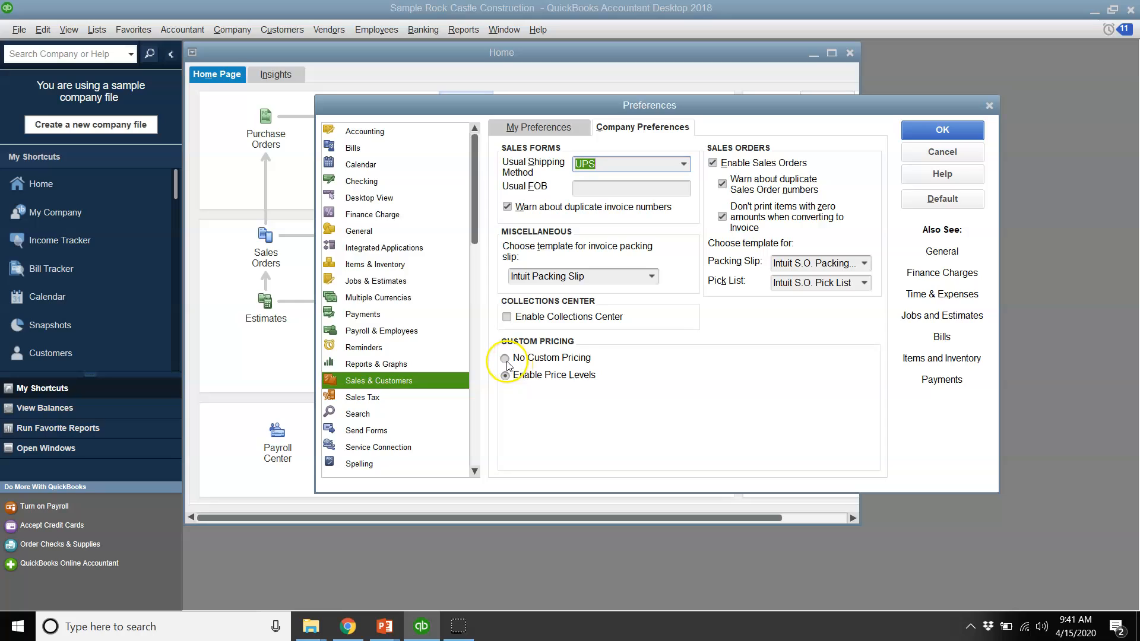
pyautogui.click(506, 359)
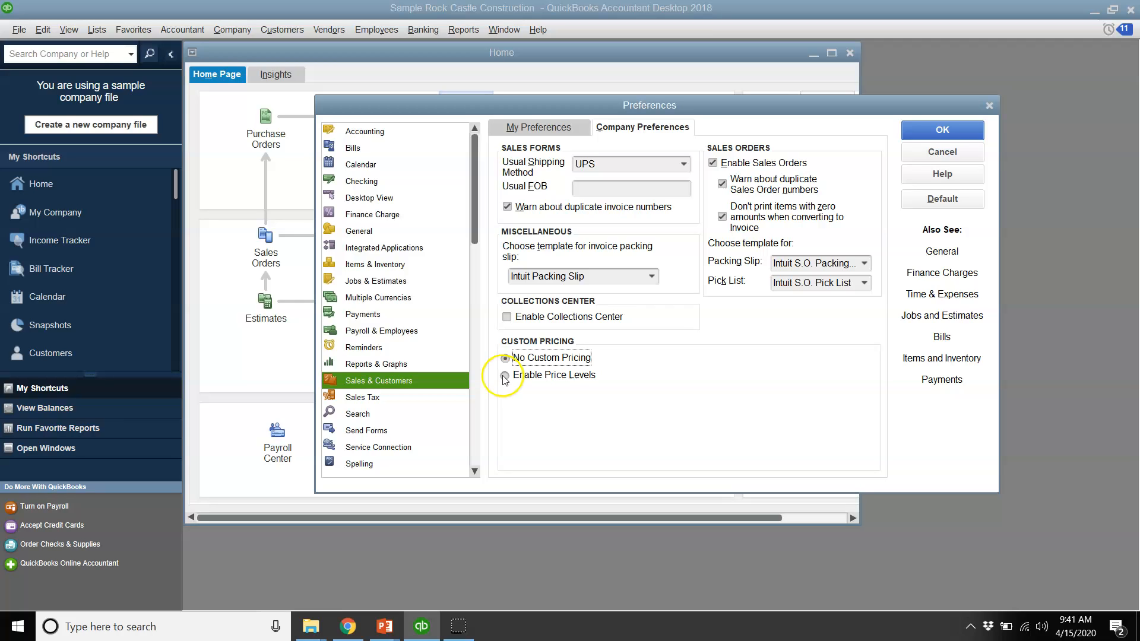
pyautogui.click(505, 376)
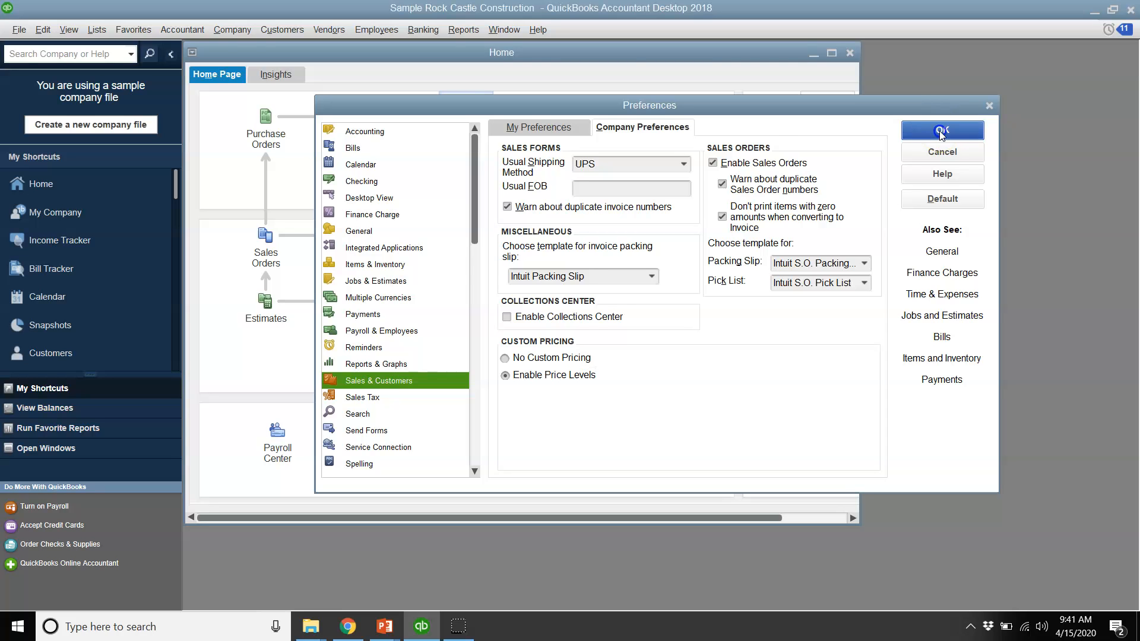
pyautogui.click(943, 131)
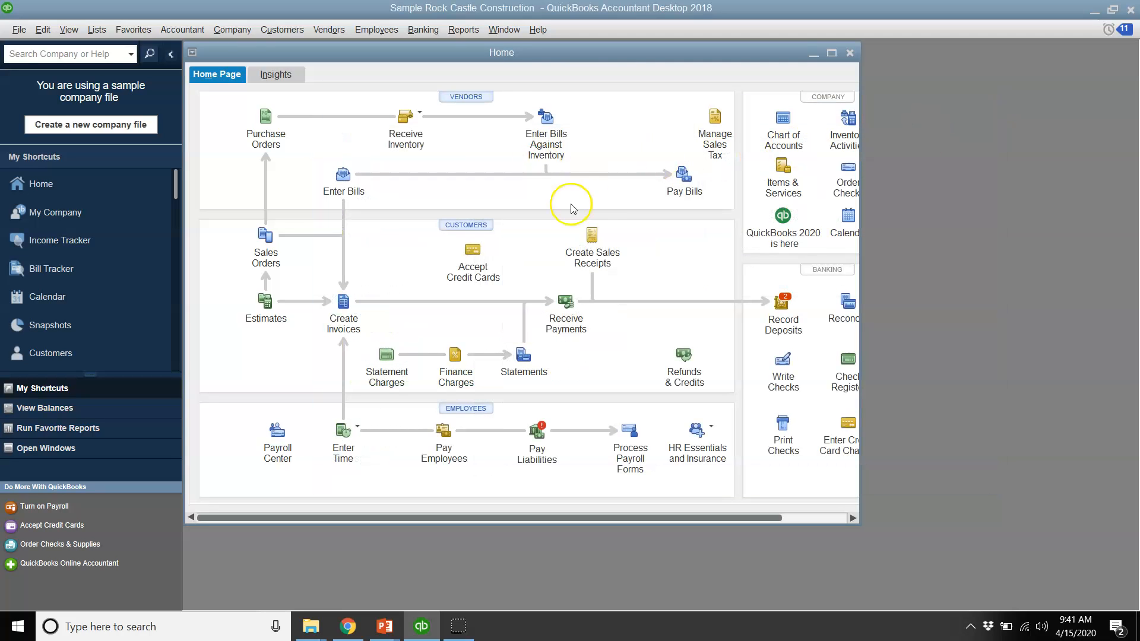
# Step: Start a new price level from the Lists > Price Level List window
pyautogui.click(95, 30)
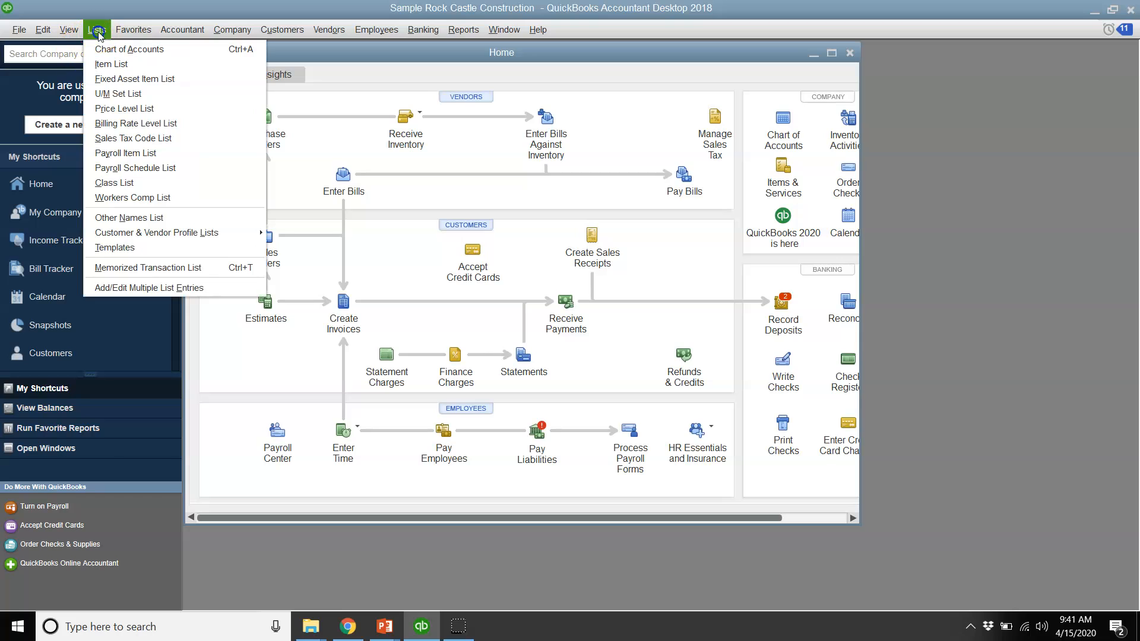
pyautogui.moveTo(111, 64)
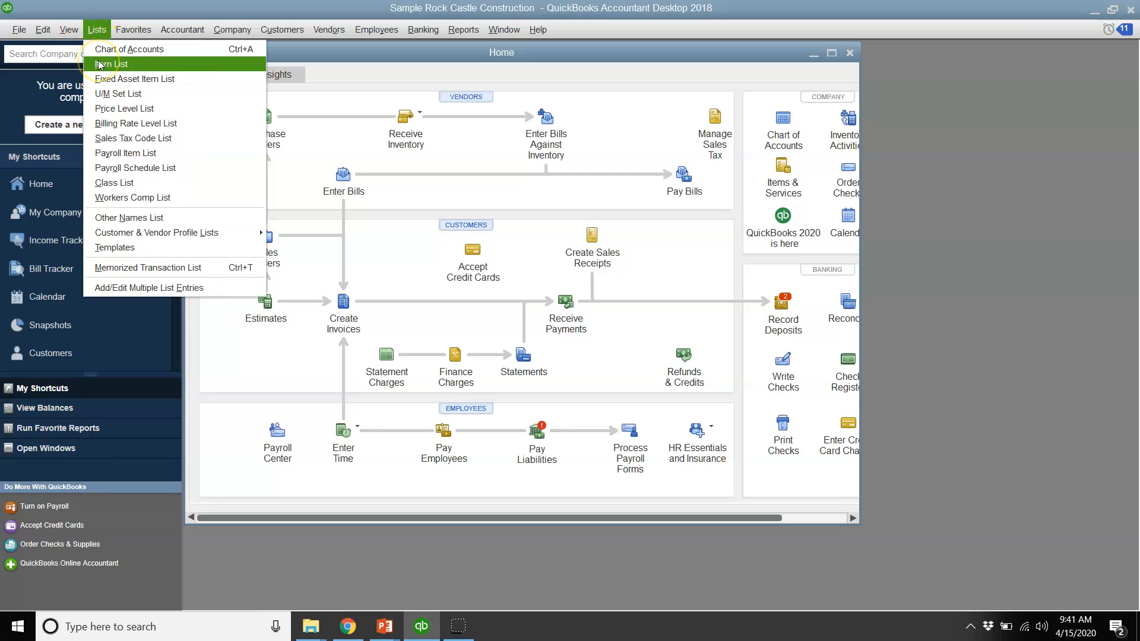
pyautogui.moveTo(114, 182)
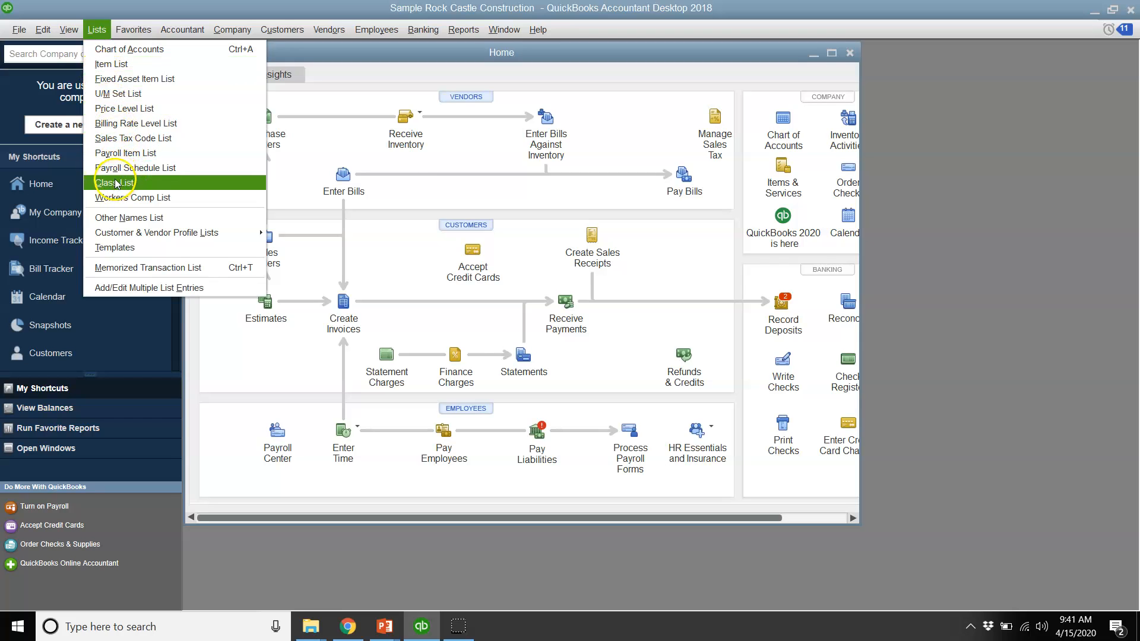
pyautogui.moveTo(133, 108)
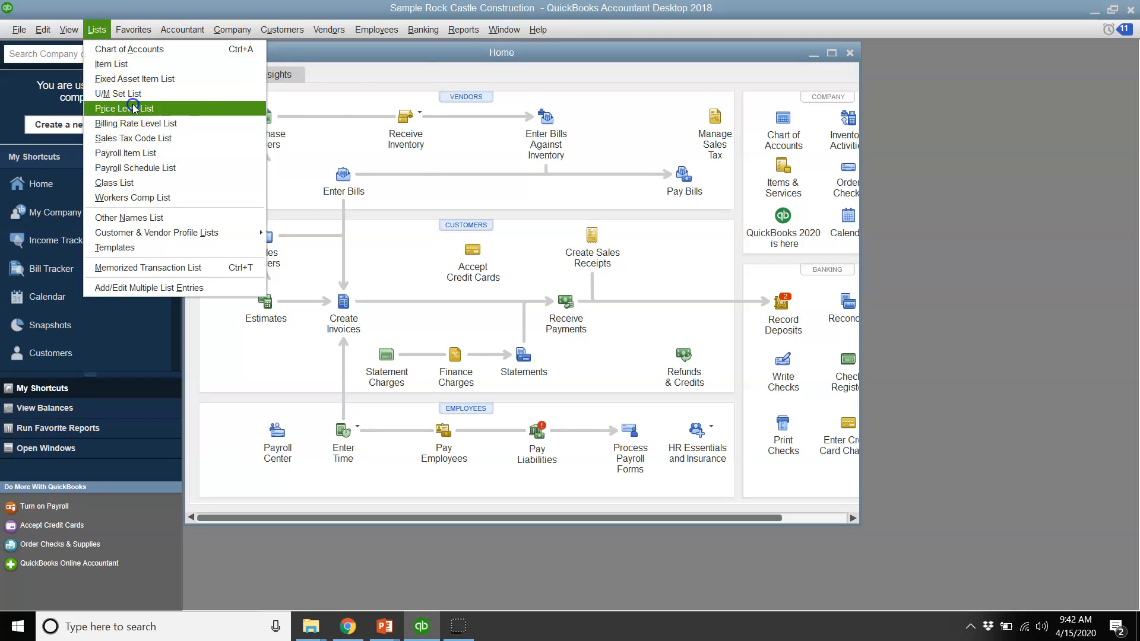
pyautogui.click(122, 108)
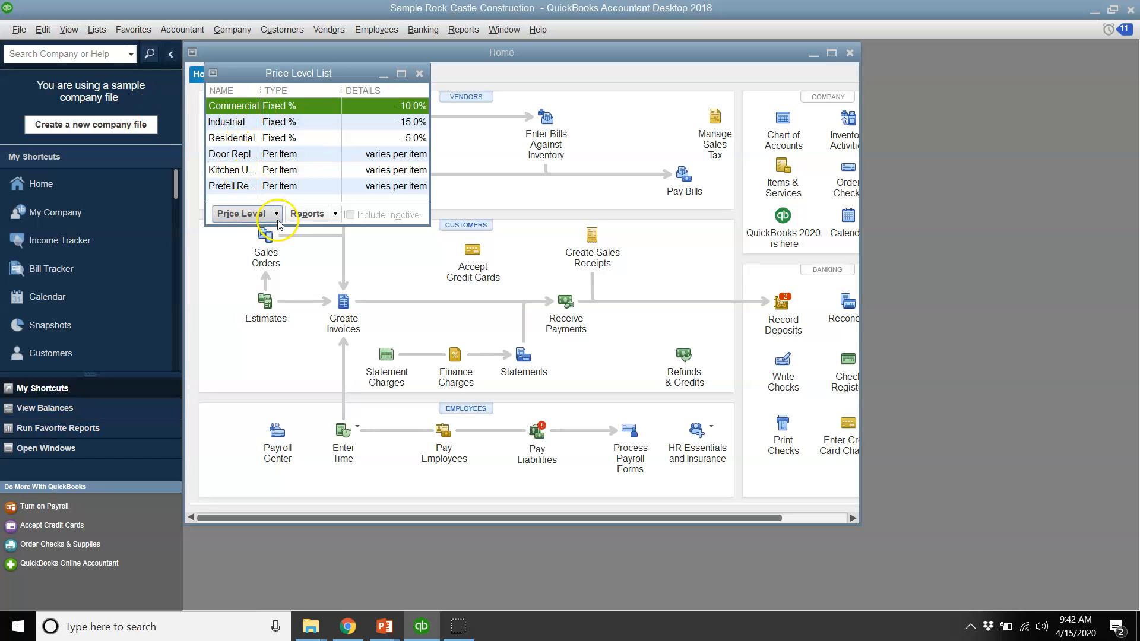
pyautogui.click(244, 214)
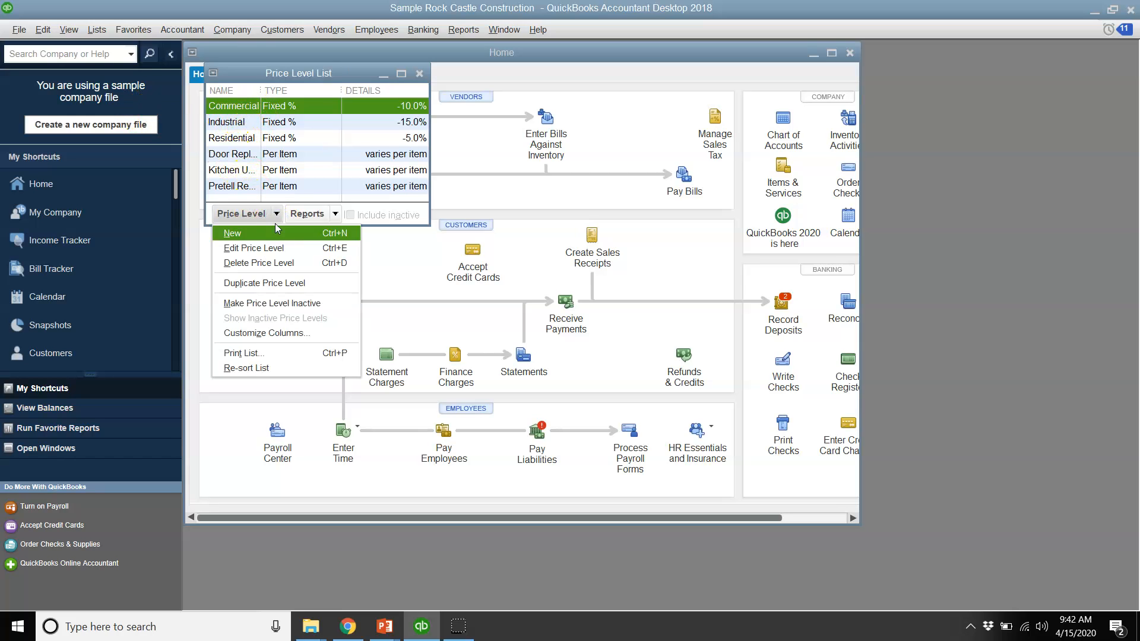
pyautogui.click(232, 233)
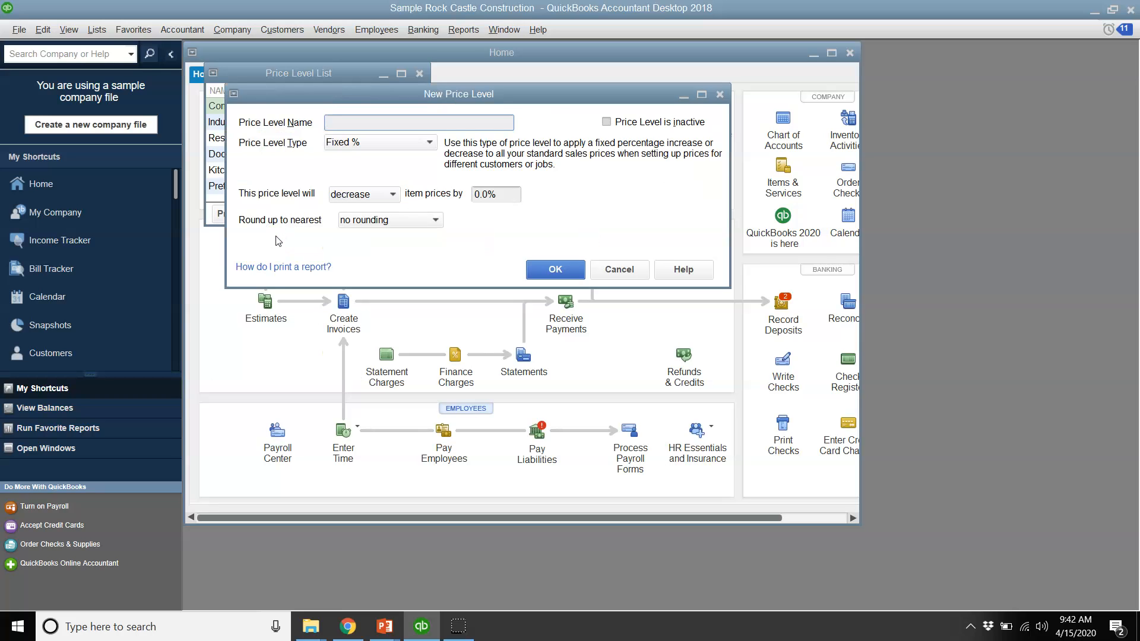
# Step: Name it Senior Citizen Discount, set a fixed 5% decrease and save it
pyautogui.write('Senior Cit')
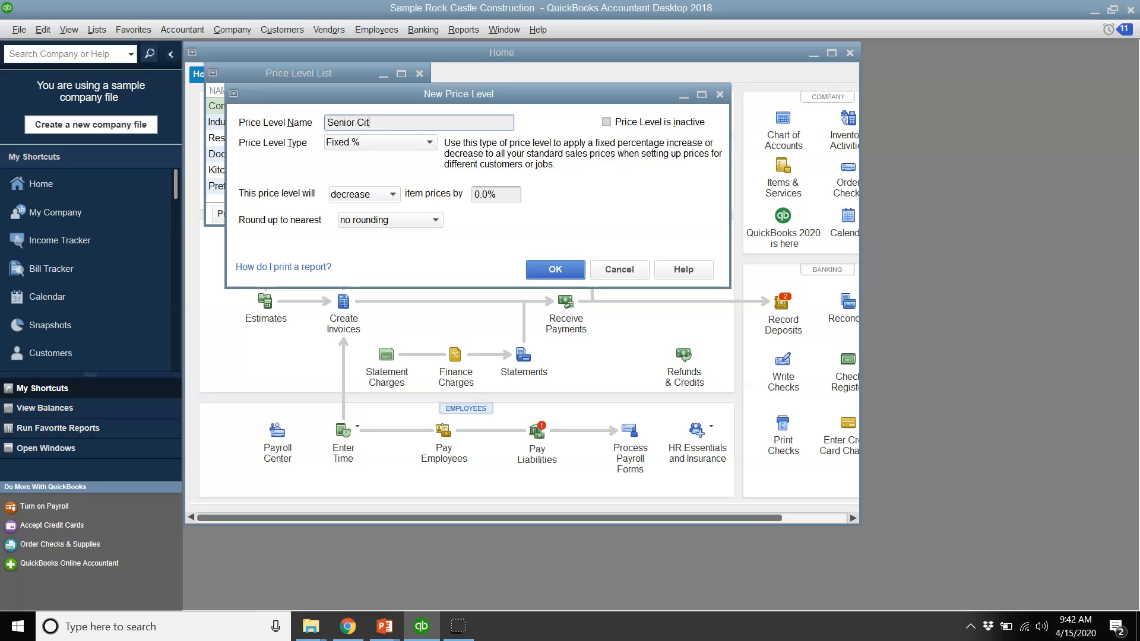
pyautogui.write('izen')
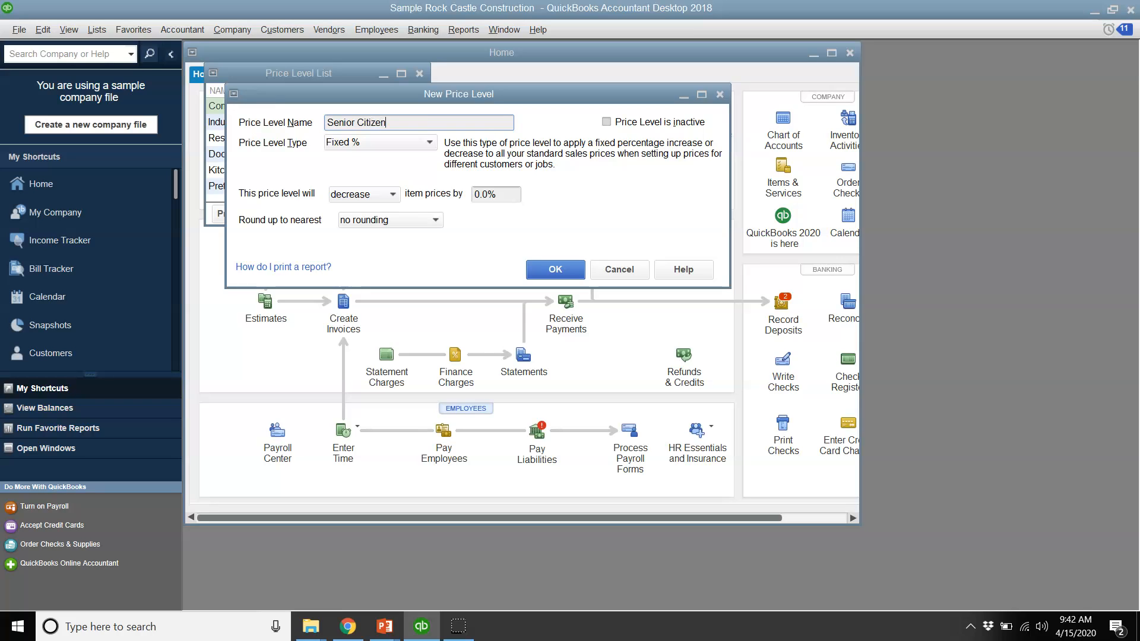
pyautogui.write('Discount')
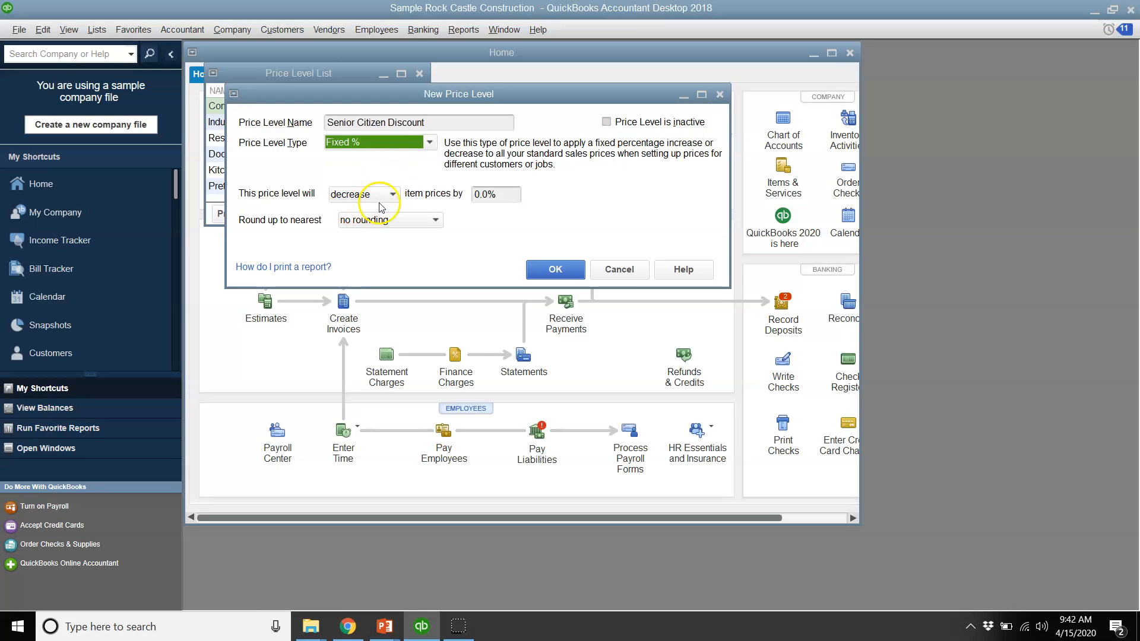
pyautogui.moveTo(385, 207)
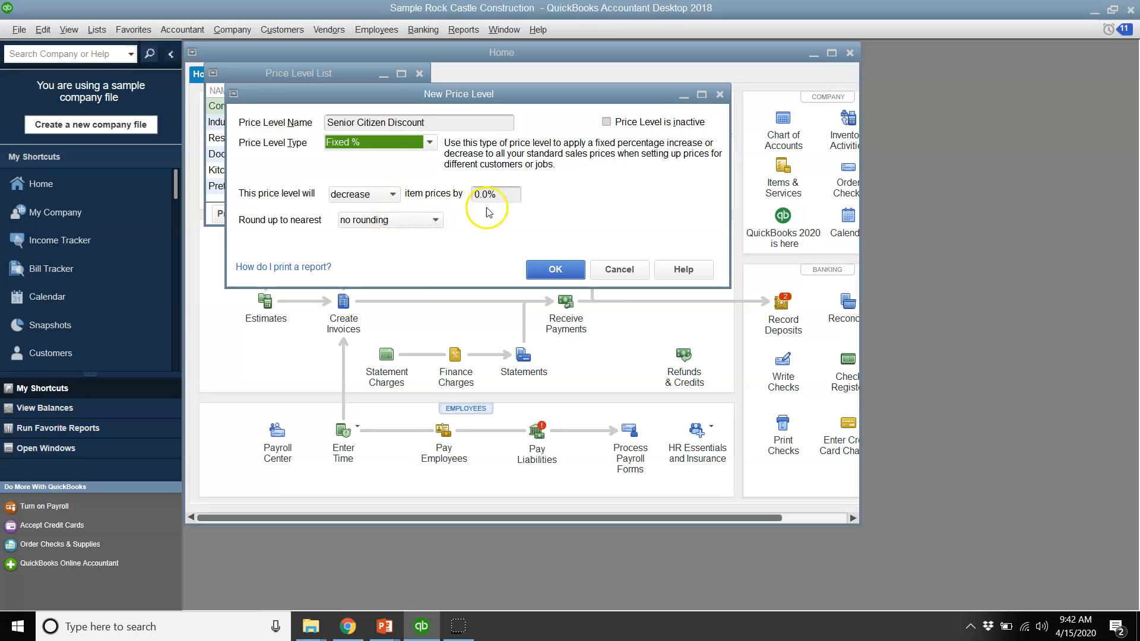
pyautogui.click(494, 195)
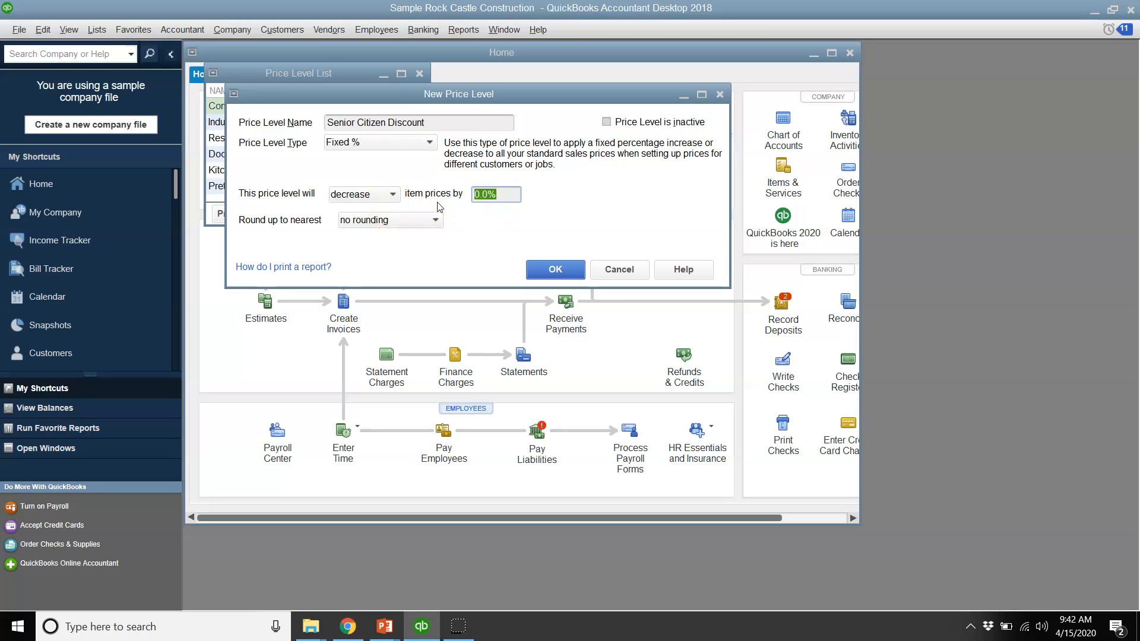
pyautogui.write('5')
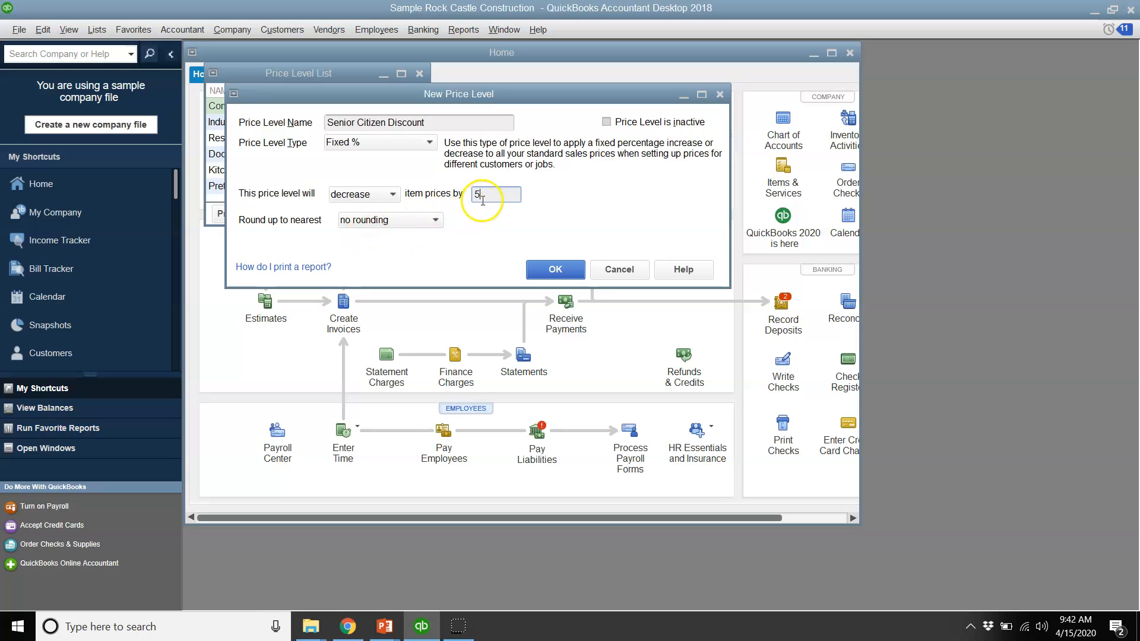
pyautogui.moveTo(453, 235)
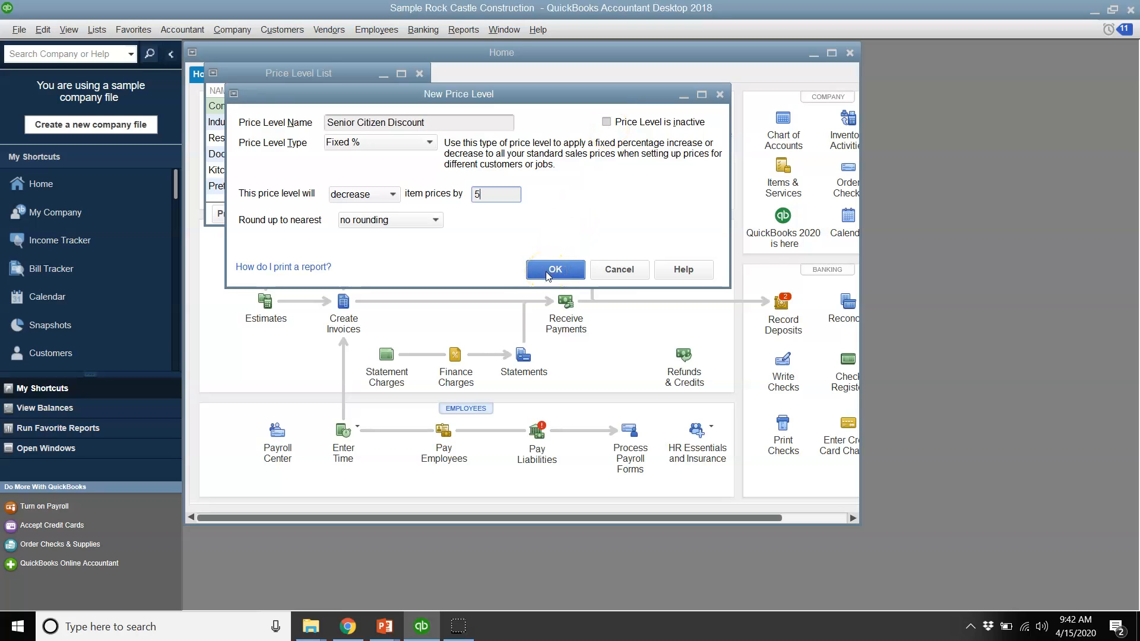
pyautogui.click(556, 270)
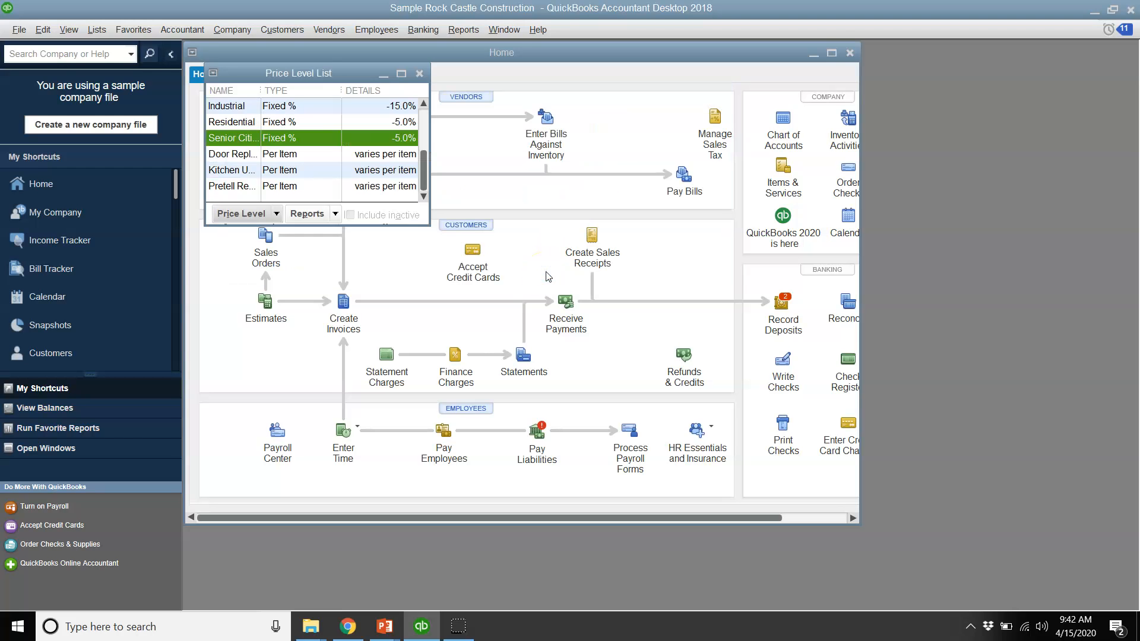
# Step: Close the price level list and go to the Customer Center
pyautogui.click(419, 74)
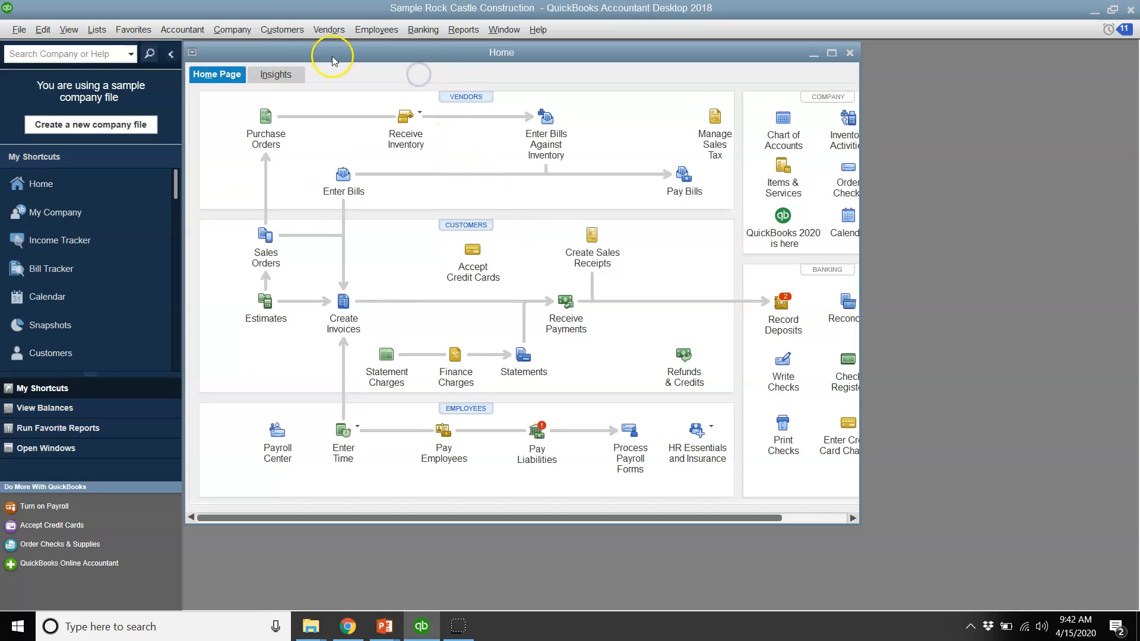
pyautogui.click(283, 29)
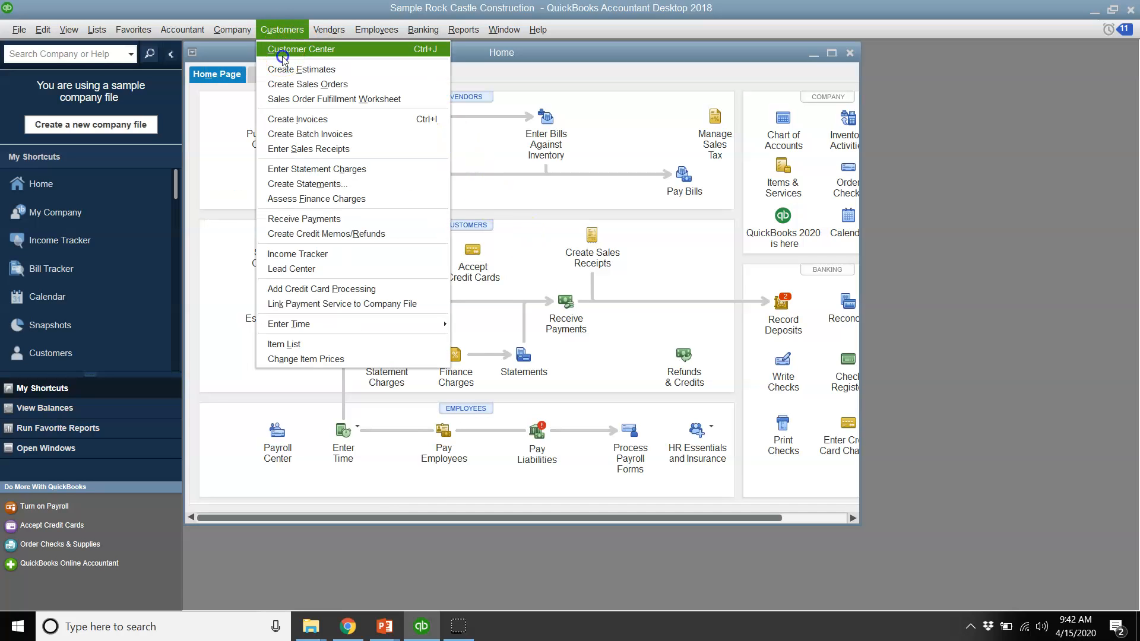
pyautogui.click(302, 50)
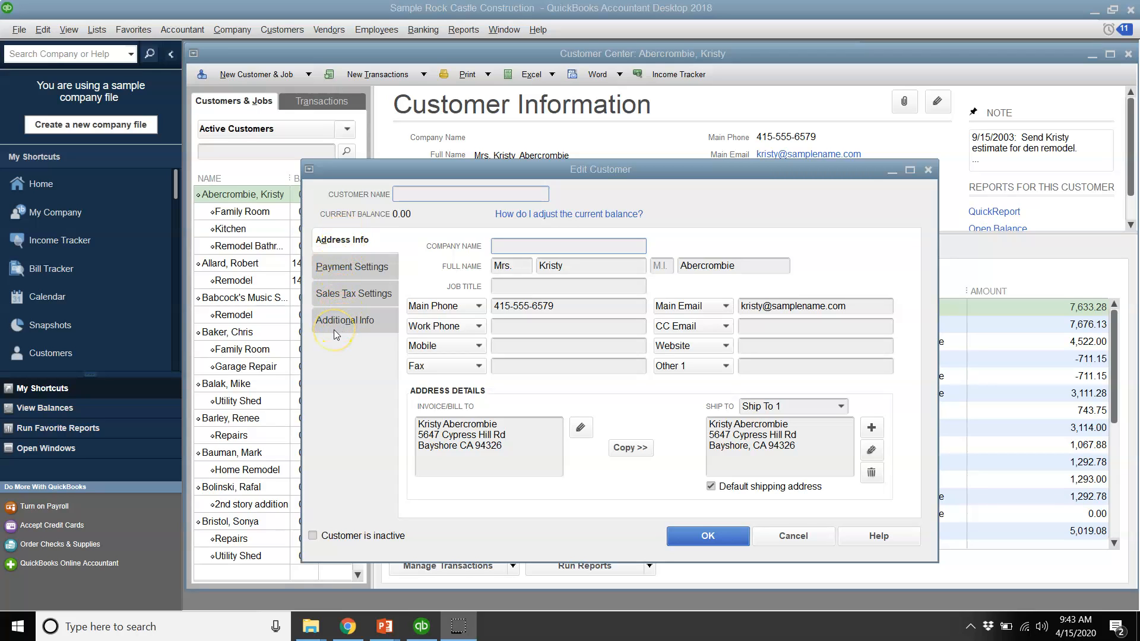
# Step: In Kristy Abercrombie's Payment Settings, choose Senior Citizen Discount as her price level
pyautogui.click(352, 266)
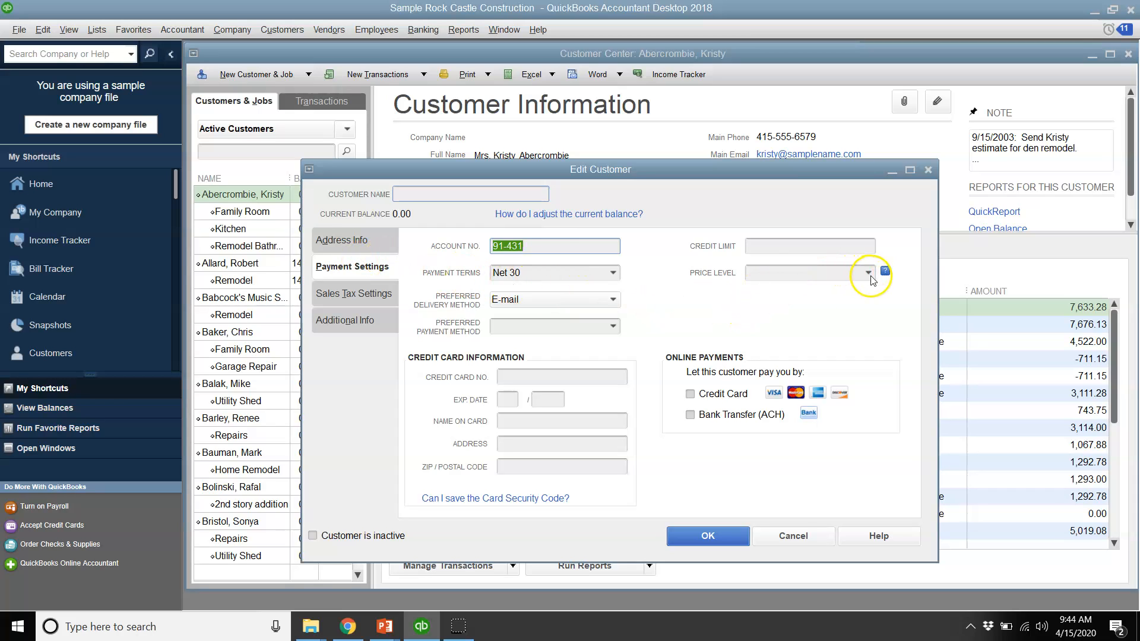
pyautogui.click(866, 273)
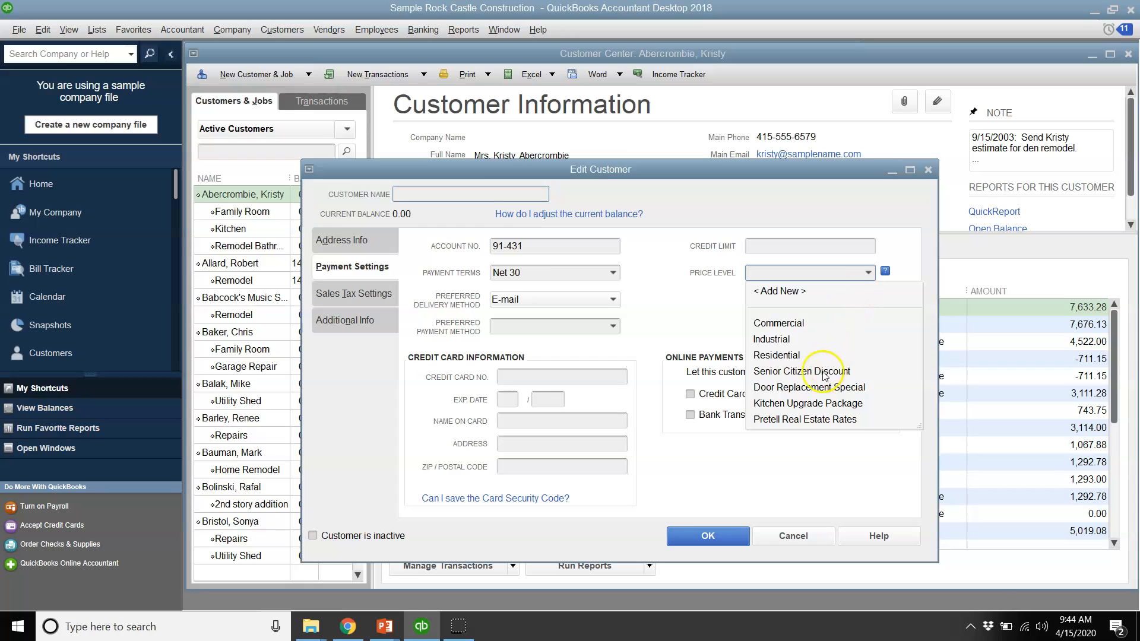
pyautogui.click(796, 371)
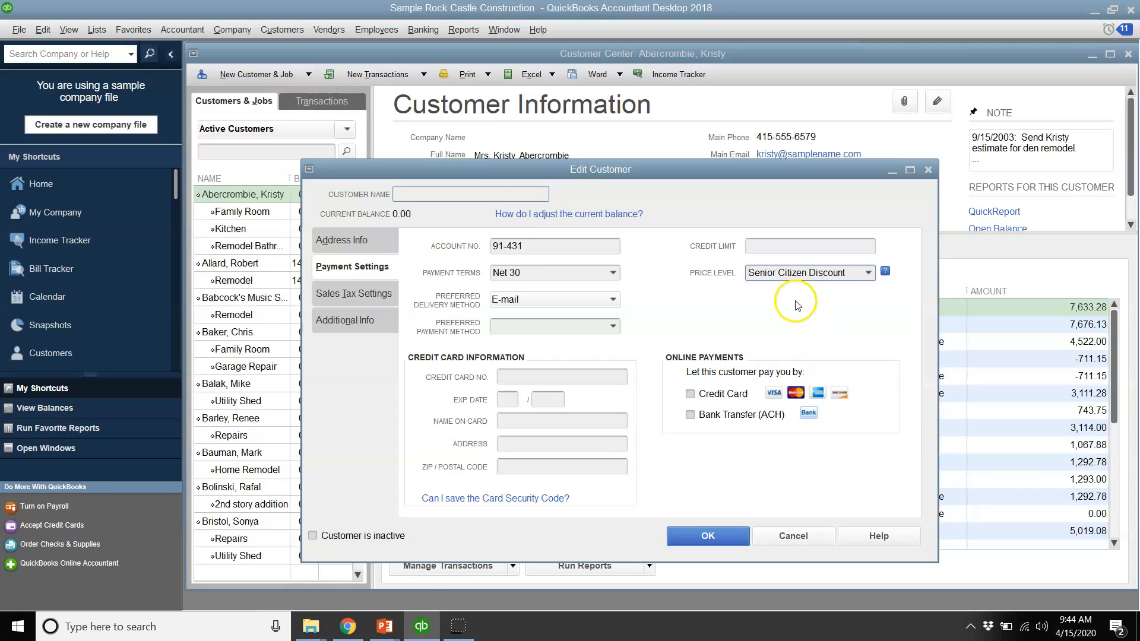
pyautogui.moveTo(863, 293)
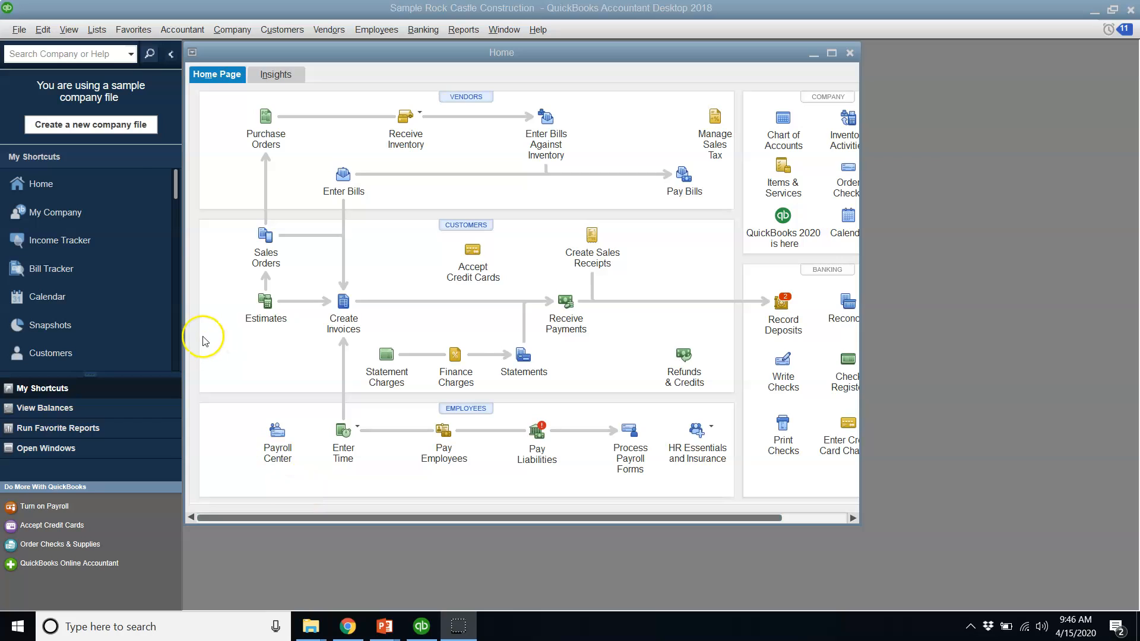
# Step: Show the empty Billing Rate Level List with its list actions
pyautogui.click(97, 30)
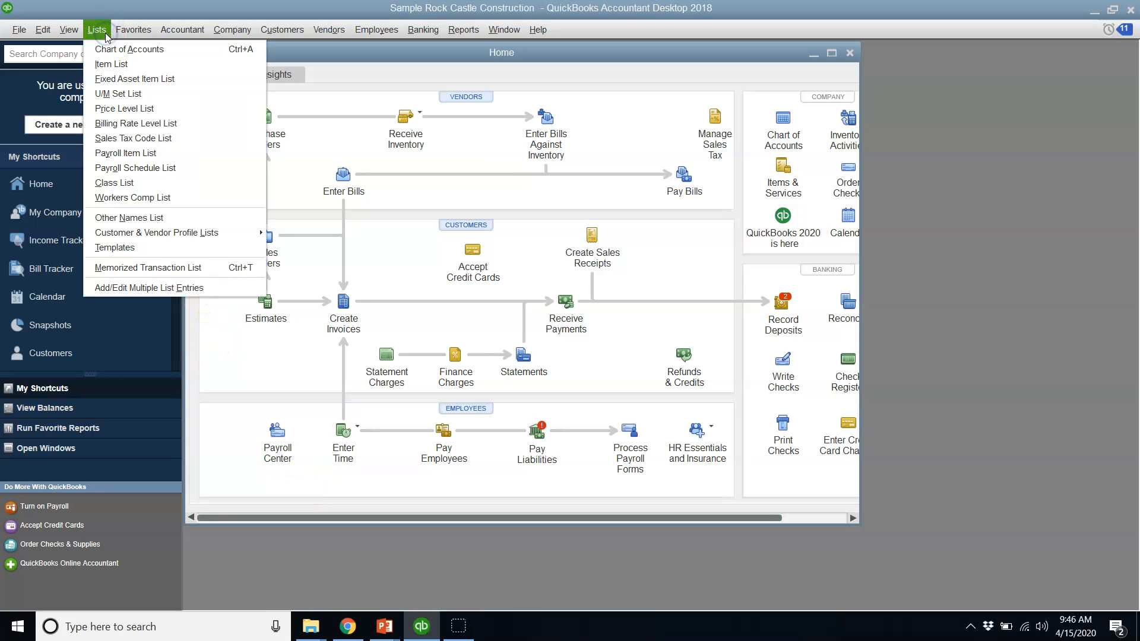
pyautogui.click(135, 123)
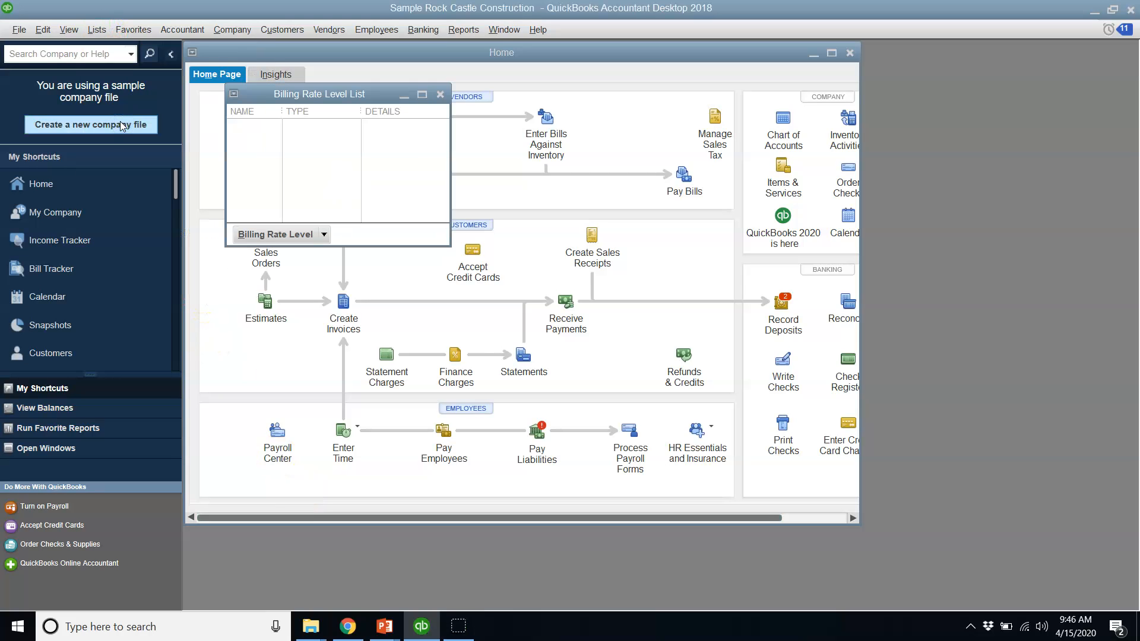
pyautogui.click(324, 234)
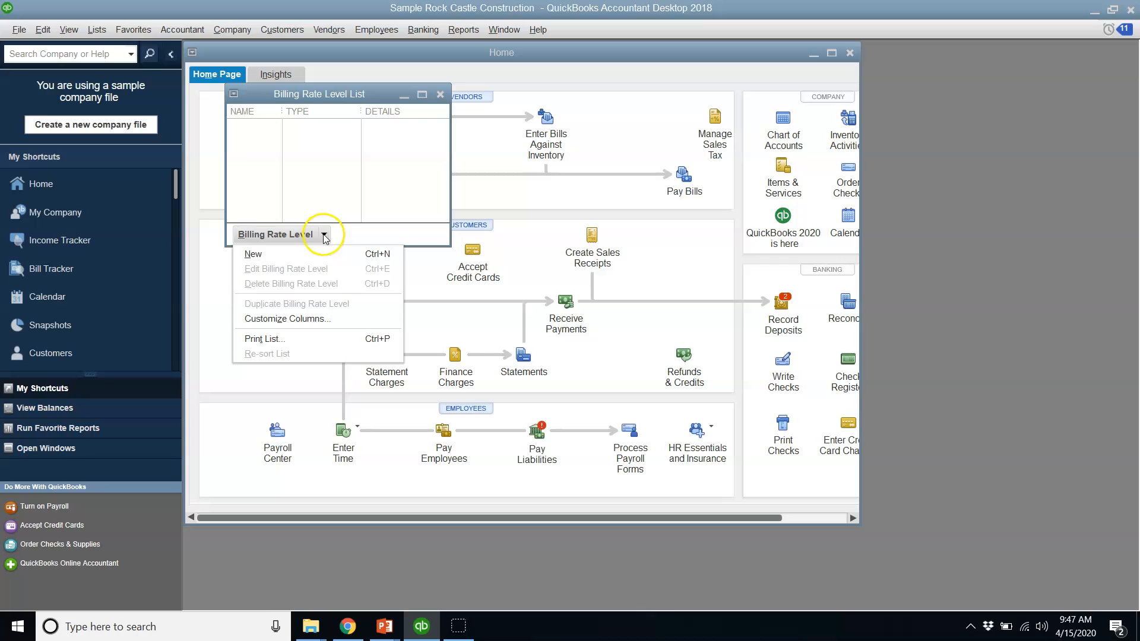
# Step: Add a Paralegal Rate billing level at a fixed $65.00 per hour and dismiss the reminder
pyautogui.click(253, 254)
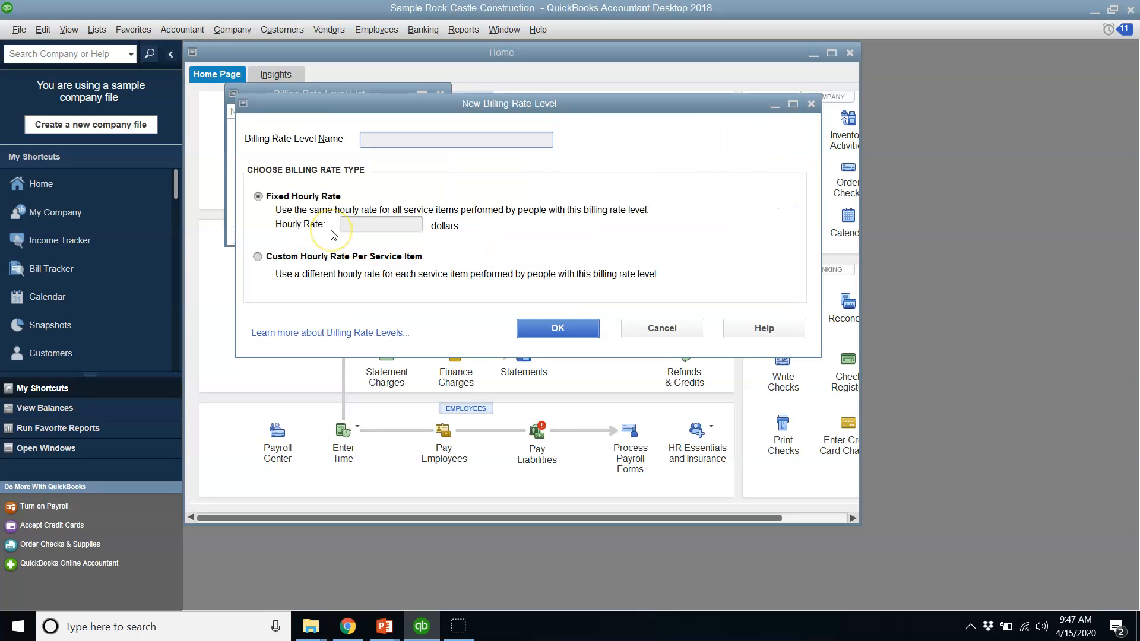
pyautogui.moveTo(323, 248)
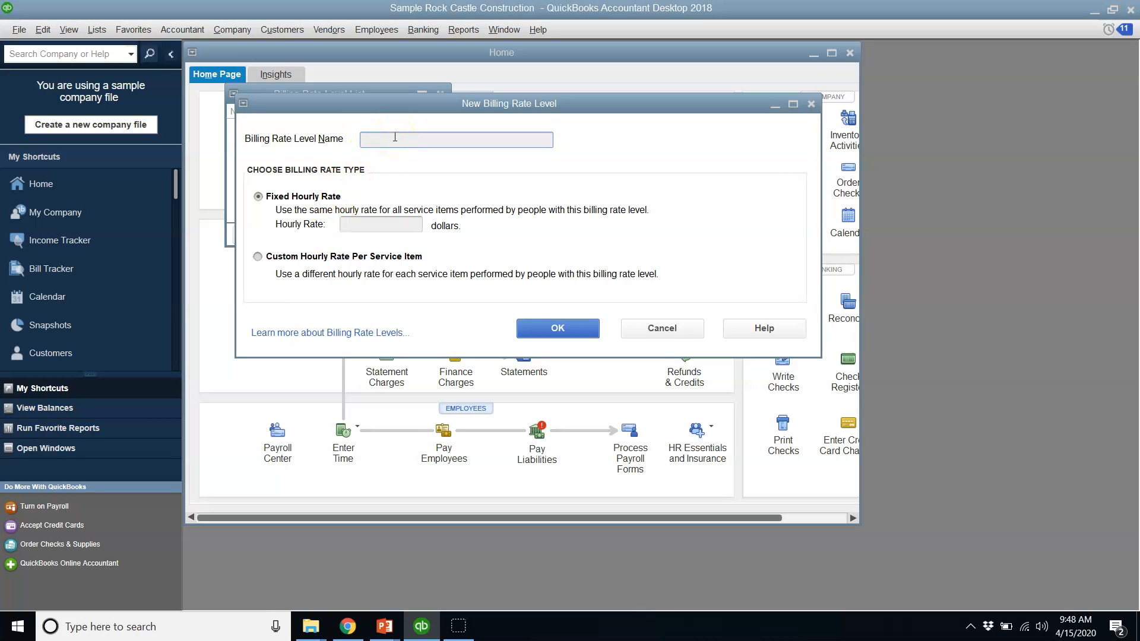
pyautogui.write('Paralegal')
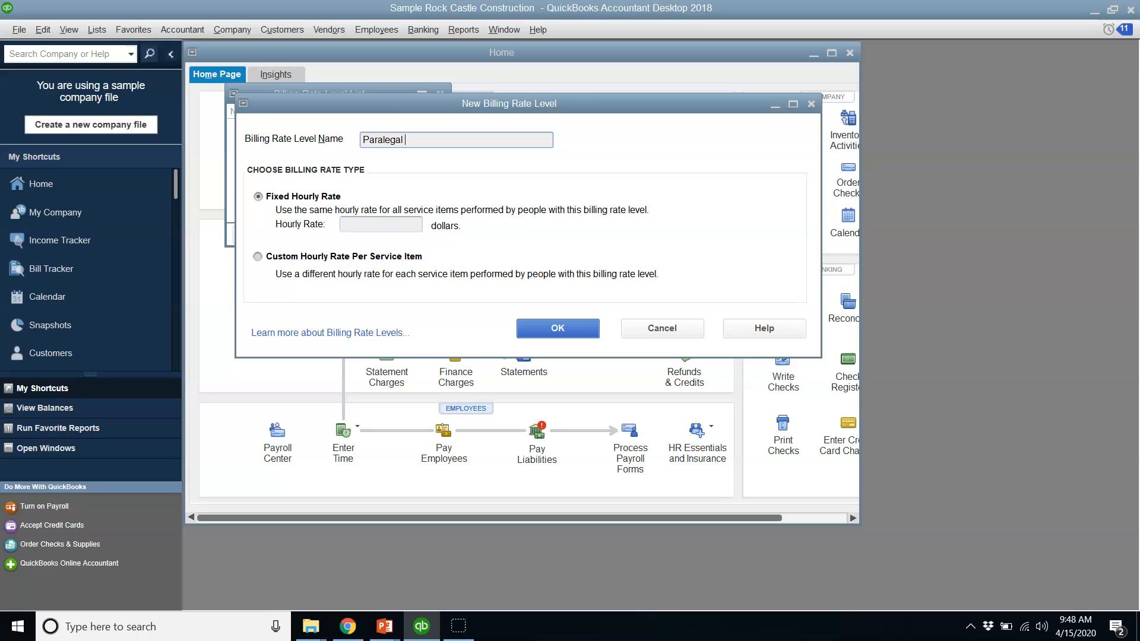
pyautogui.write('Rate')
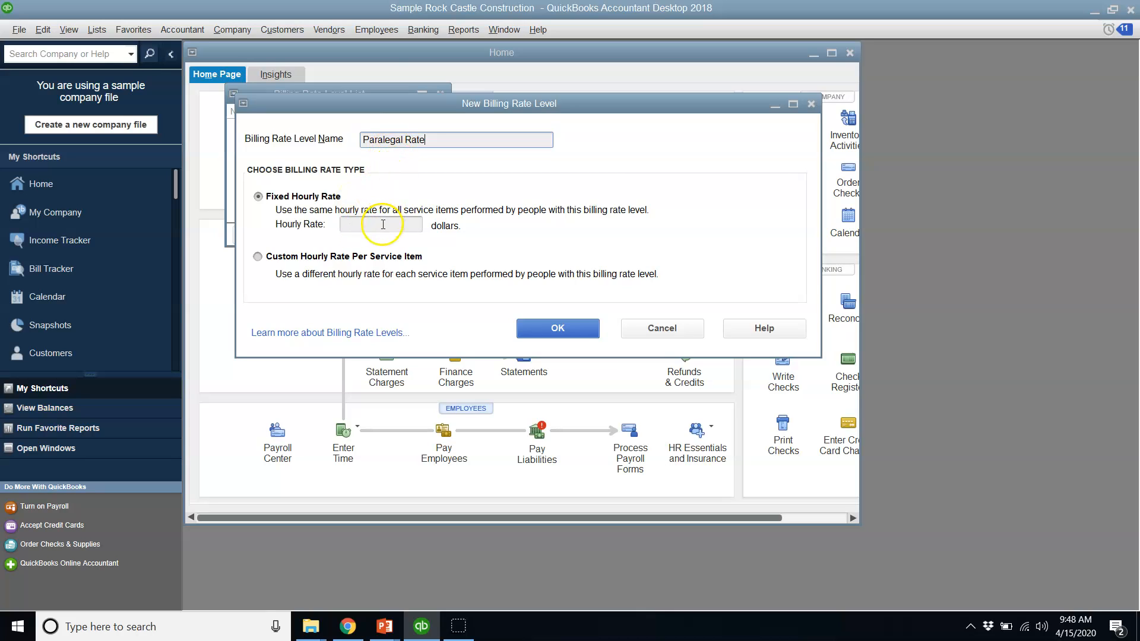
pyautogui.moveTo(393, 229)
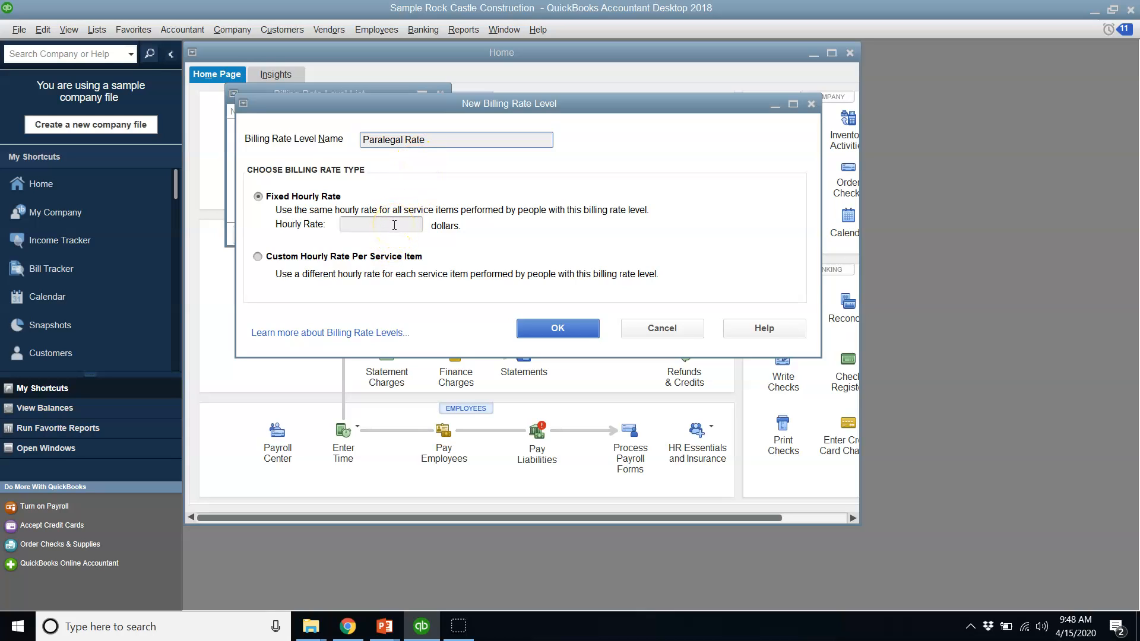
pyautogui.write('6')
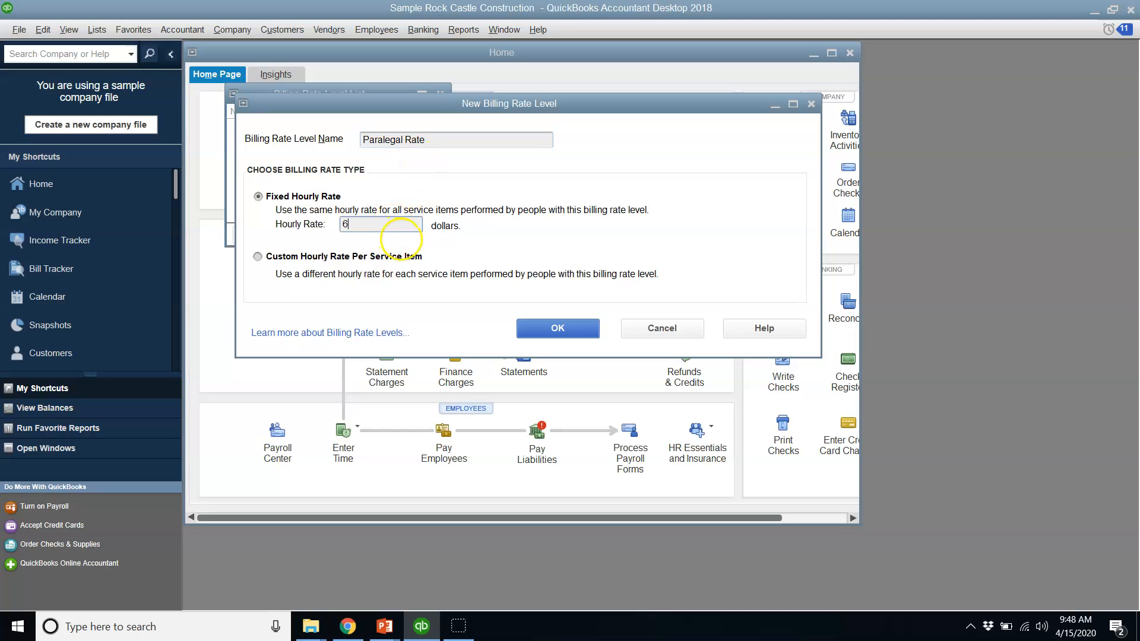
pyautogui.write('5.00')
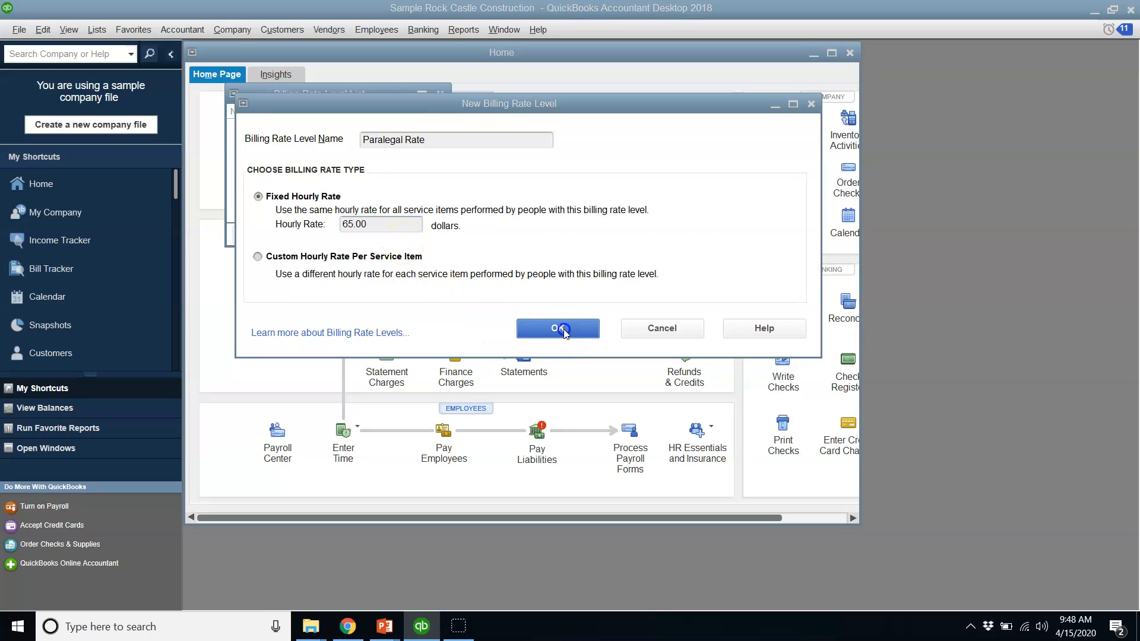
pyautogui.click(558, 328)
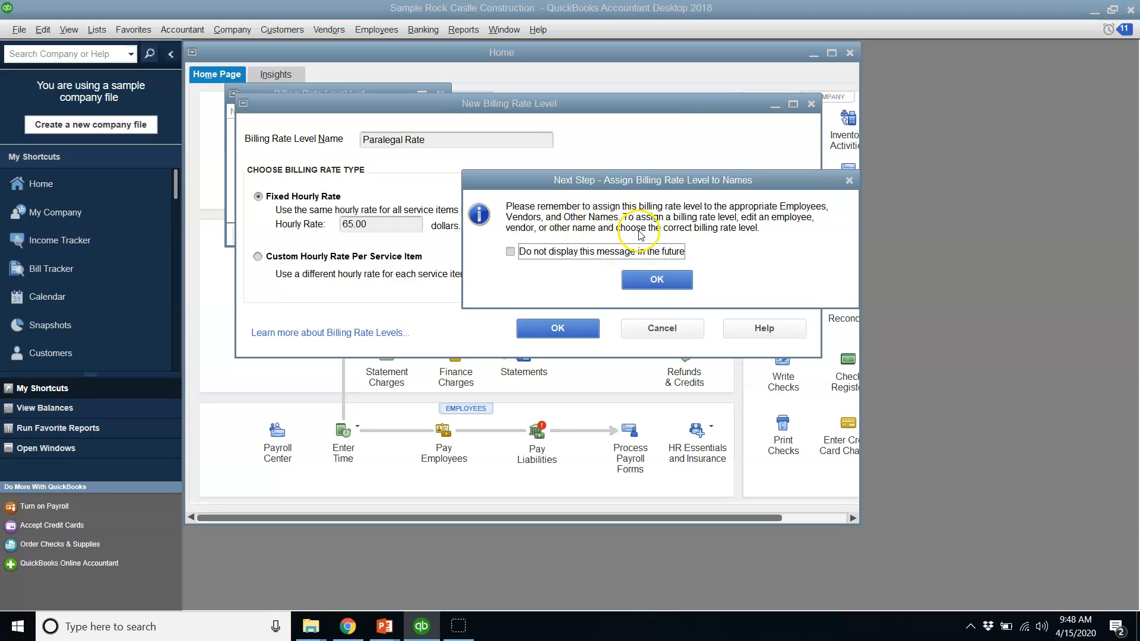
pyautogui.moveTo(591, 222)
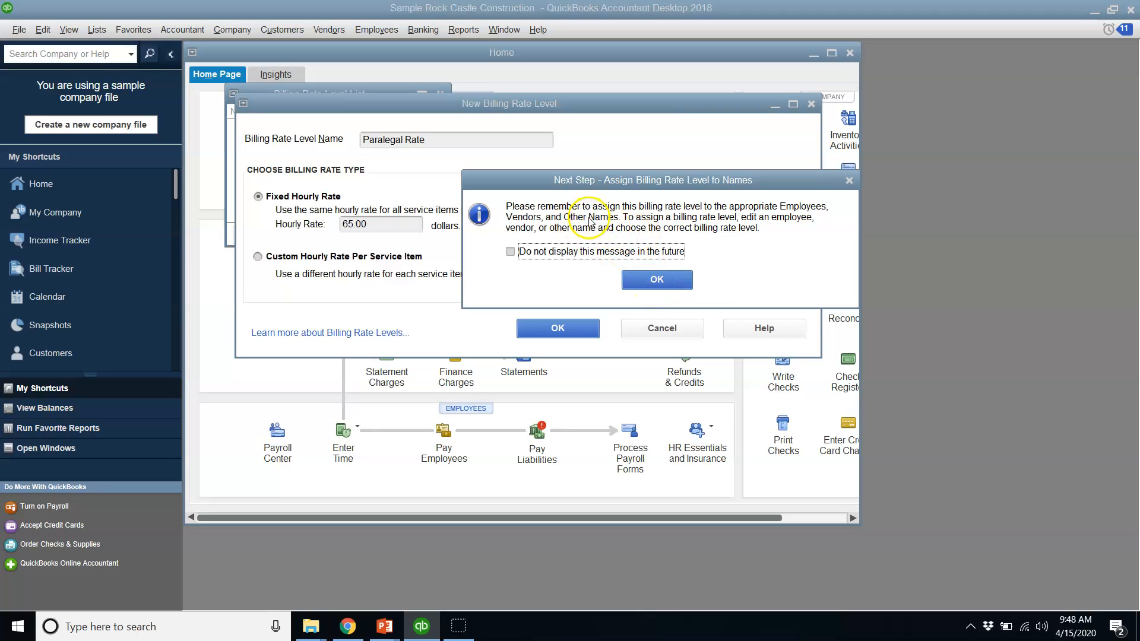
pyautogui.moveTo(605, 218)
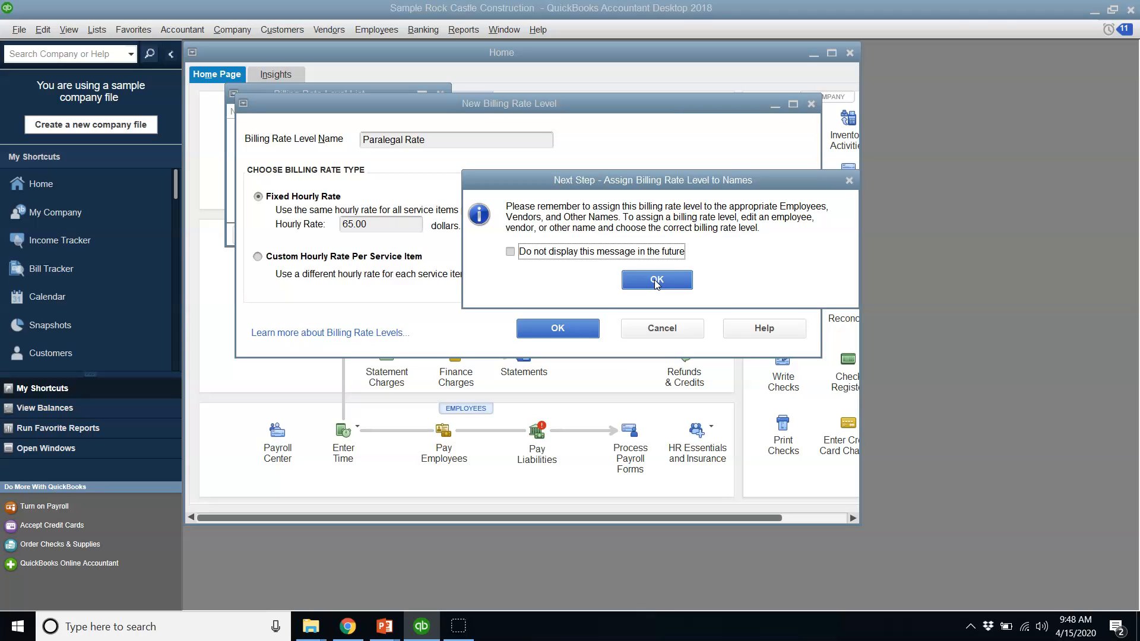
pyautogui.click(658, 279)
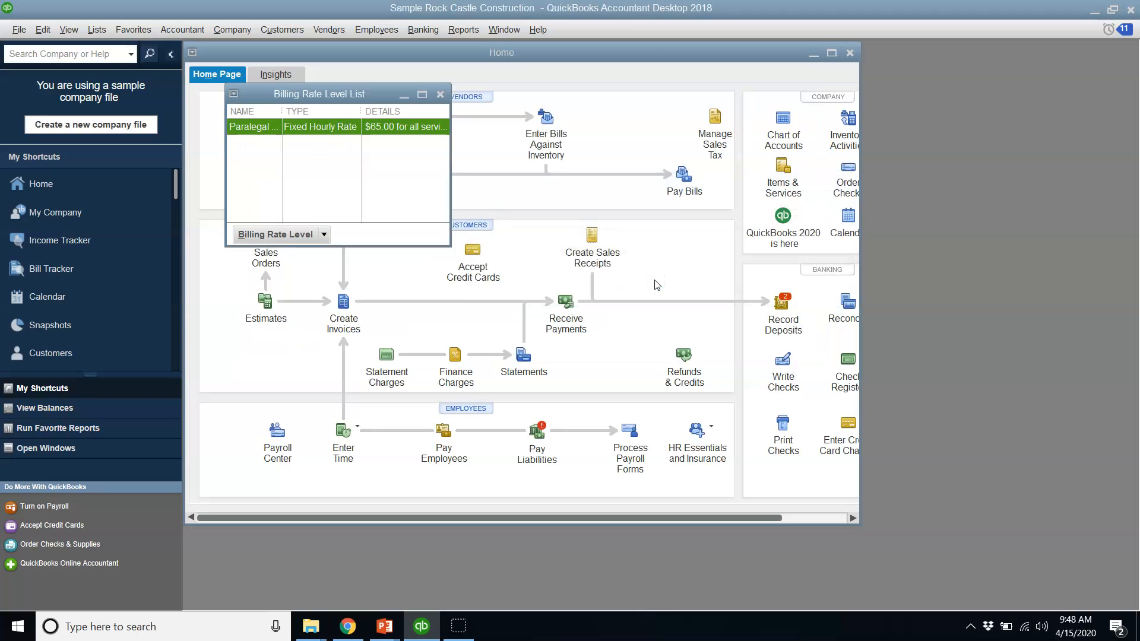
pyautogui.moveTo(440, 97)
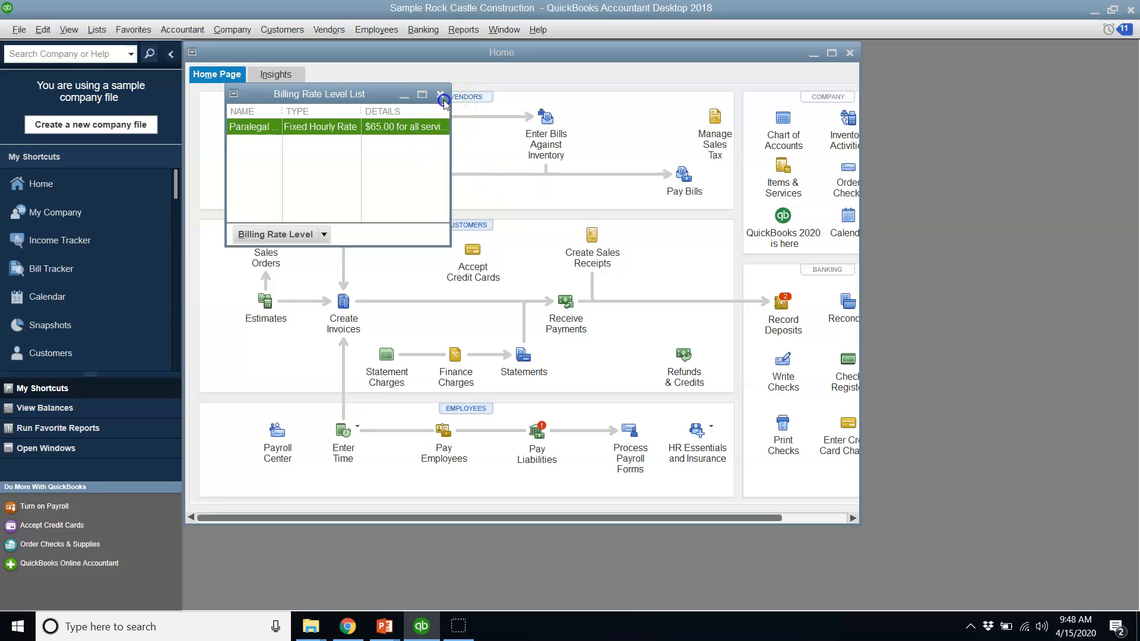
pyautogui.click(375, 29)
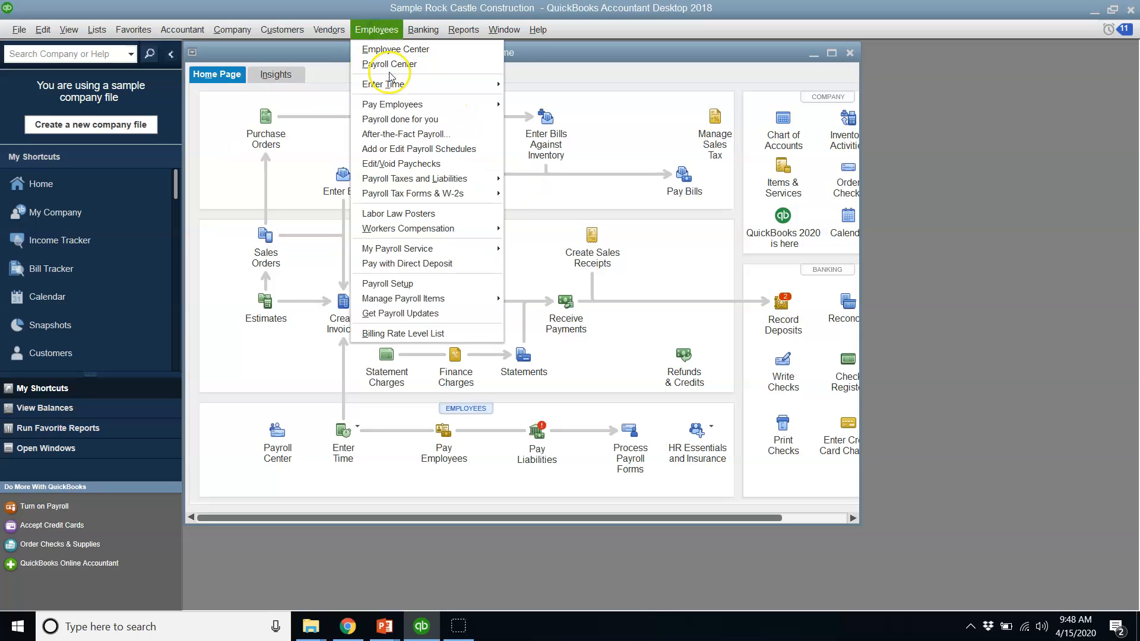
pyautogui.click(396, 50)
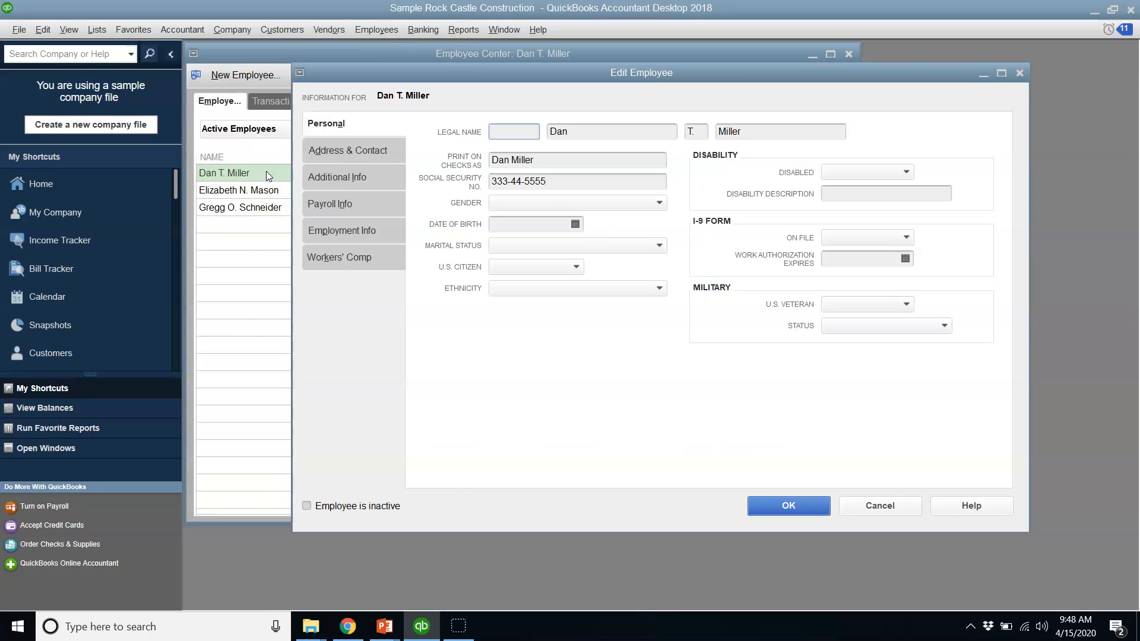
pyautogui.moveTo(361, 192)
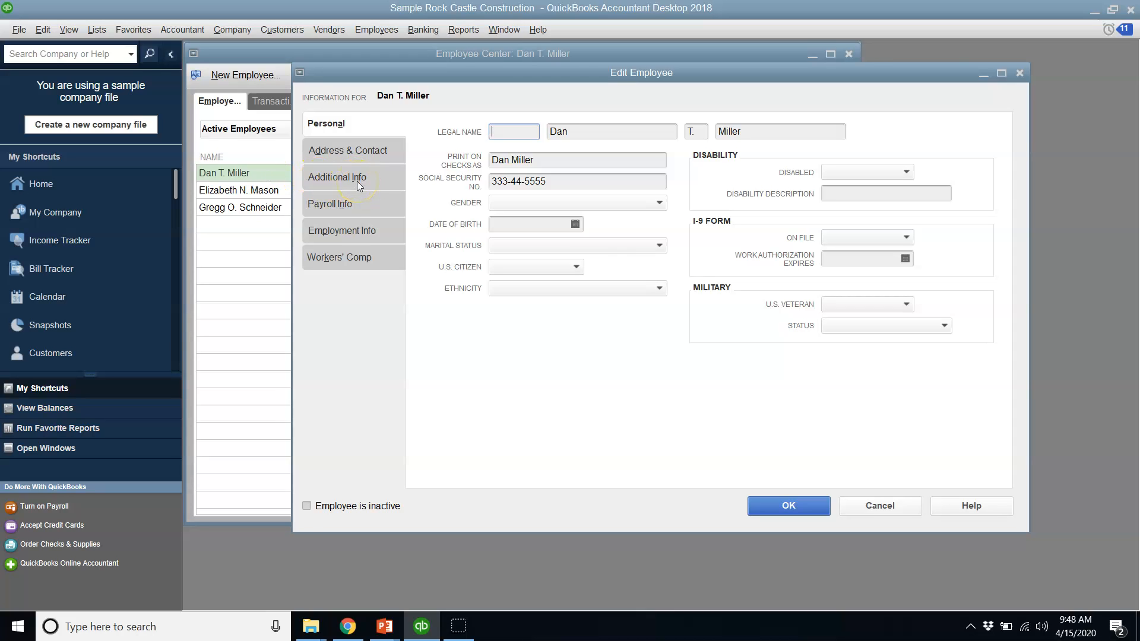
pyautogui.click(337, 177)
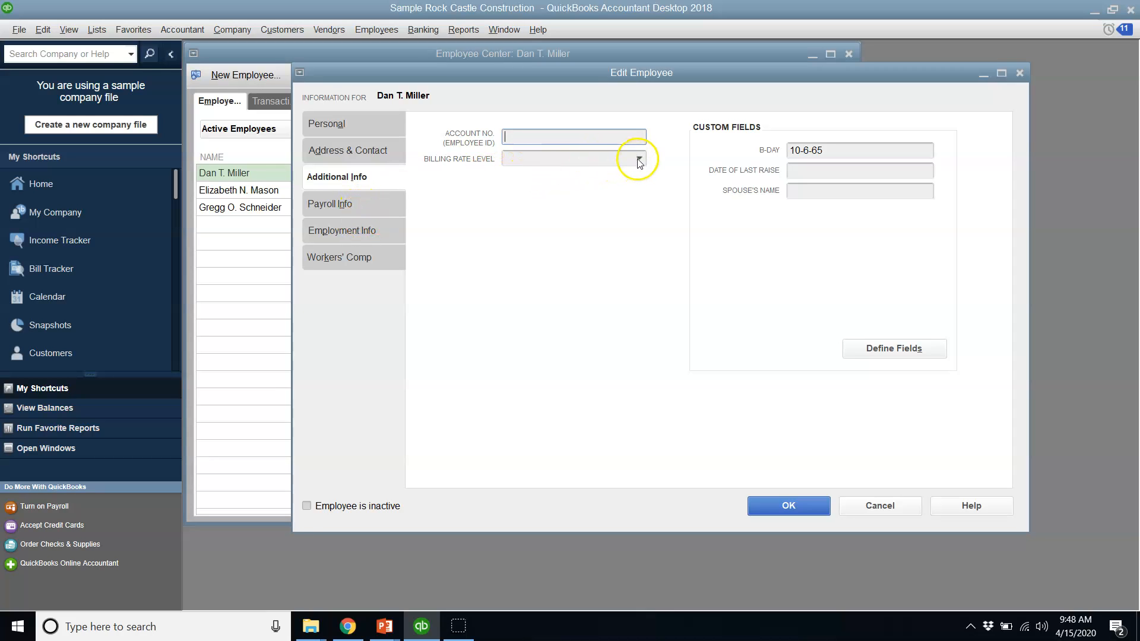
pyautogui.click(638, 158)
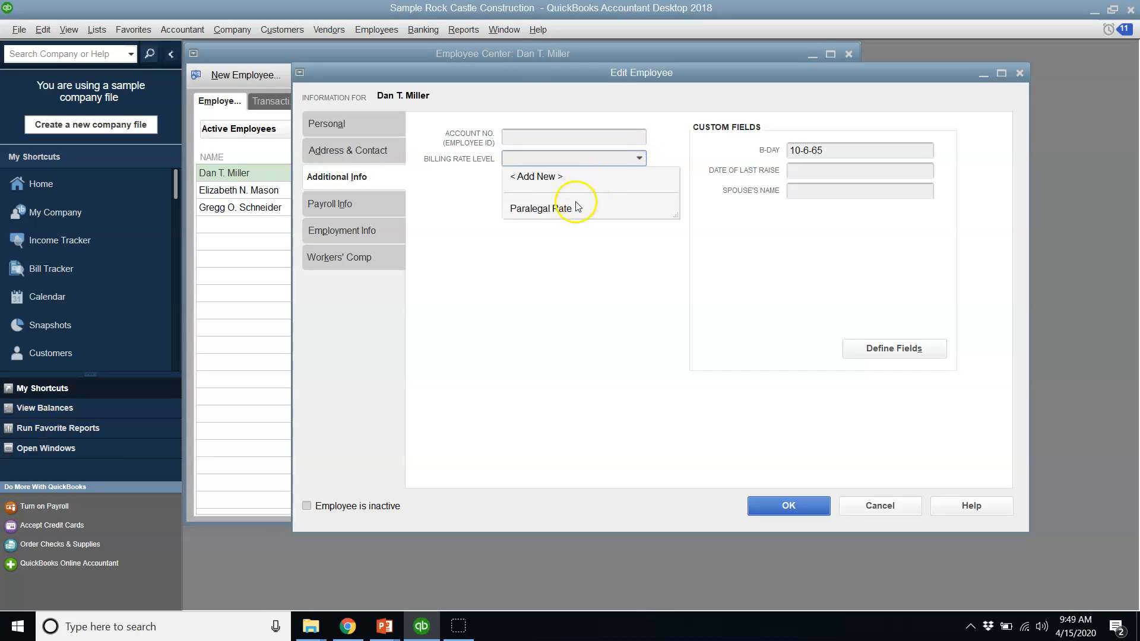
pyautogui.click(547, 207)
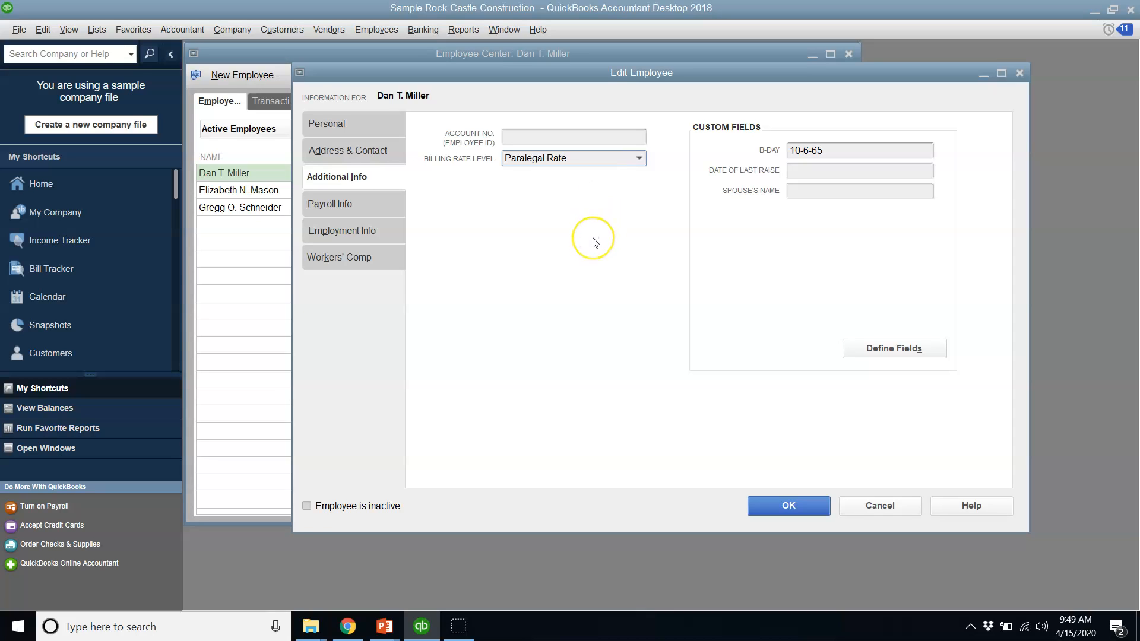
pyautogui.moveTo(545, 221)
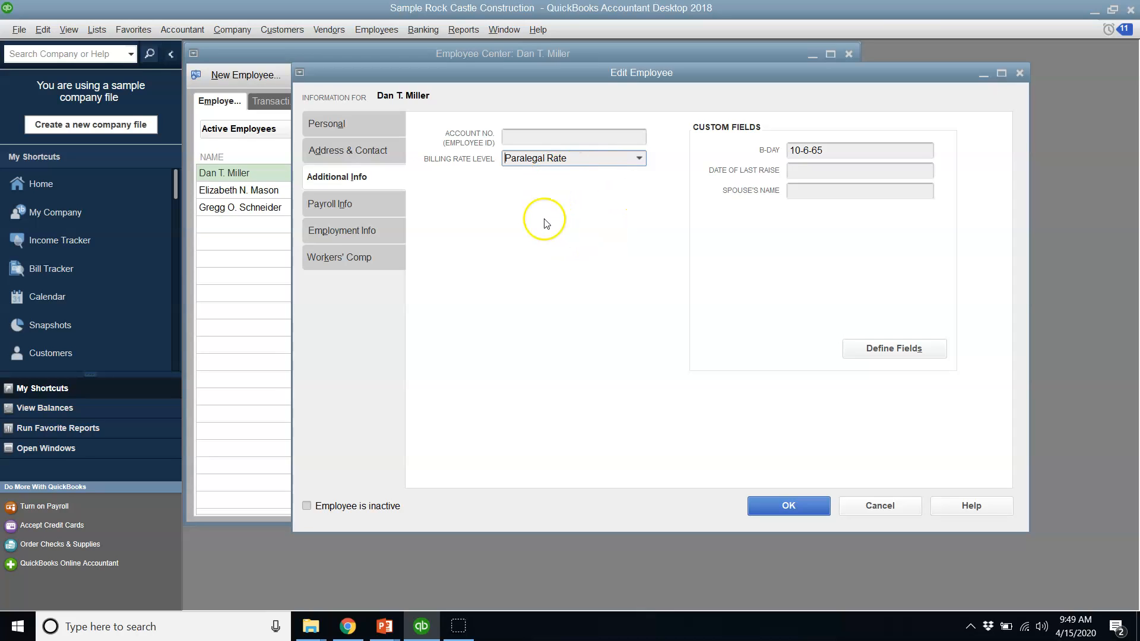
pyautogui.moveTo(551, 212)
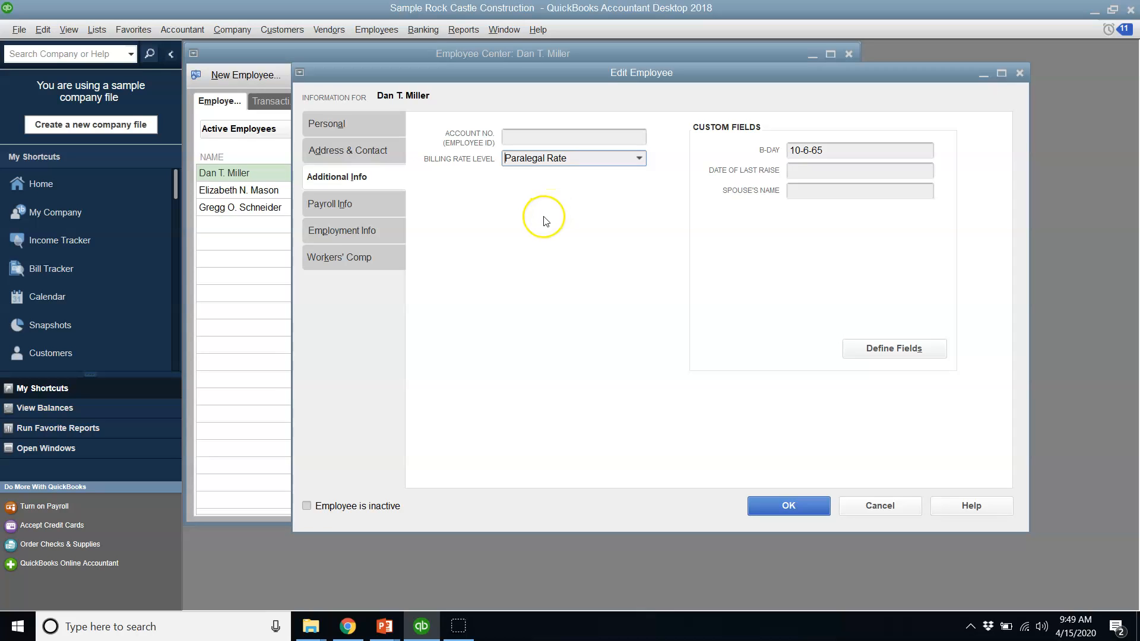
pyautogui.moveTo(228, 437)
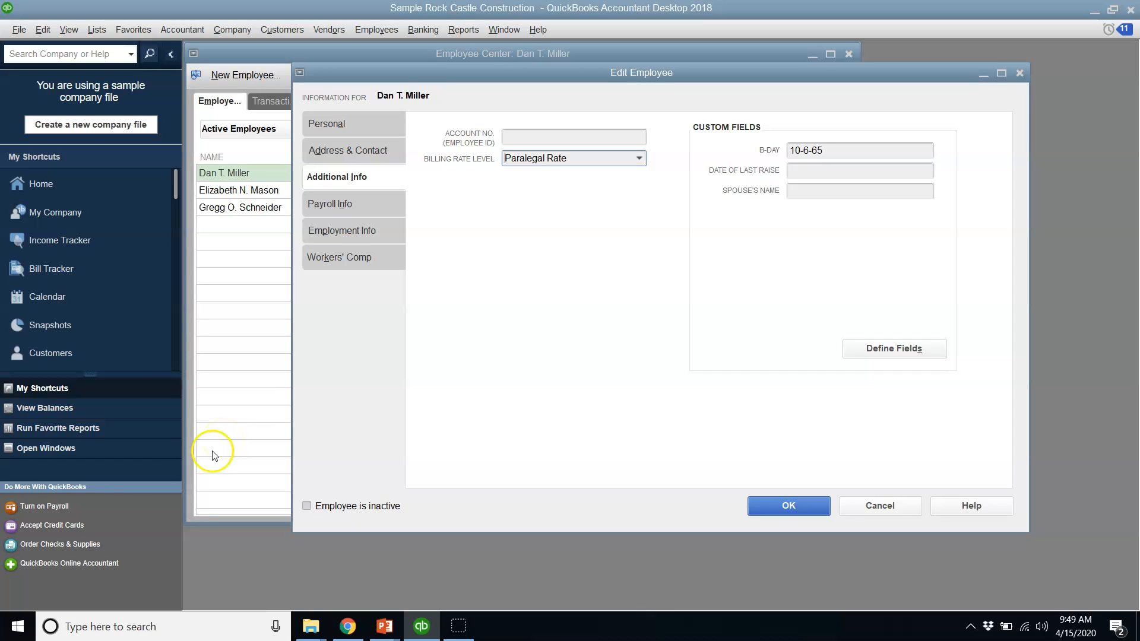
pyautogui.moveTo(9, 620)
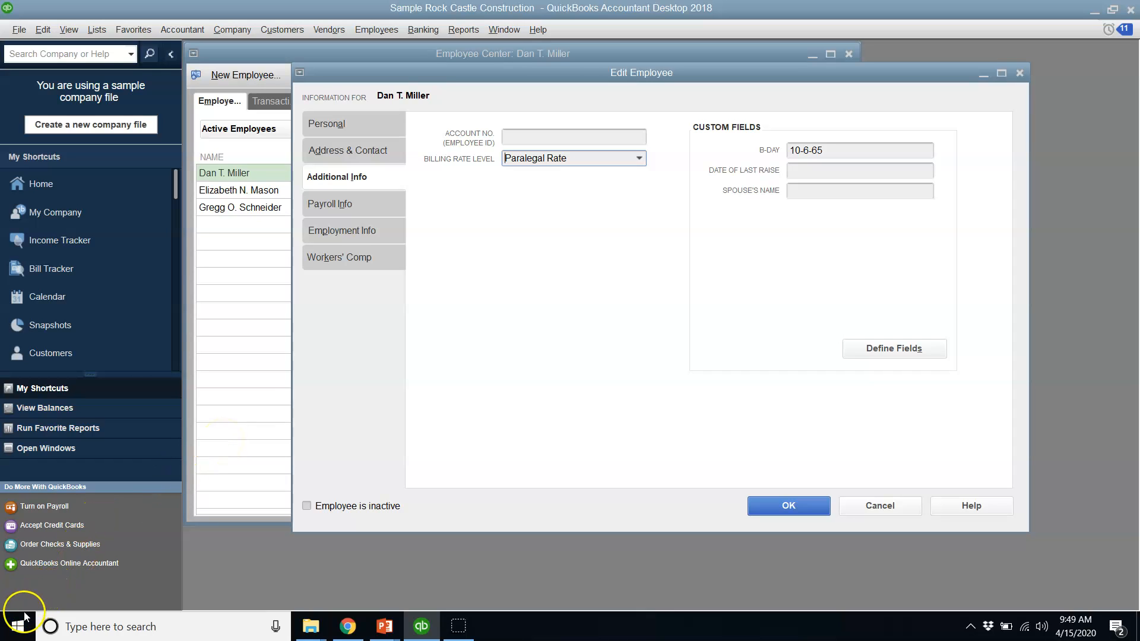